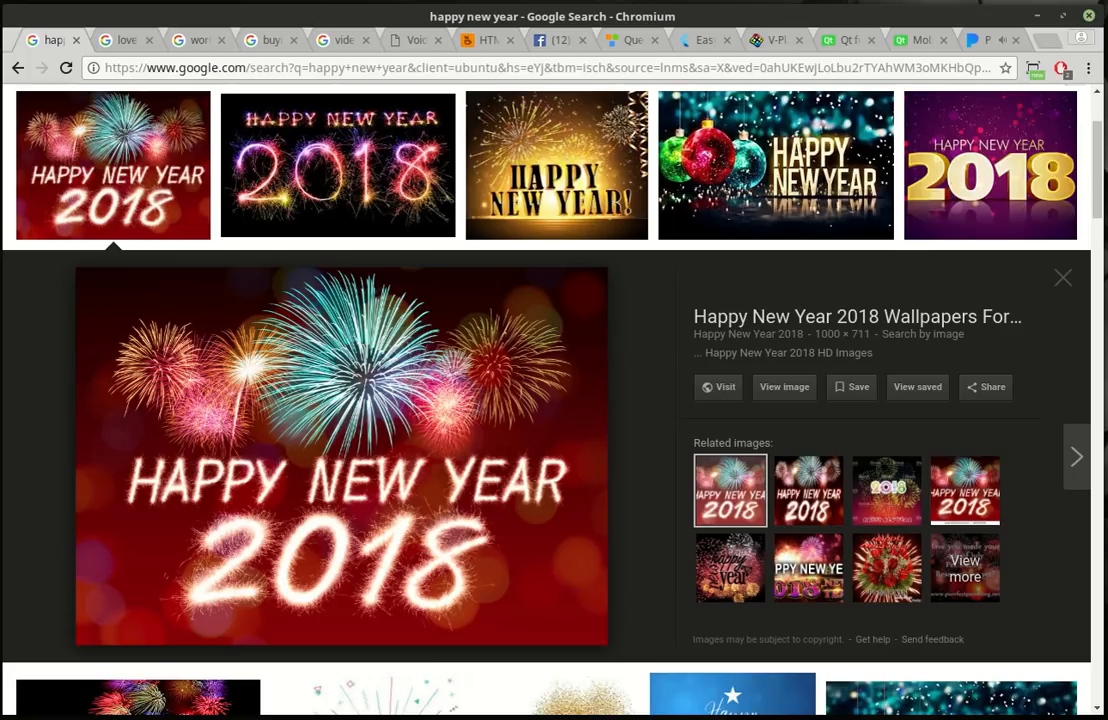
mouse_move(485, 617)
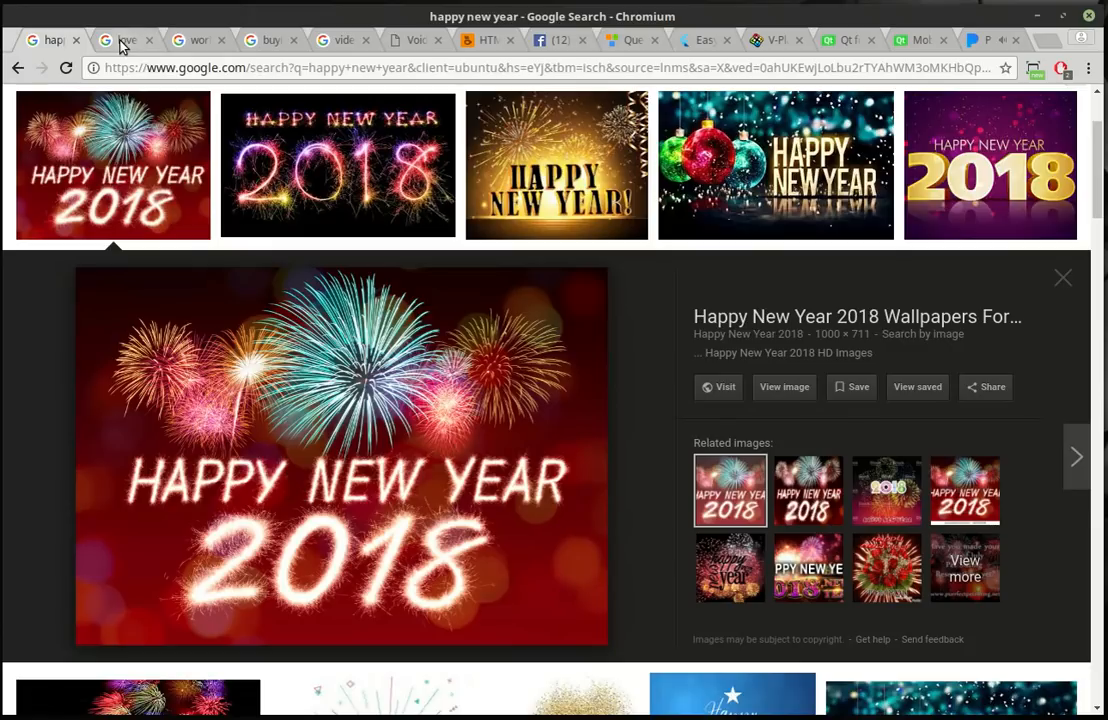
Step: Switch to the 'love' image search tab showing the sand-drawn hearts preview
left_click(124, 39)
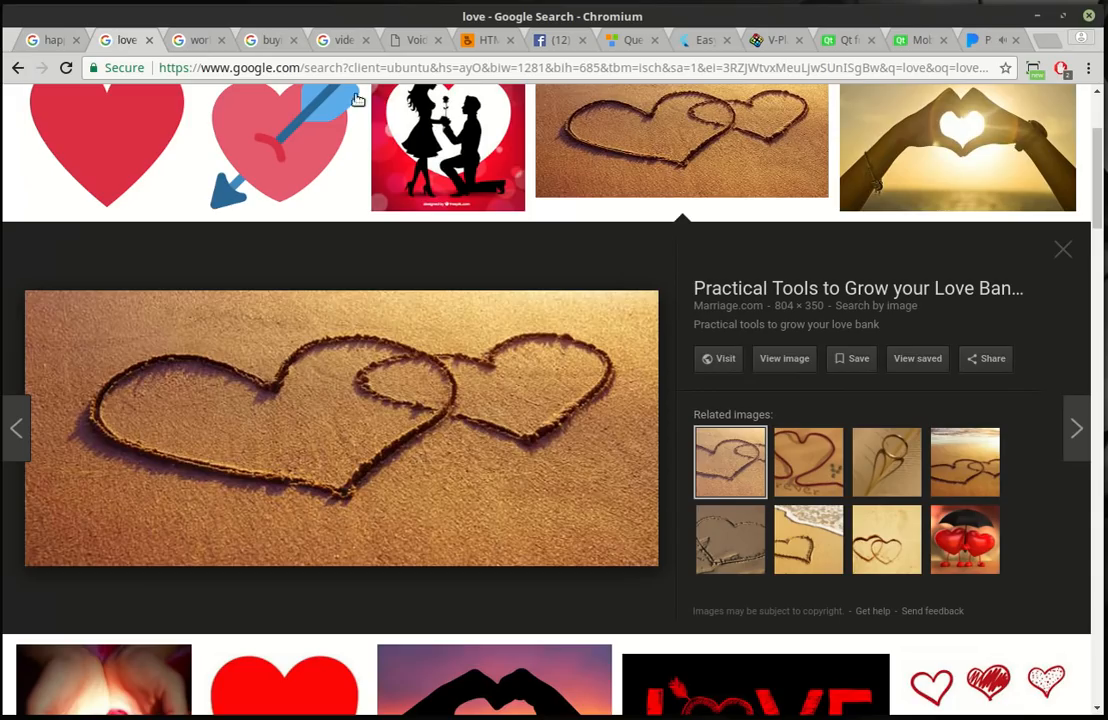
mouse_move(270, 351)
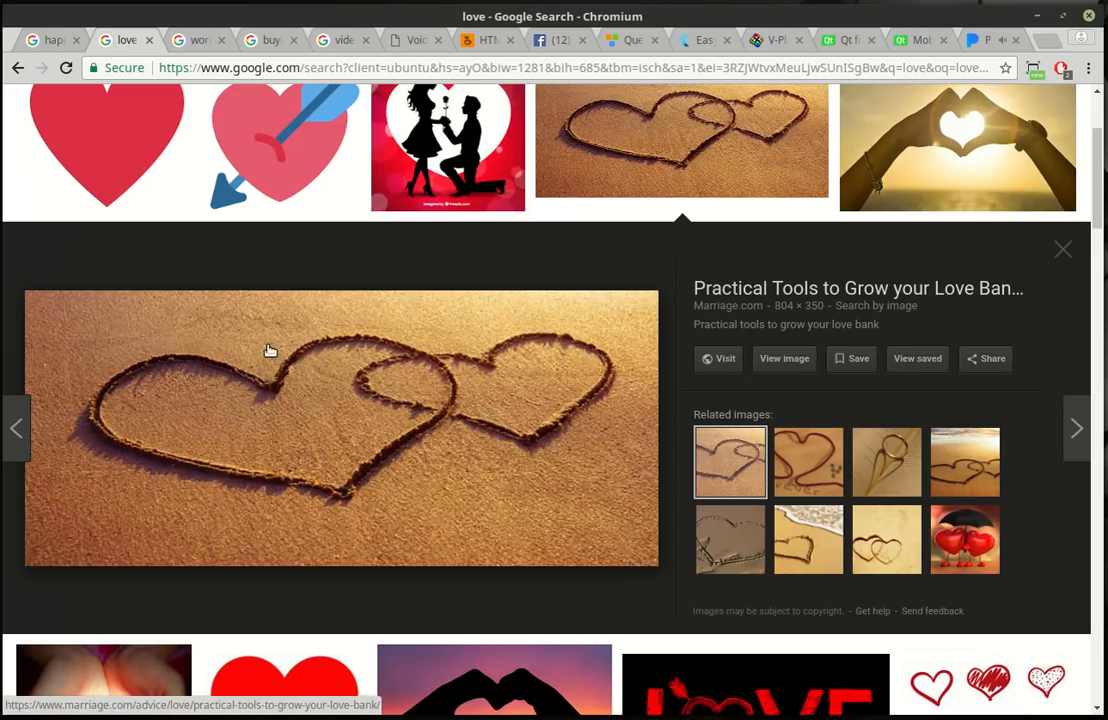
mouse_move(255, 364)
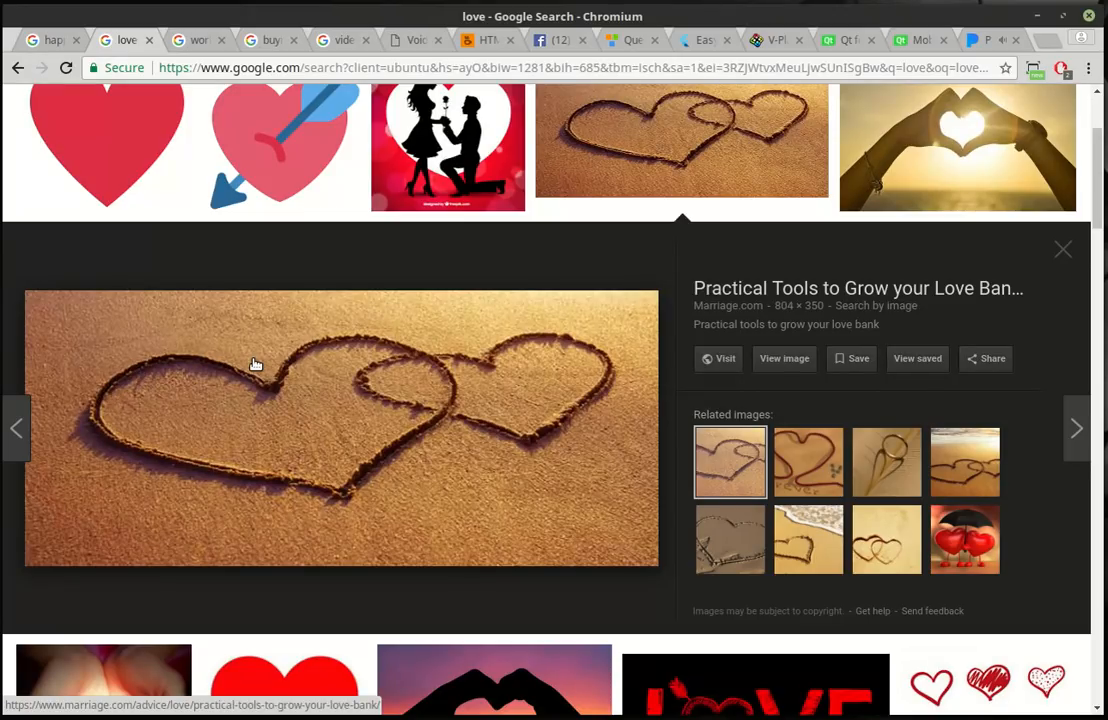
mouse_move(359, 504)
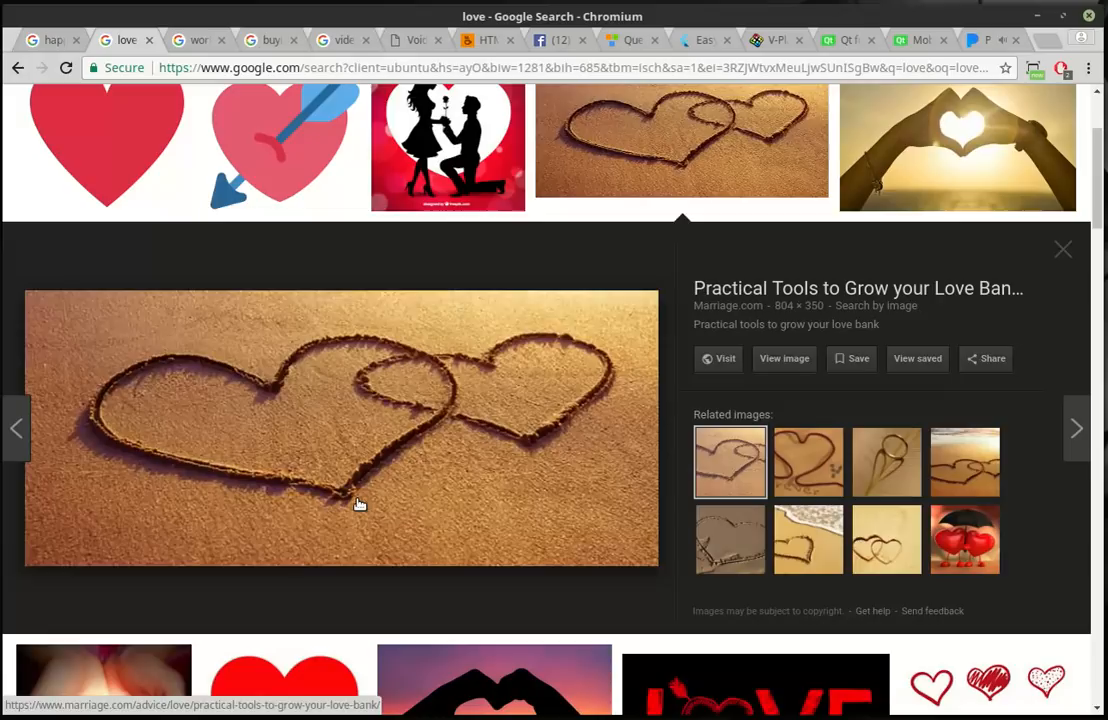
Step: Switch to the 'work' image search tab with the Balance-Work-Life signpost preview
left_click(197, 39)
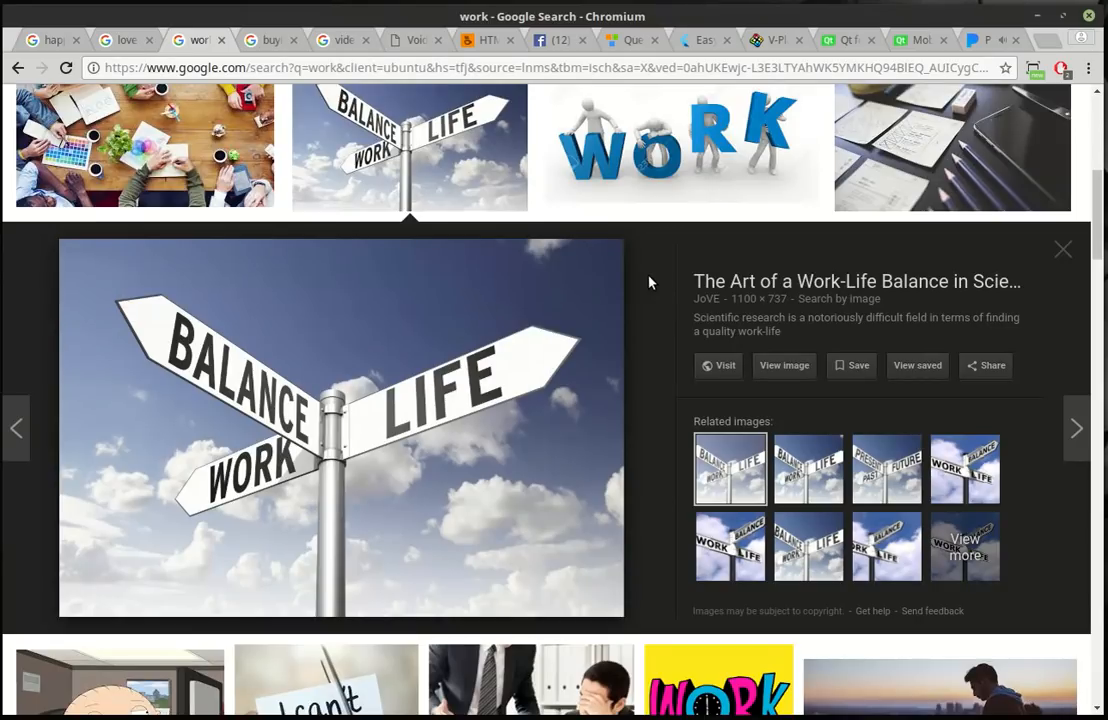
mouse_move(340, 475)
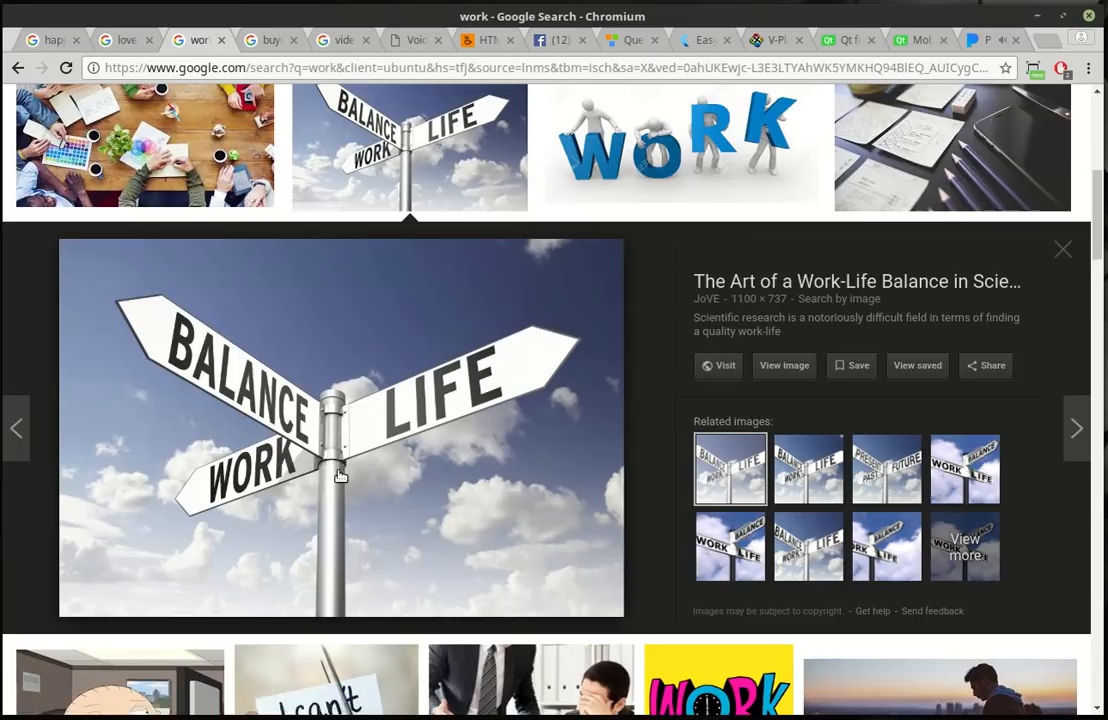
mouse_move(247, 306)
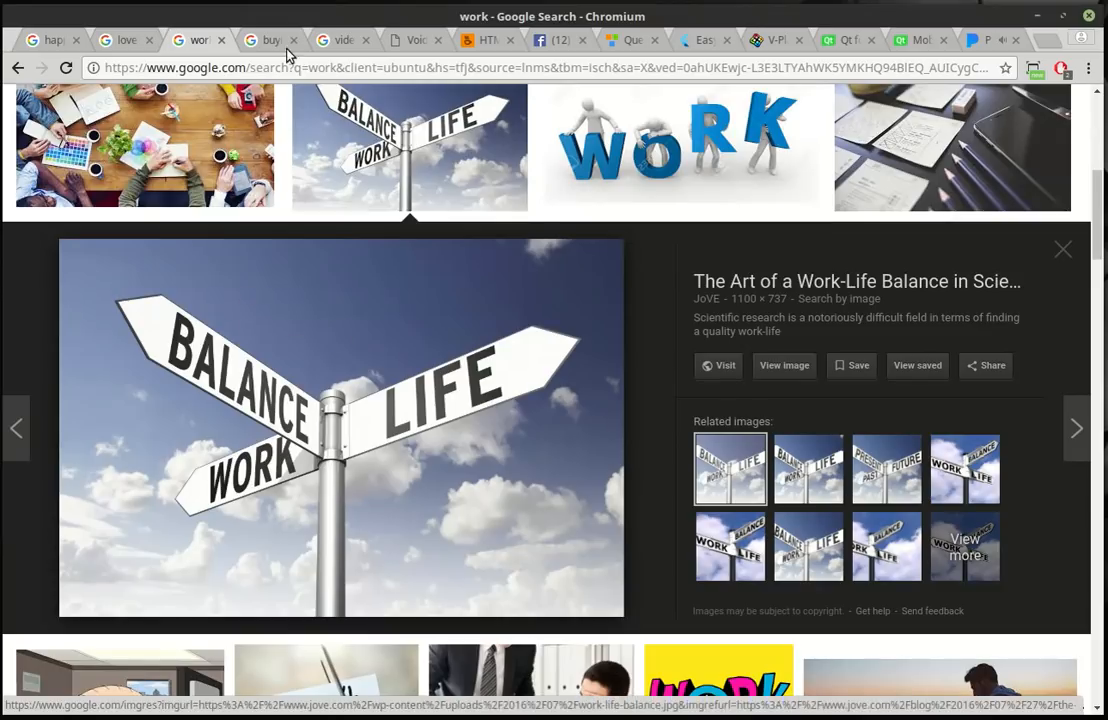
mouse_move(275, 45)
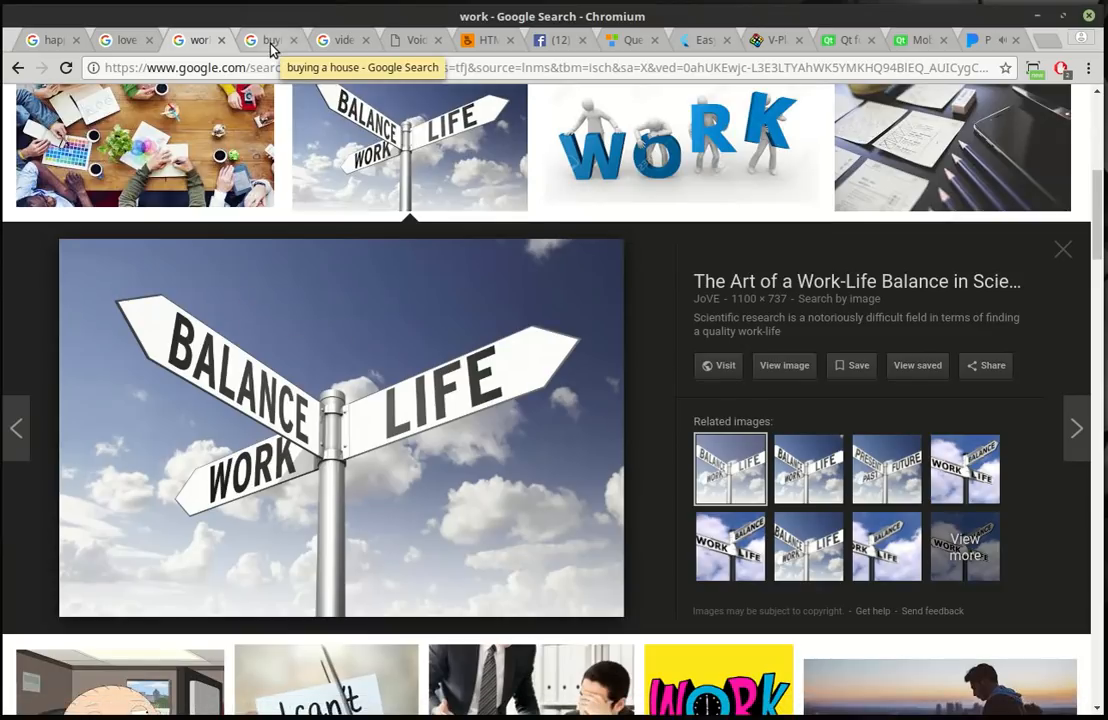
Step: Switch to the 'buying a house' image search tab showing the house-key handover
left_click(270, 40)
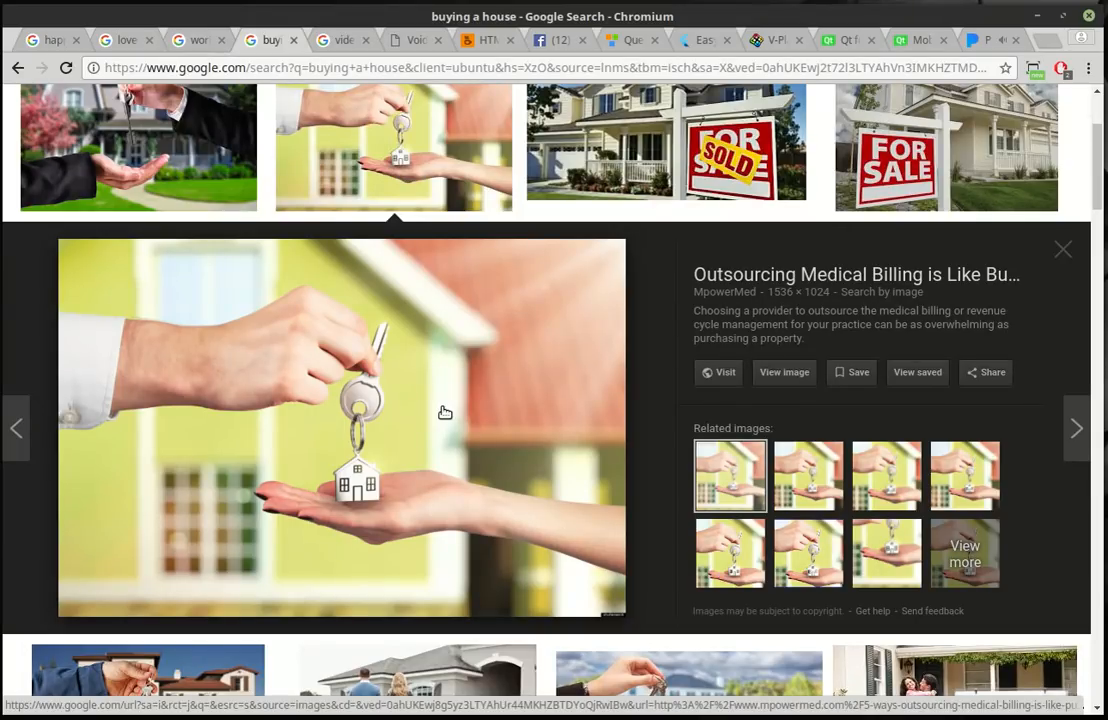
mouse_move(330, 214)
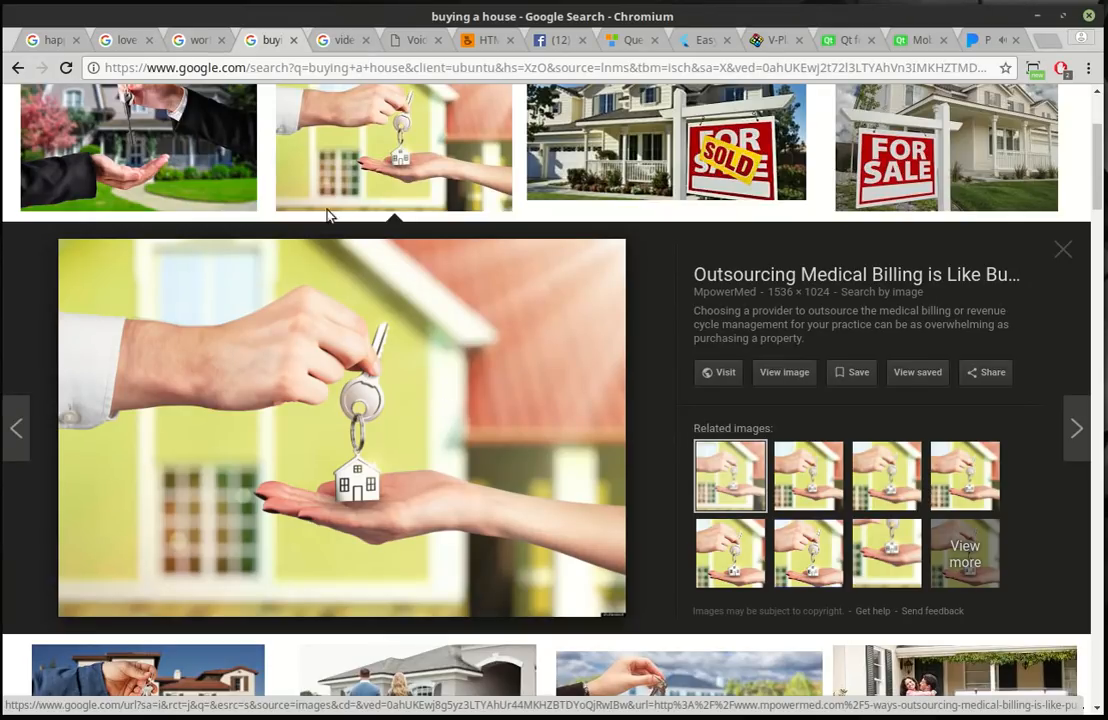
mouse_move(343, 42)
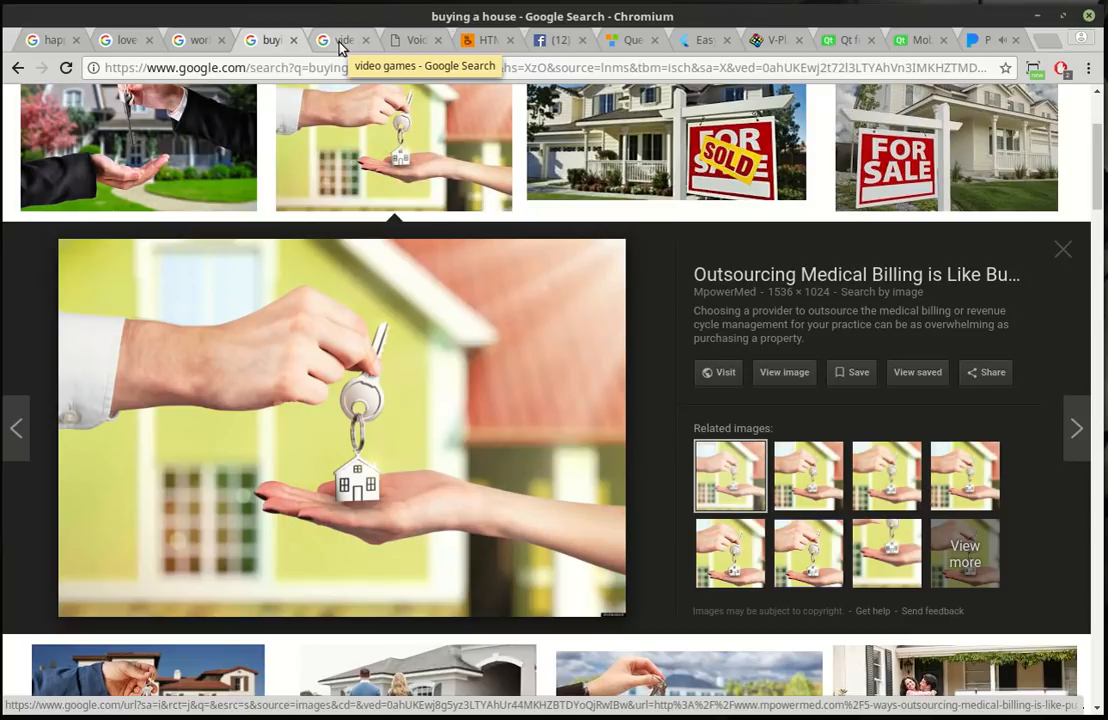
Step: Switch to the 'video games' image search tab with the controller collage preview
left_click(345, 40)
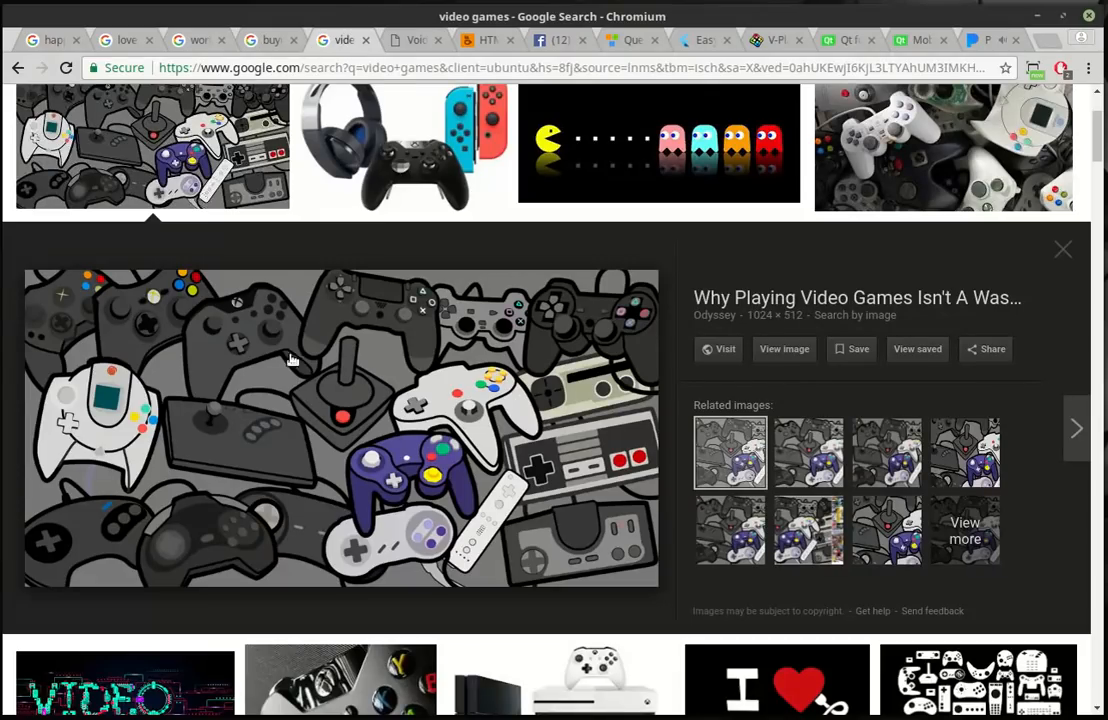
mouse_move(127, 507)
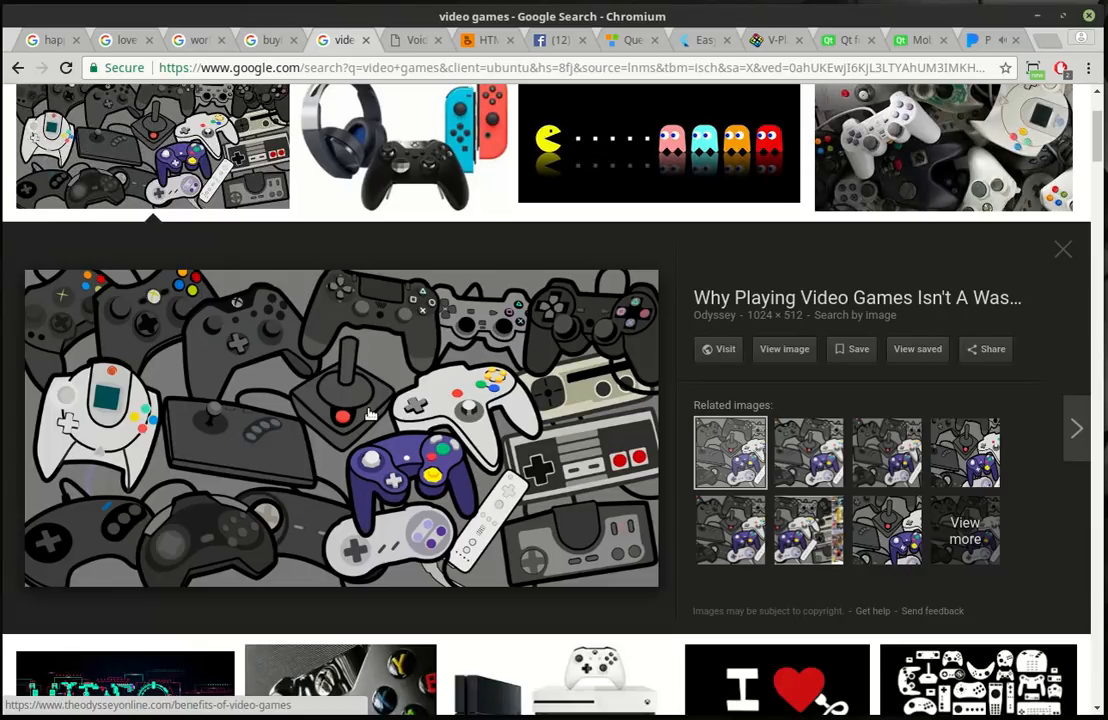
mouse_move(395, 382)
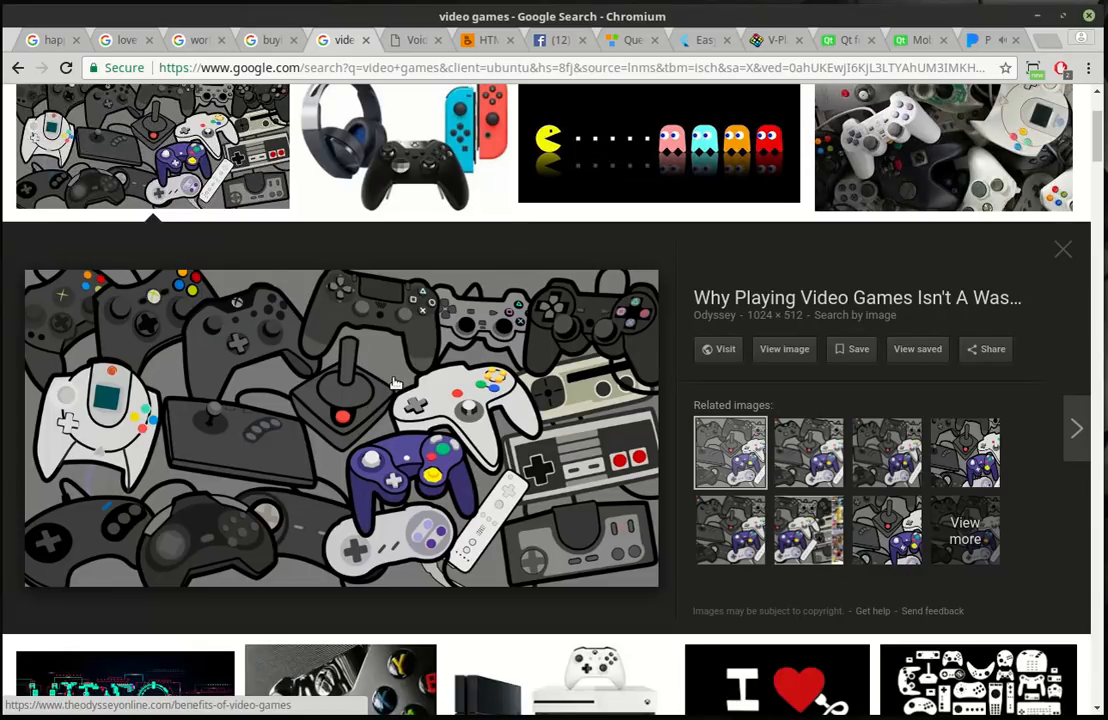
Step: Switch to the VoidRealms tab and open its Home page with the database notice
left_click(415, 40)
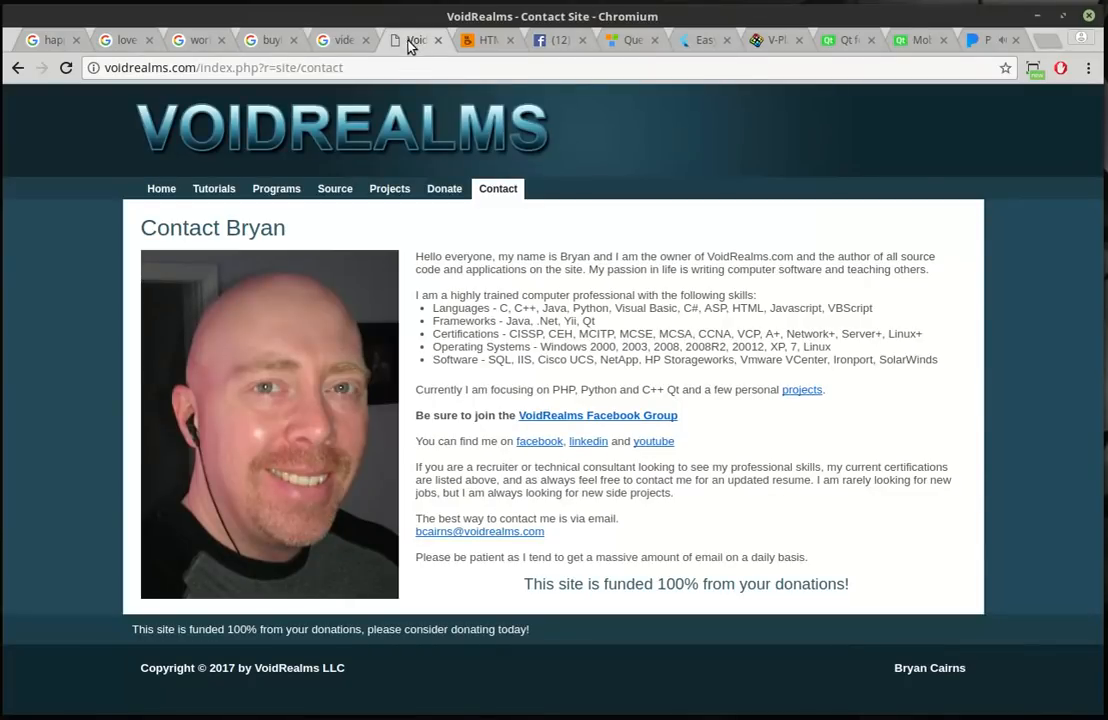
left_click(155, 188)
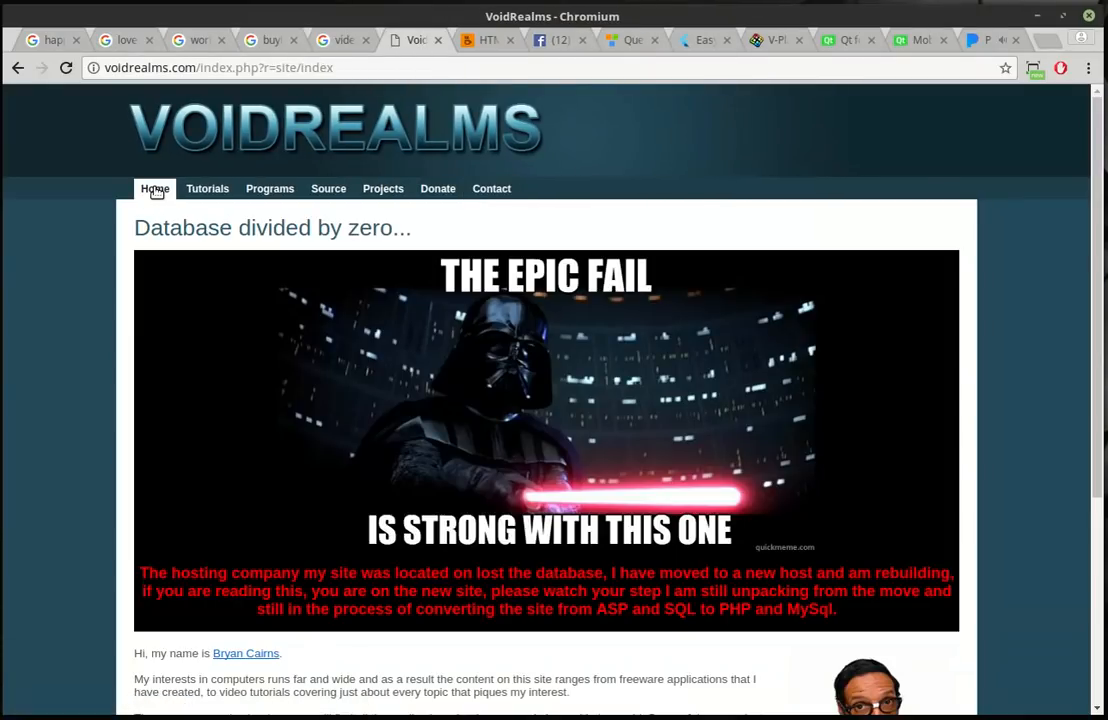
mouse_move(354, 213)
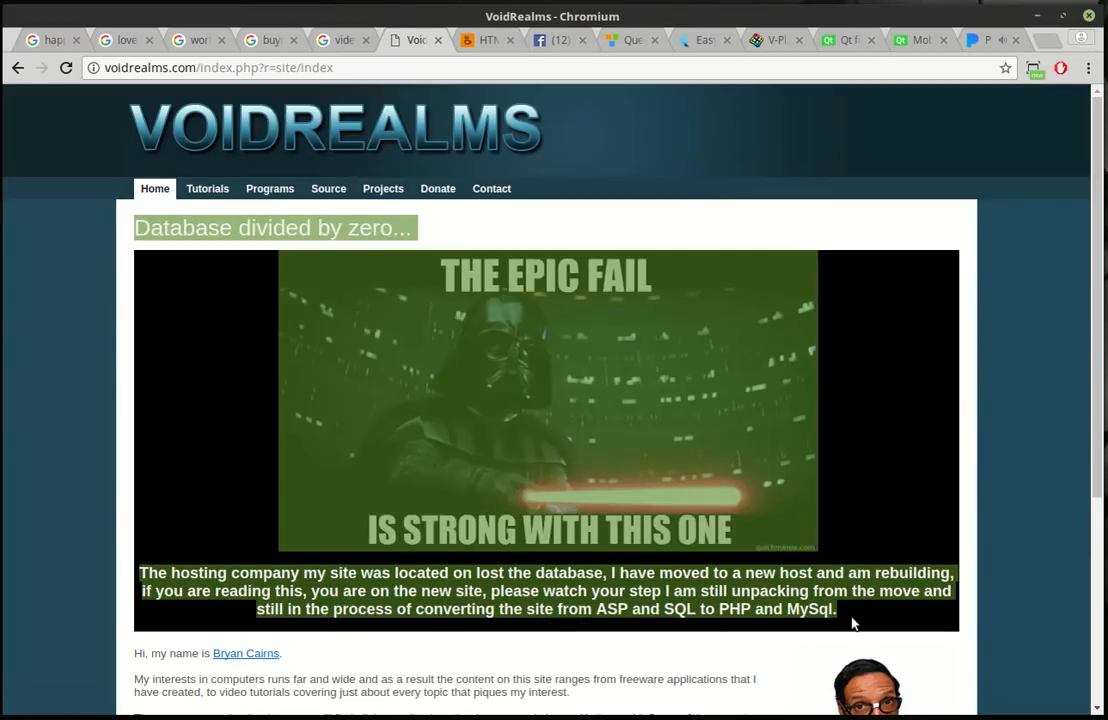
mouse_move(791, 327)
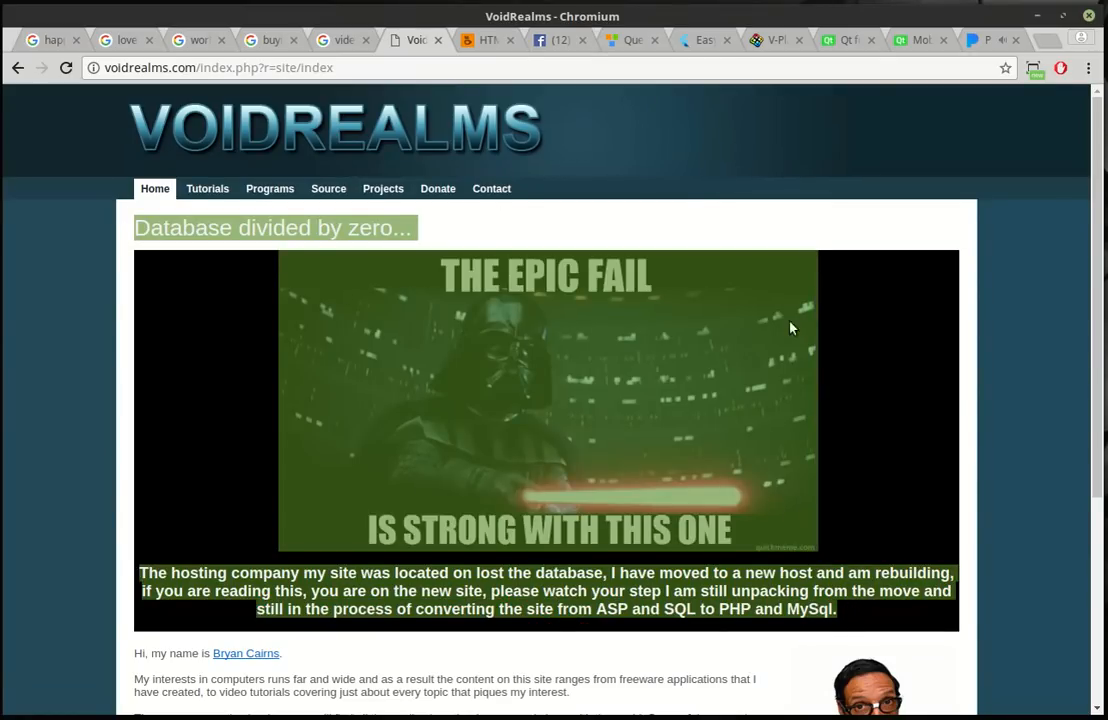
mouse_move(857, 360)
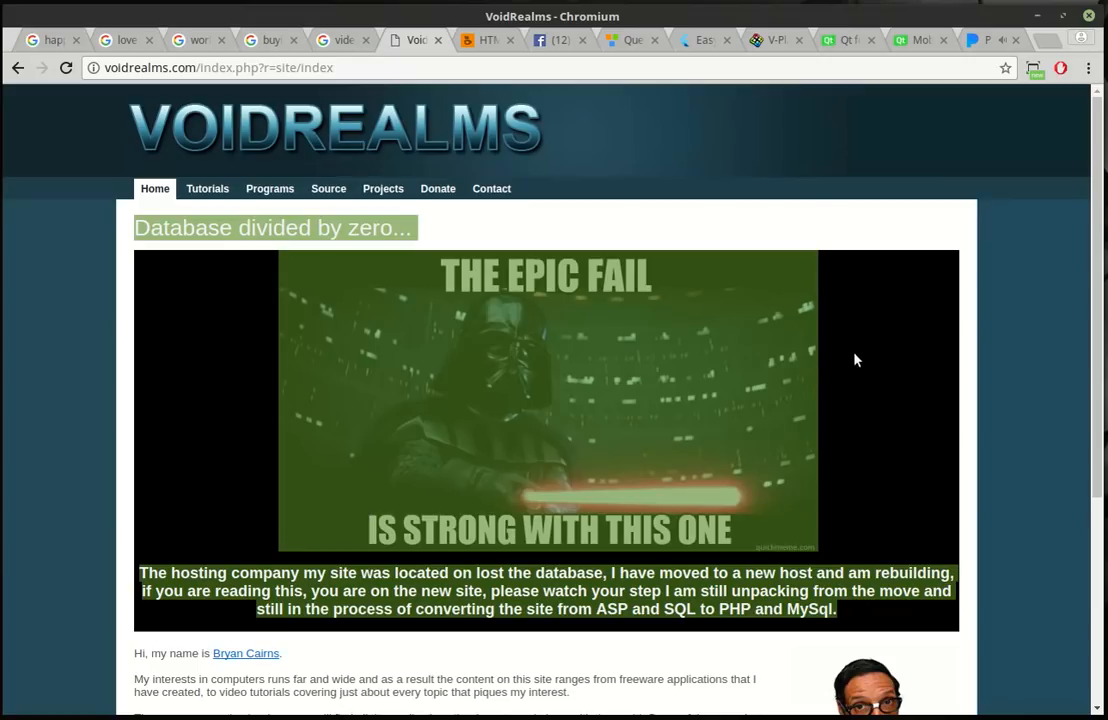
Step: Open html-helper.com in the CoffeeCup tab and scroll to the $49 editor offer
left_click(487, 40)
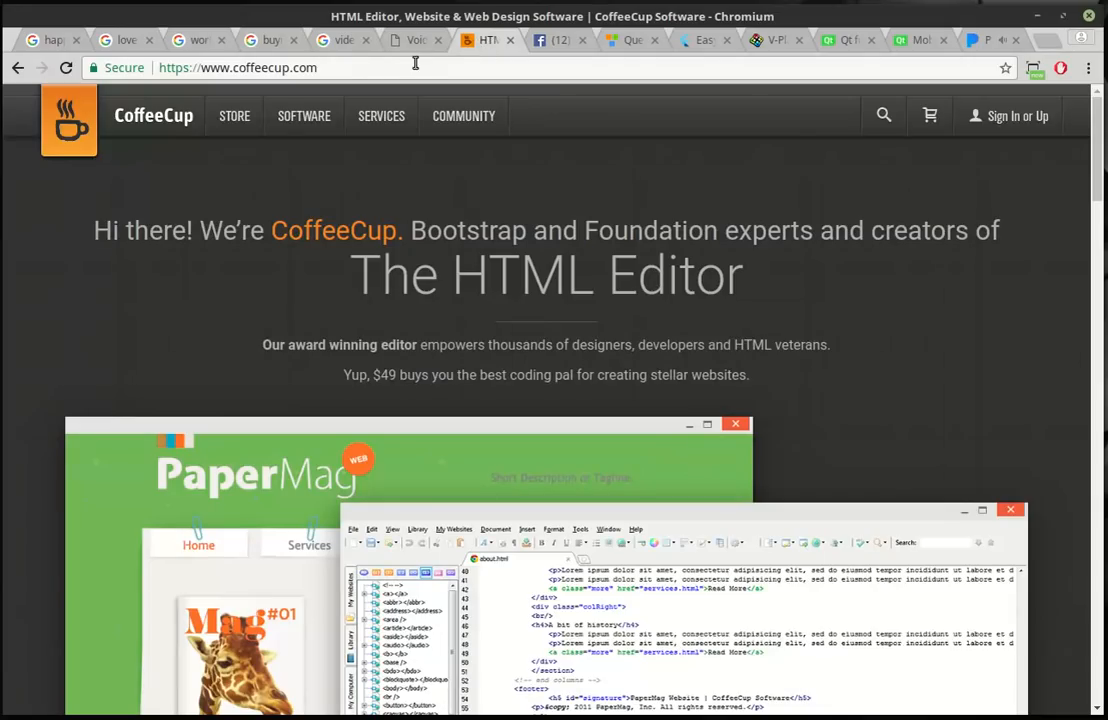
type("html-helper.com")
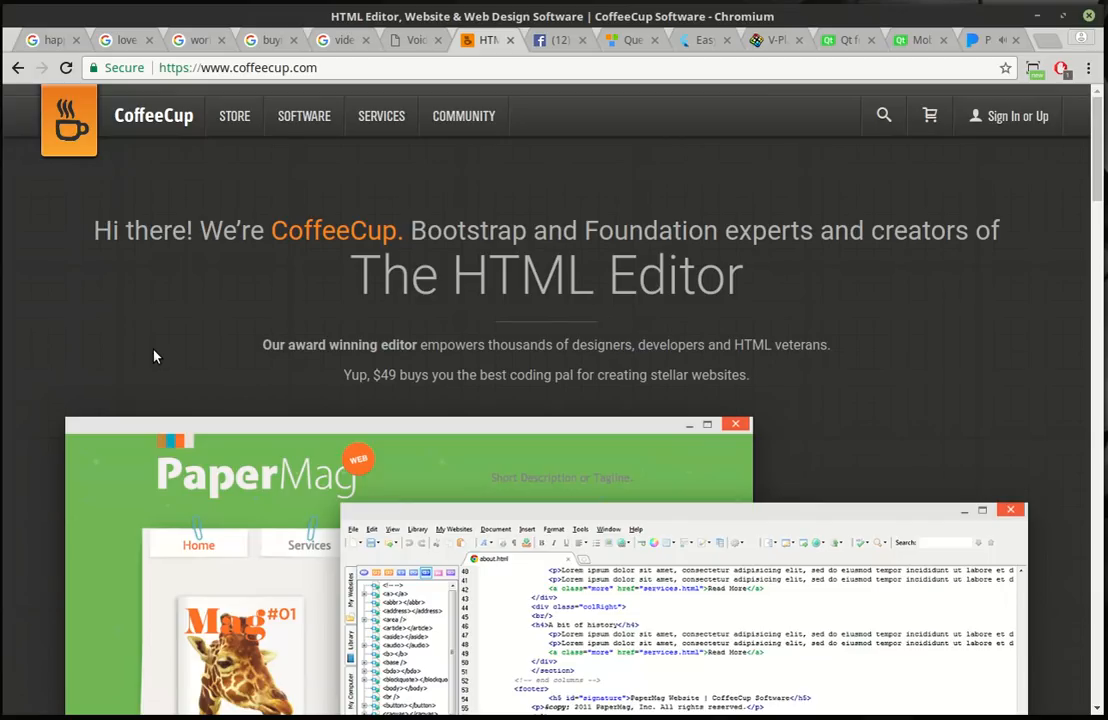
mouse_move(265, 486)
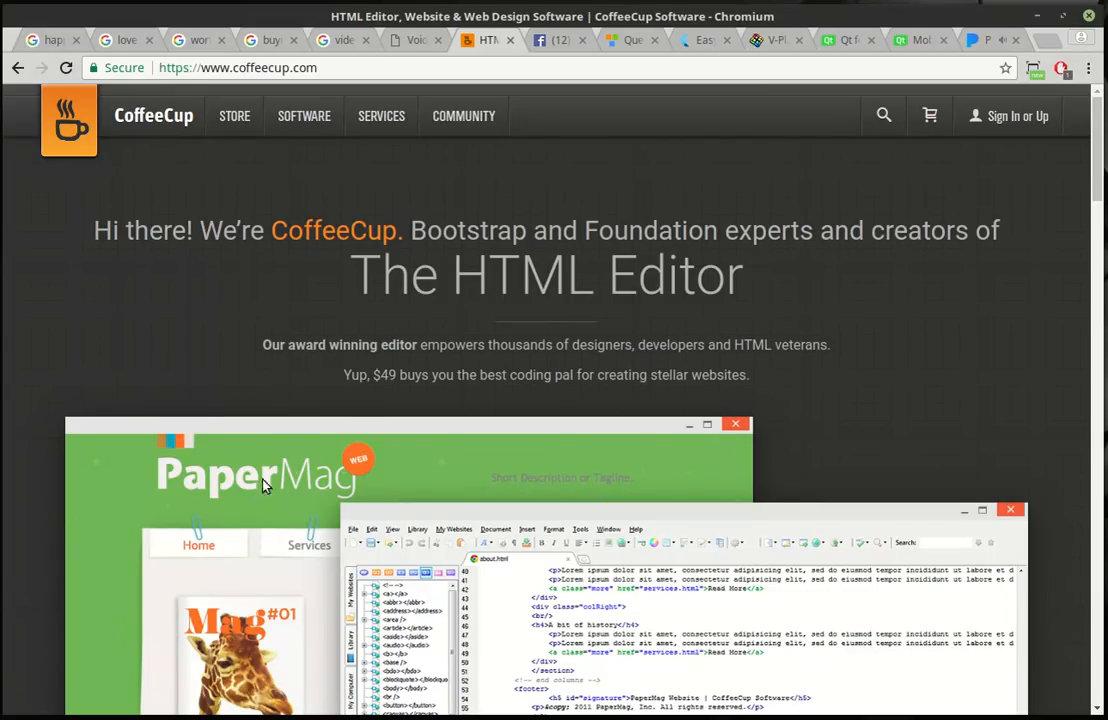
scroll("down", 3)
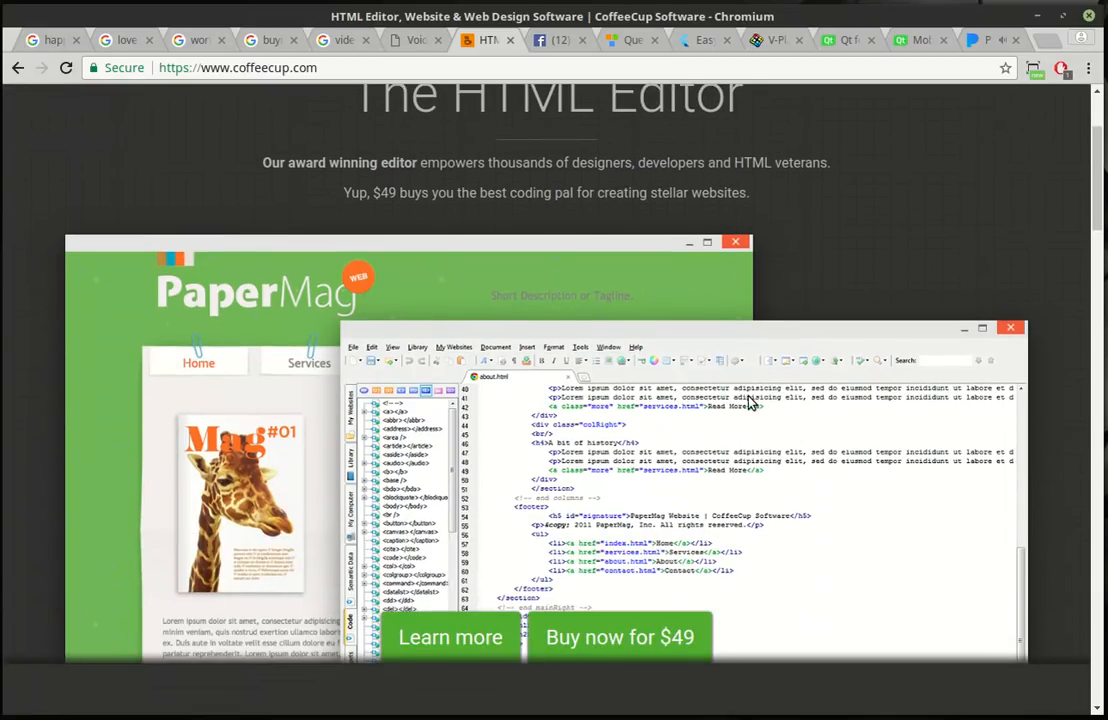
mouse_move(760, 462)
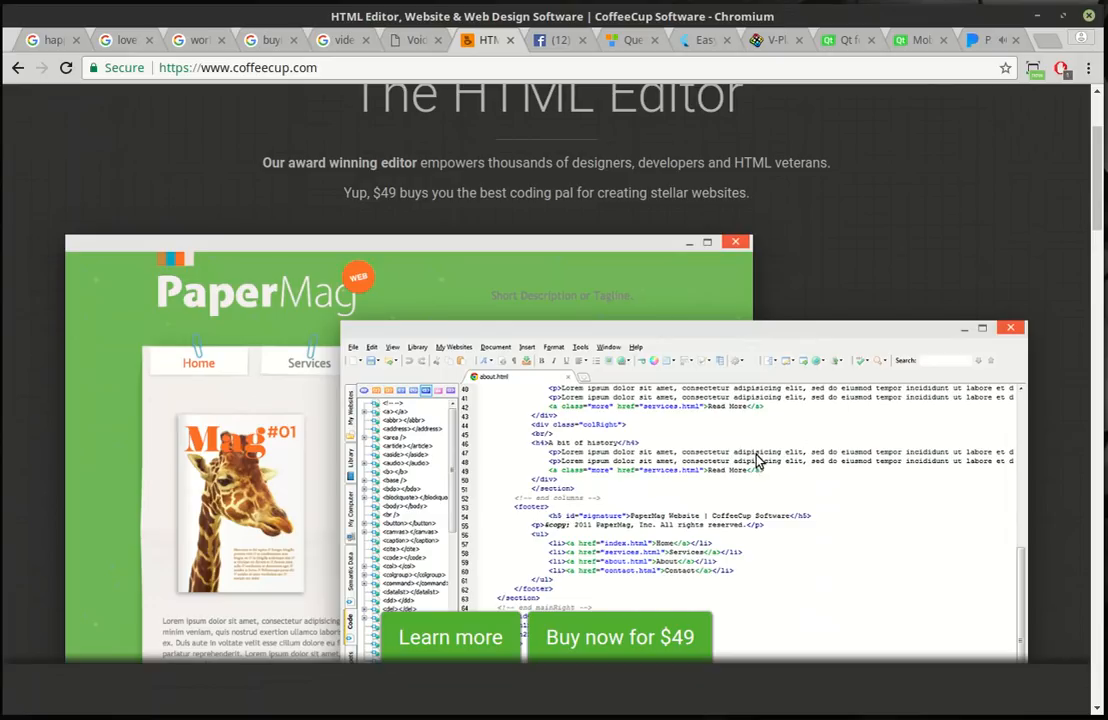
mouse_move(655, 449)
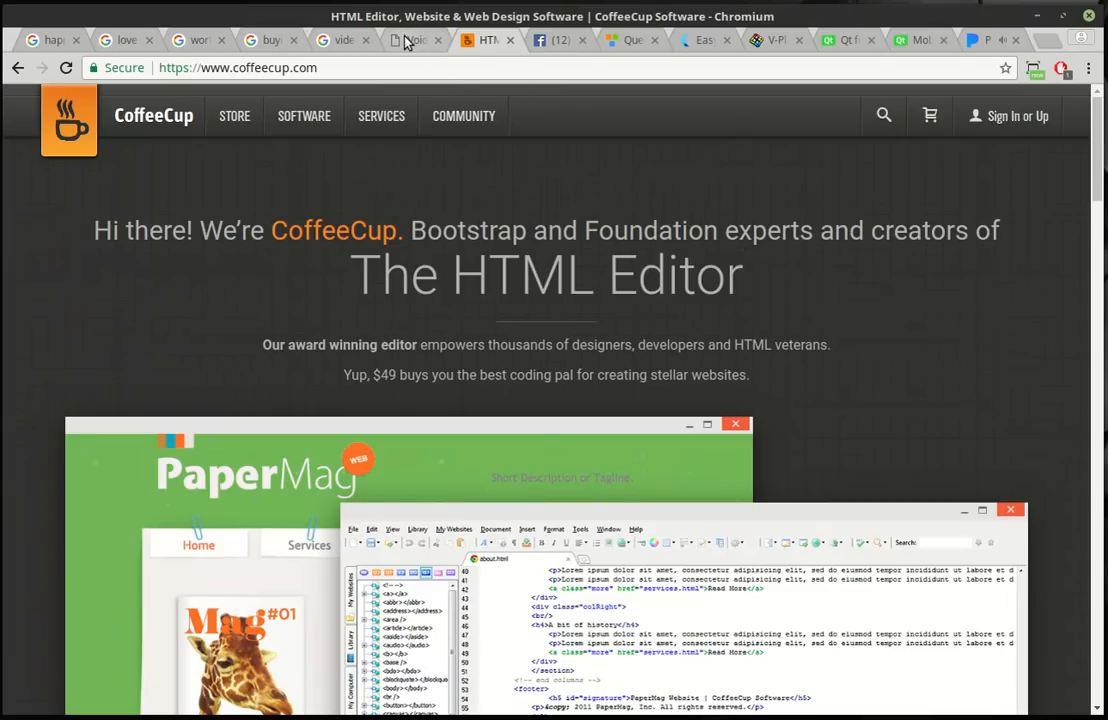
Step: Return to VoidRealms, glance at the Programs list, then go back Home
left_click(403, 40)
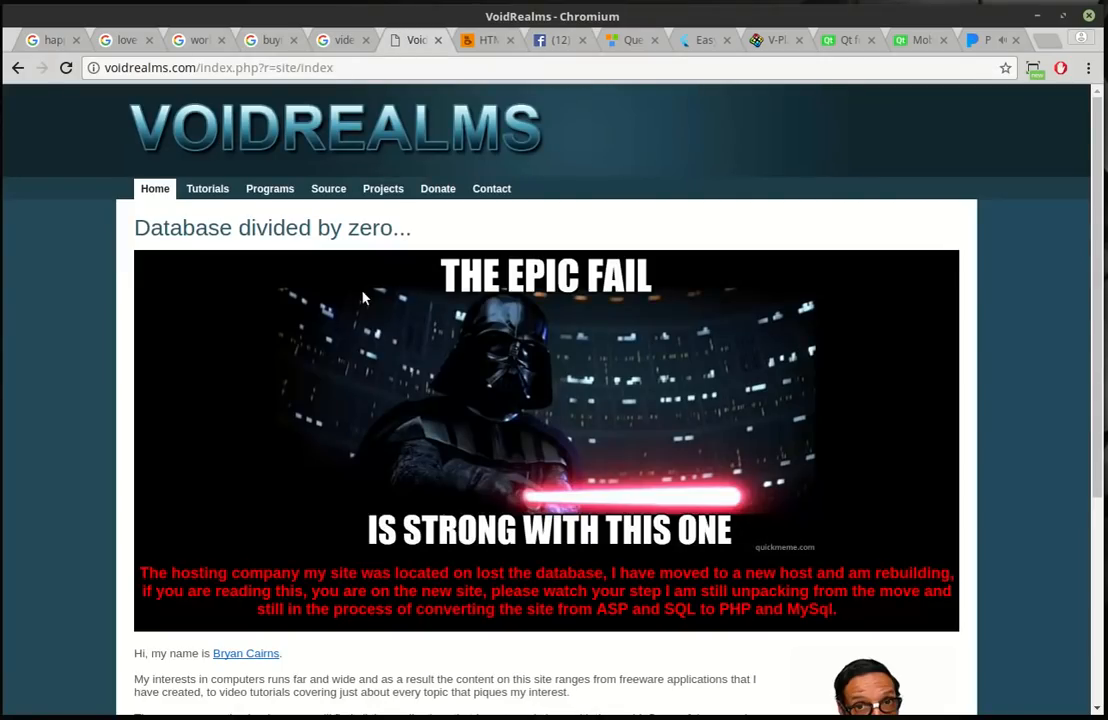
left_click(269, 188)
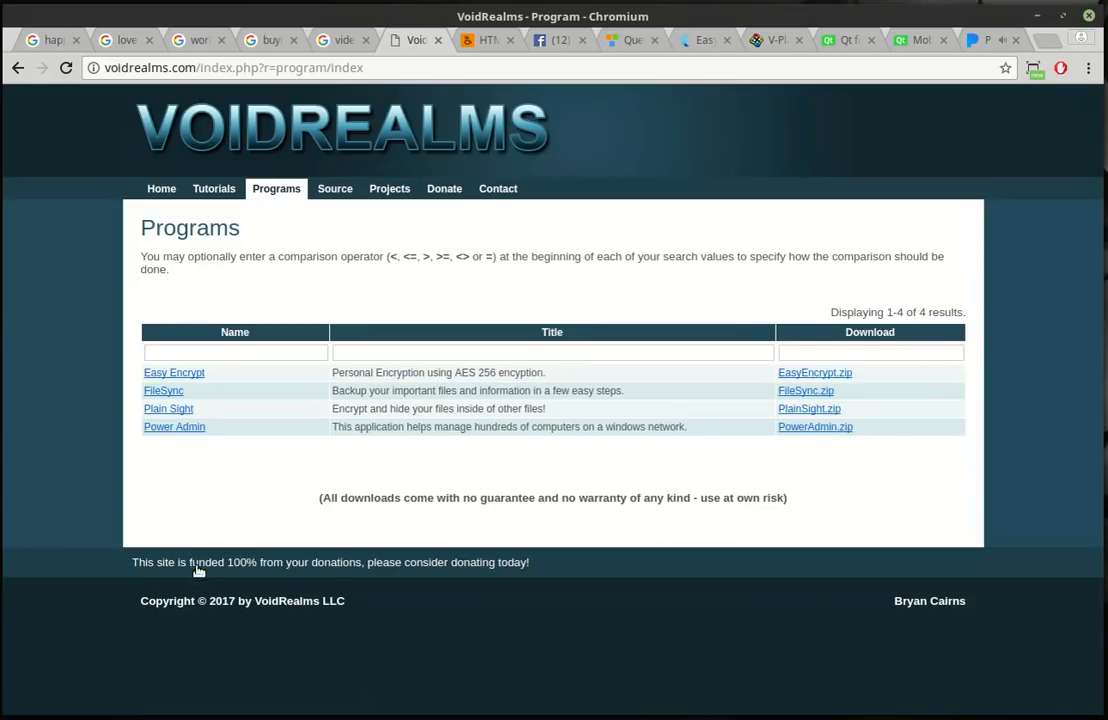
mouse_move(161, 188)
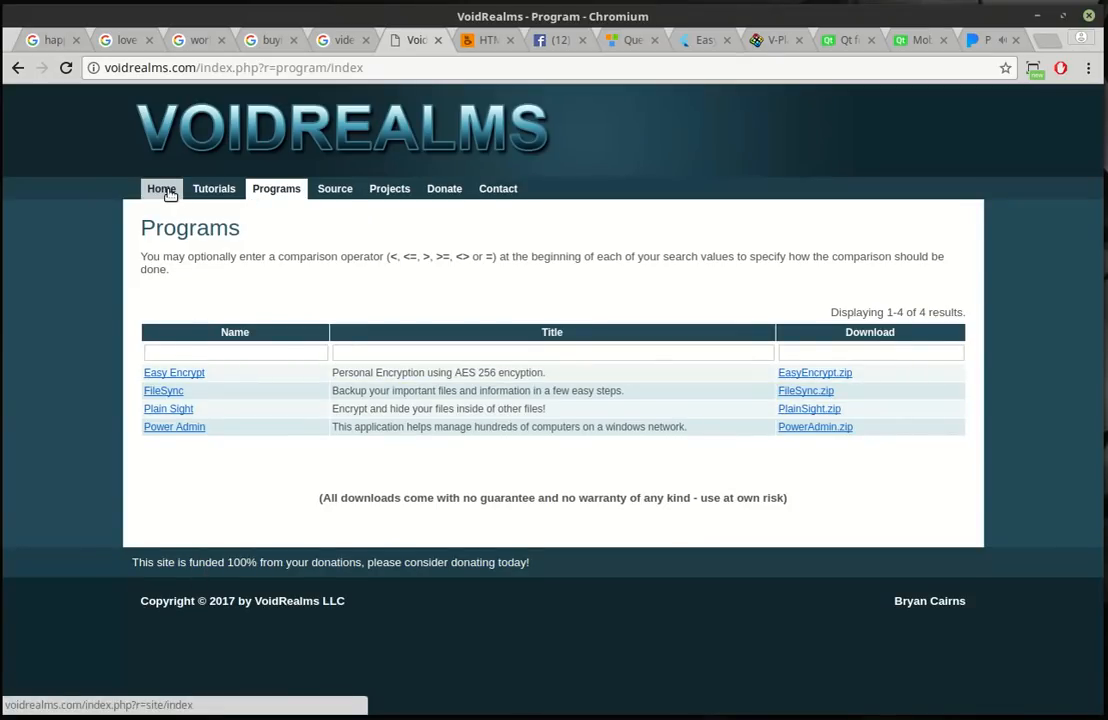
left_click(161, 188)
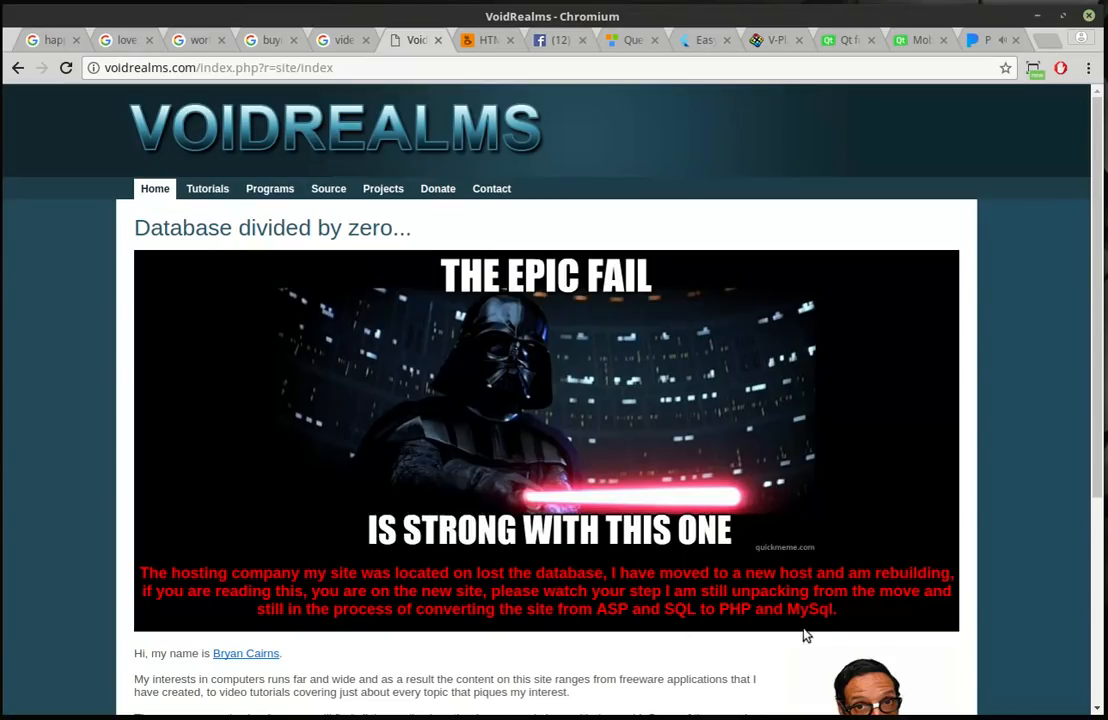
Step: Highlight the red lost-database notice and epic fail image, then open the Voidrealms Facebook group
left_click_drag(230, 572, 836, 609)
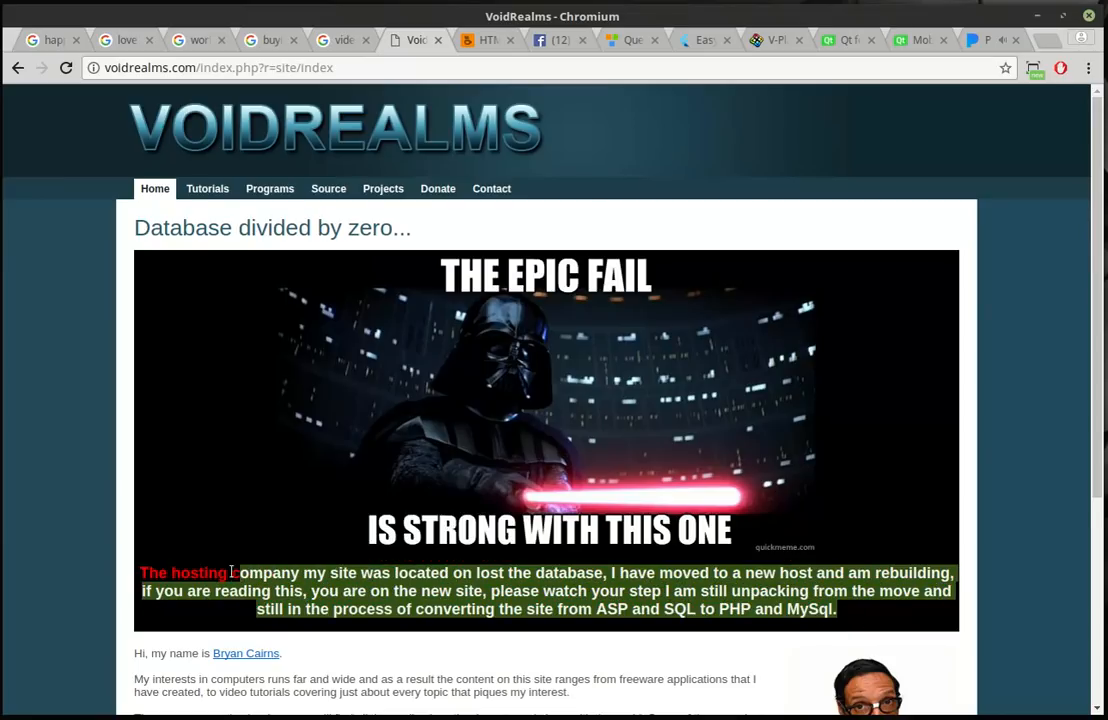
left_click(137, 580)
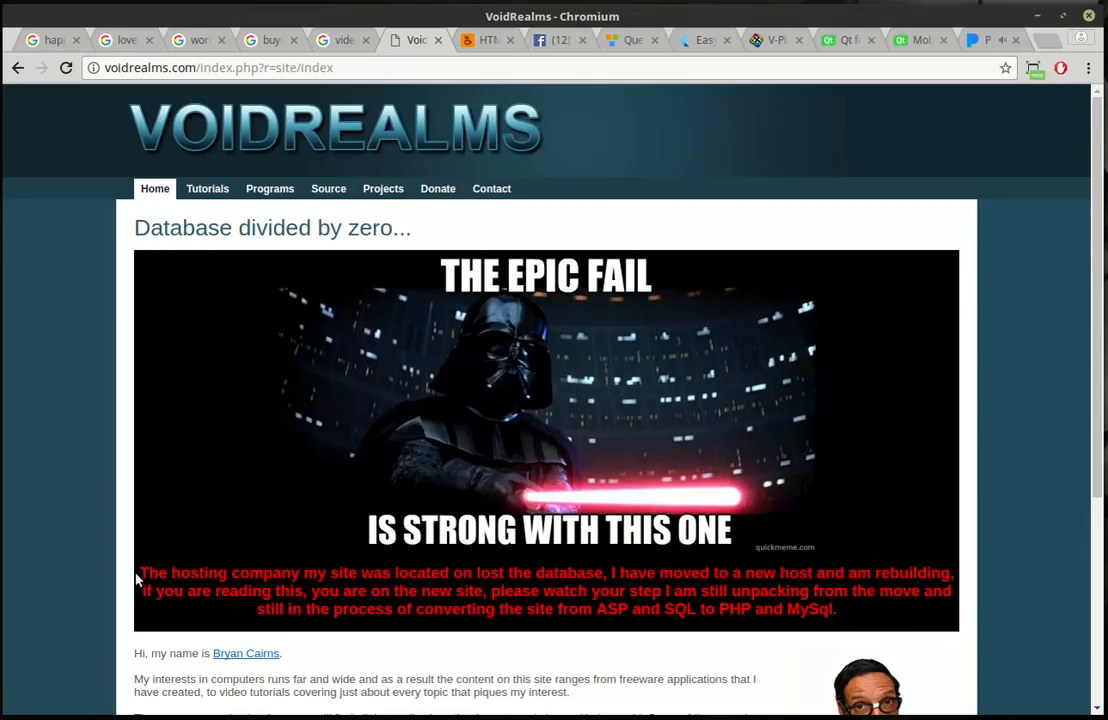
left_click_drag(139, 572, 895, 608)
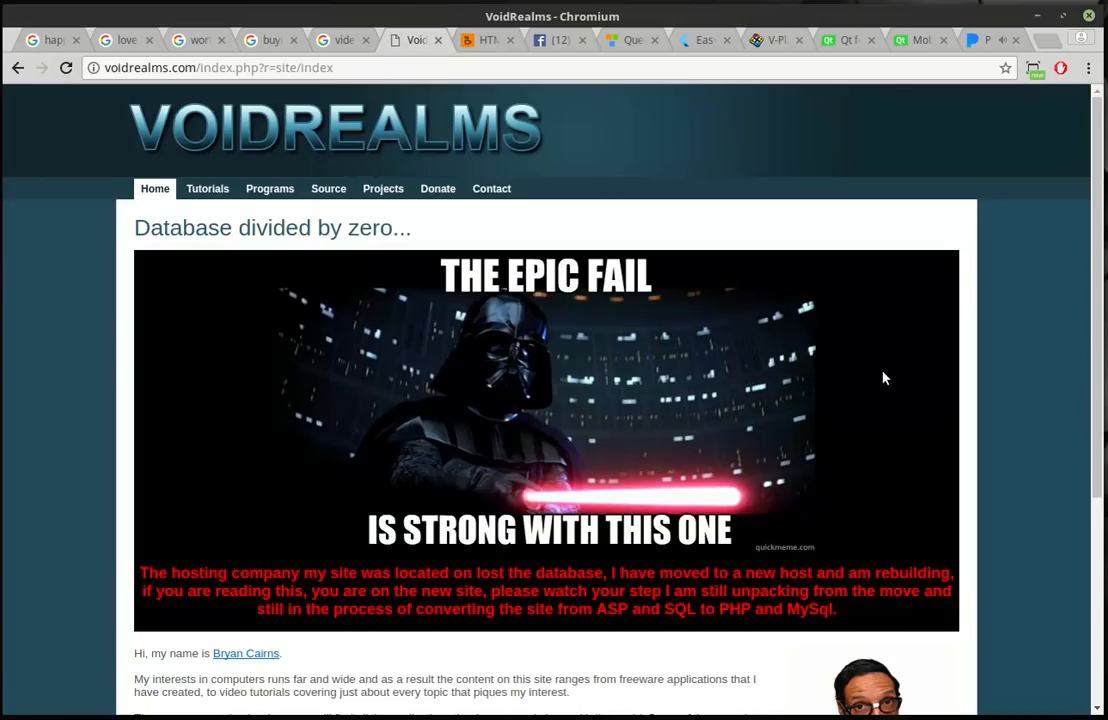
mouse_move(889, 386)
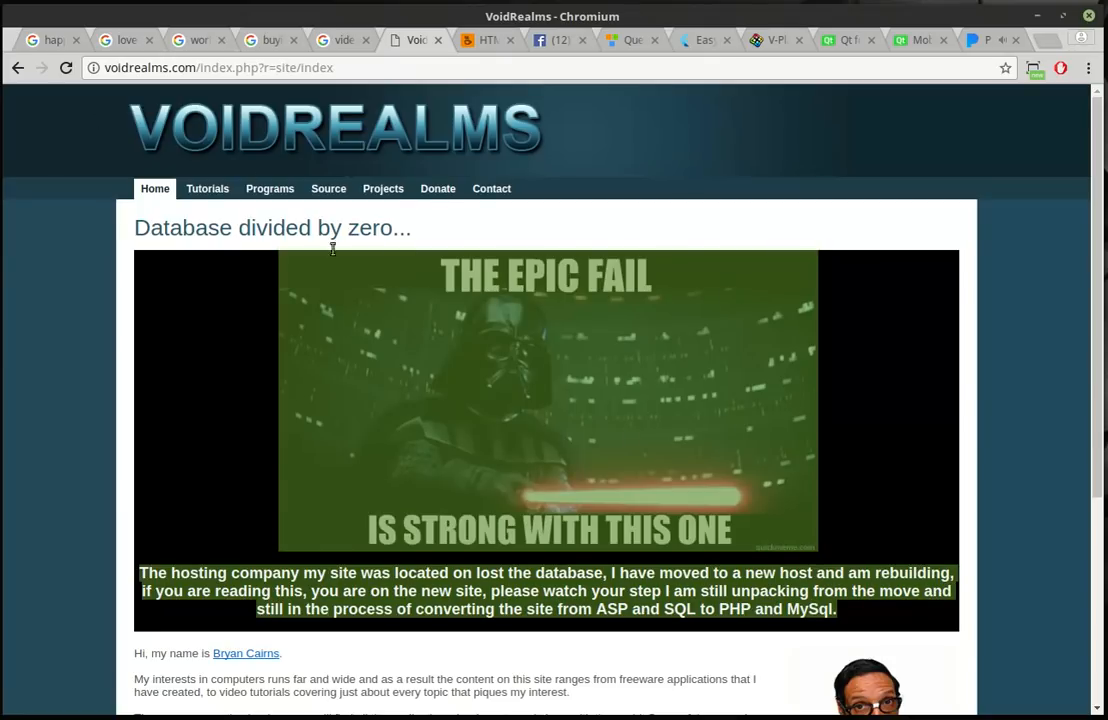
mouse_move(867, 368)
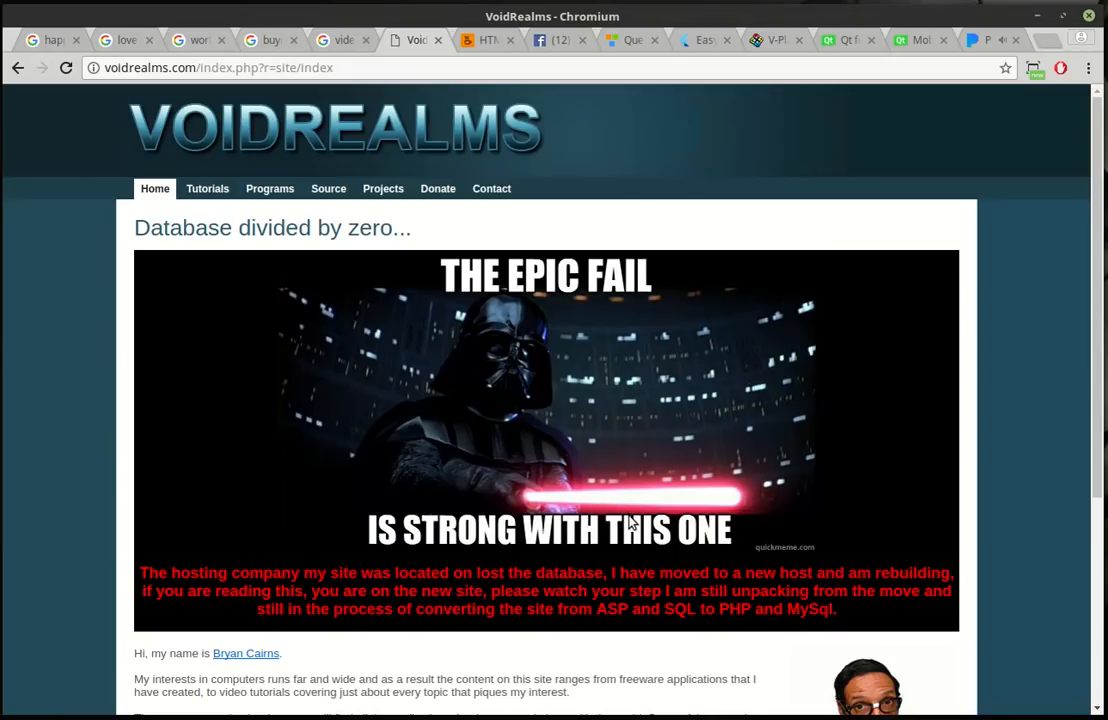
mouse_move(850, 621)
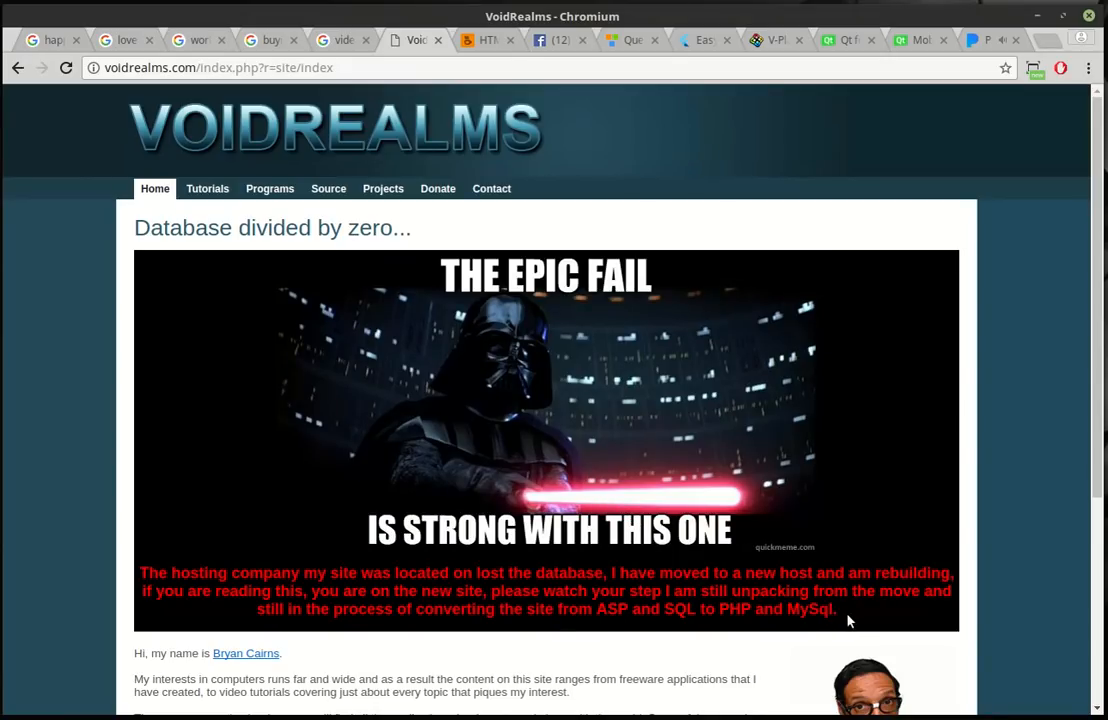
mouse_move(854, 622)
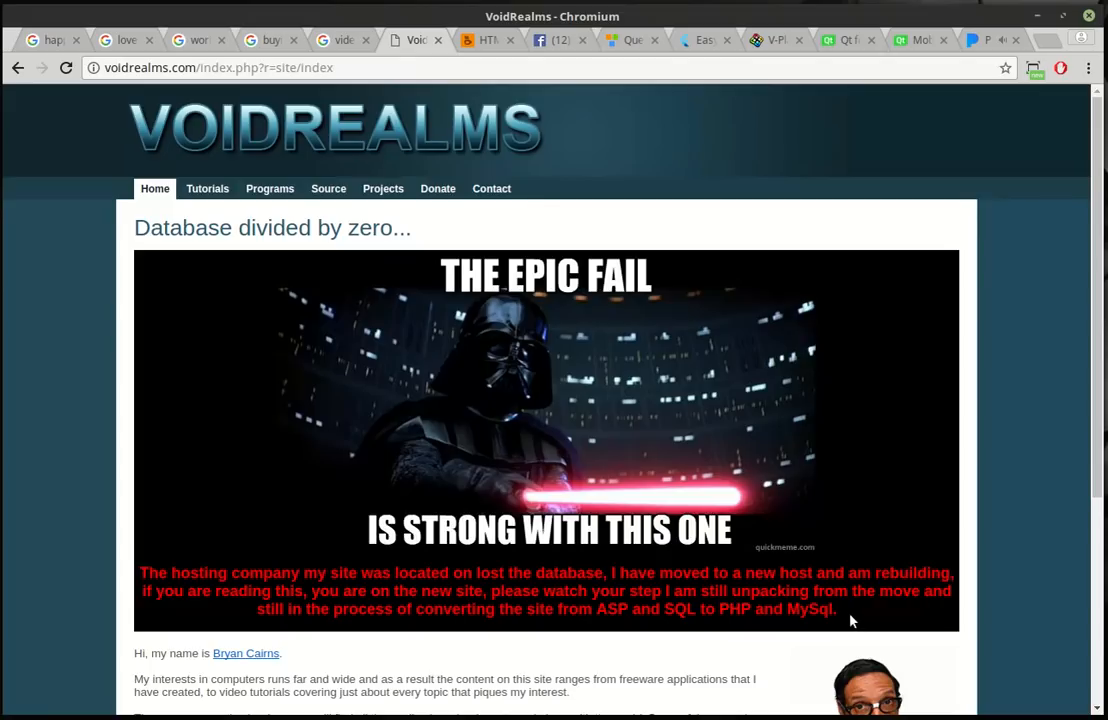
mouse_move(489, 258)
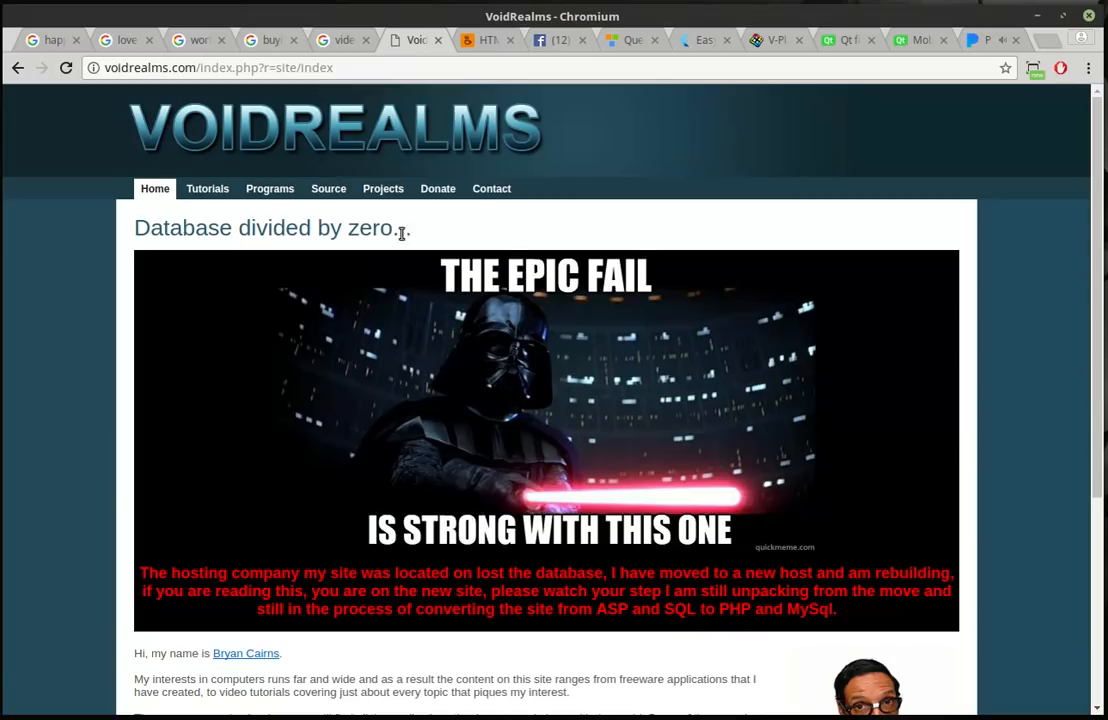
mouse_move(207, 189)
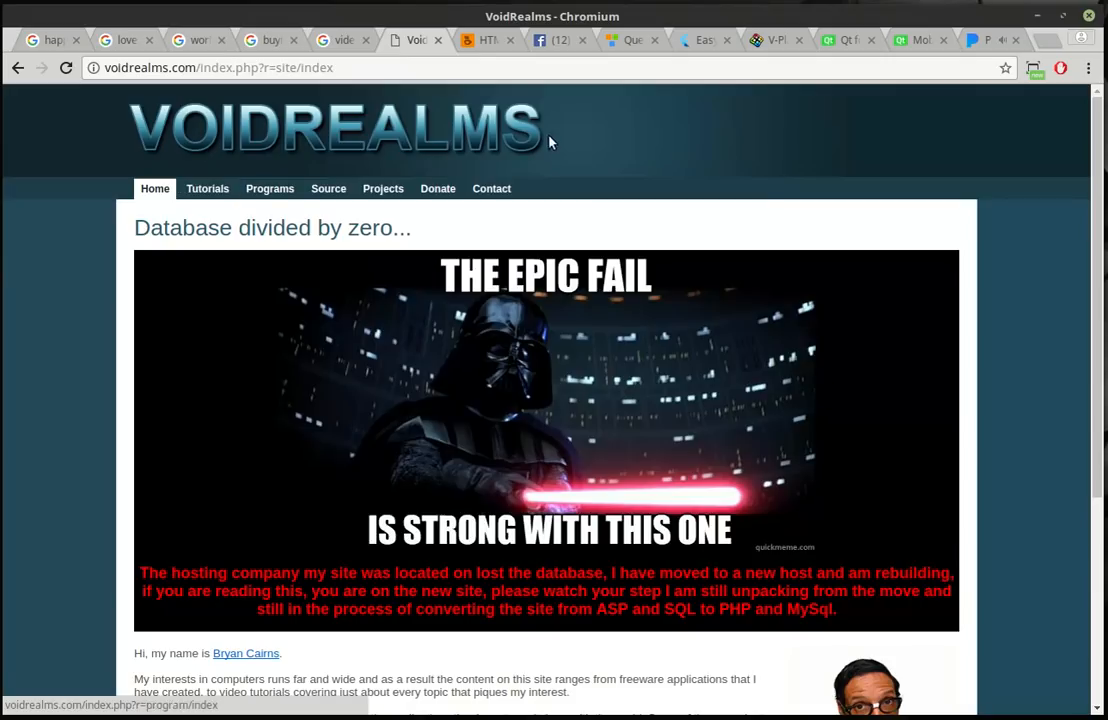
left_click(555, 40)
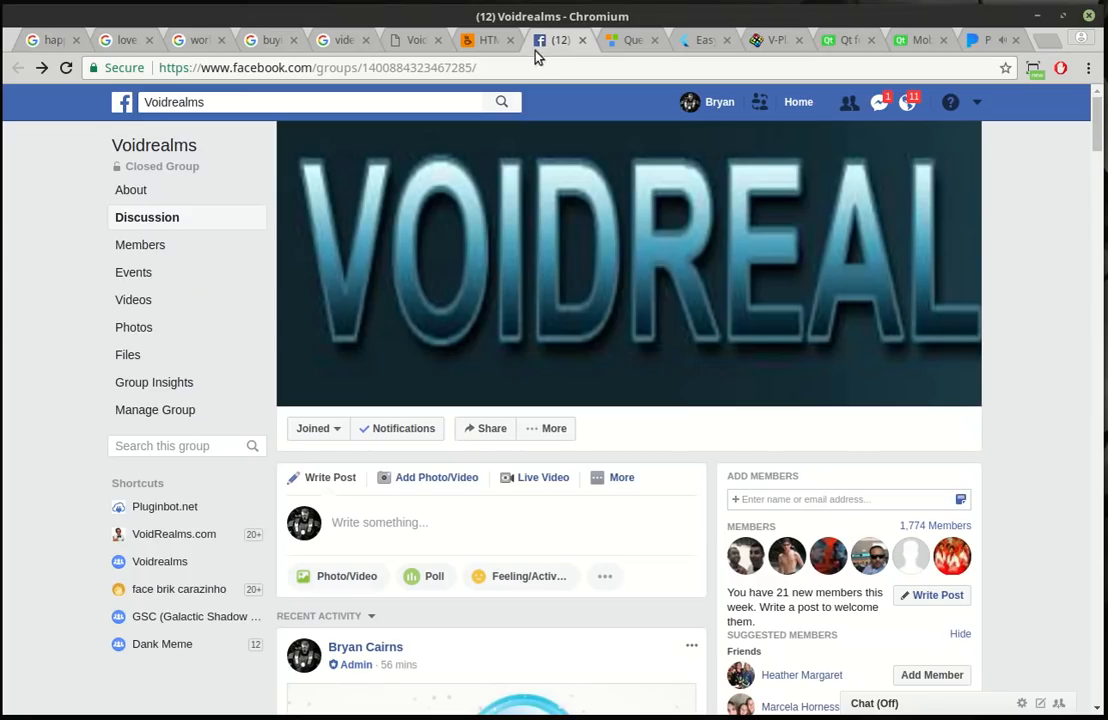
mouse_move(607, 240)
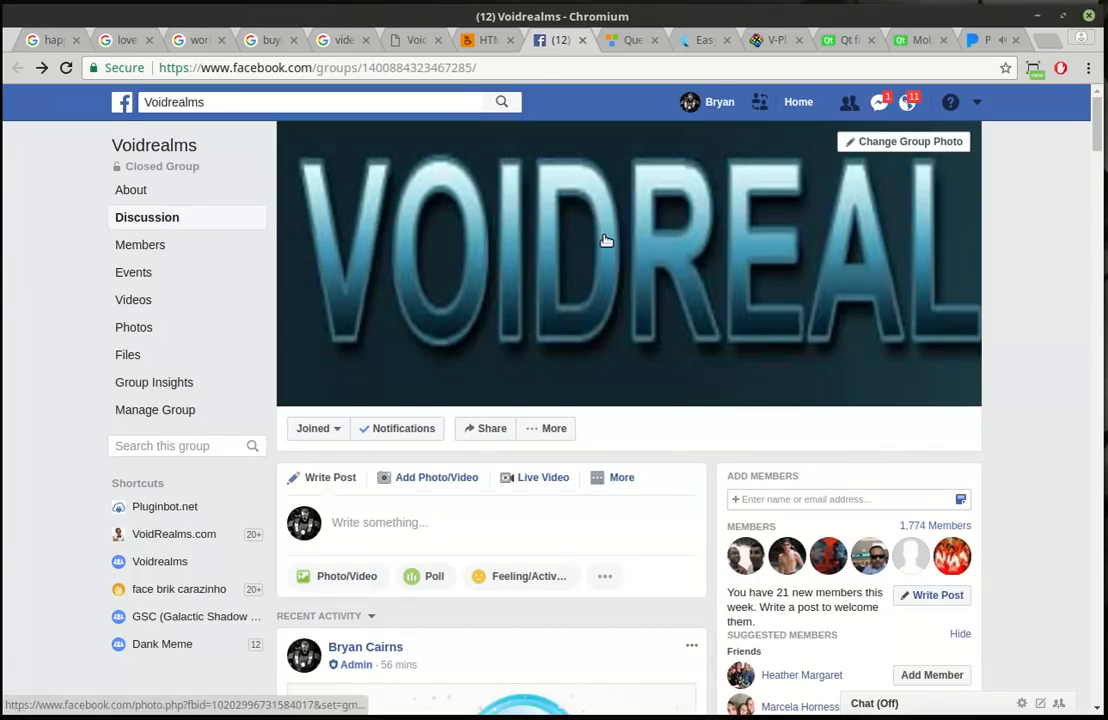
scroll("down", 3)
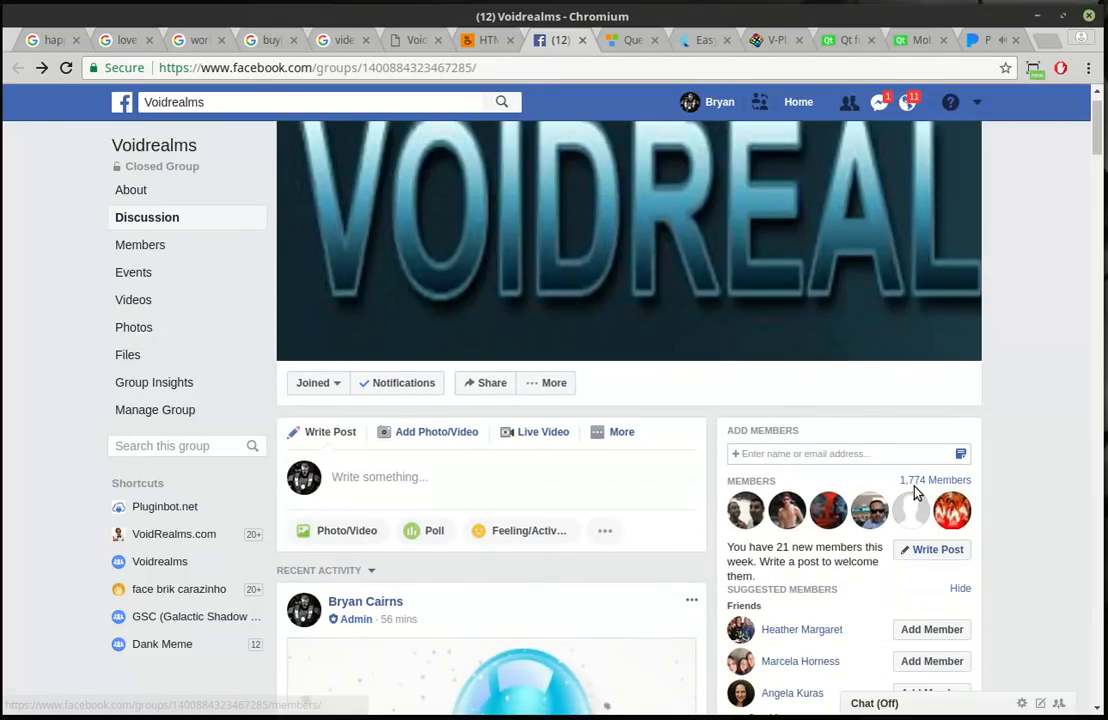
mouse_move(937, 484)
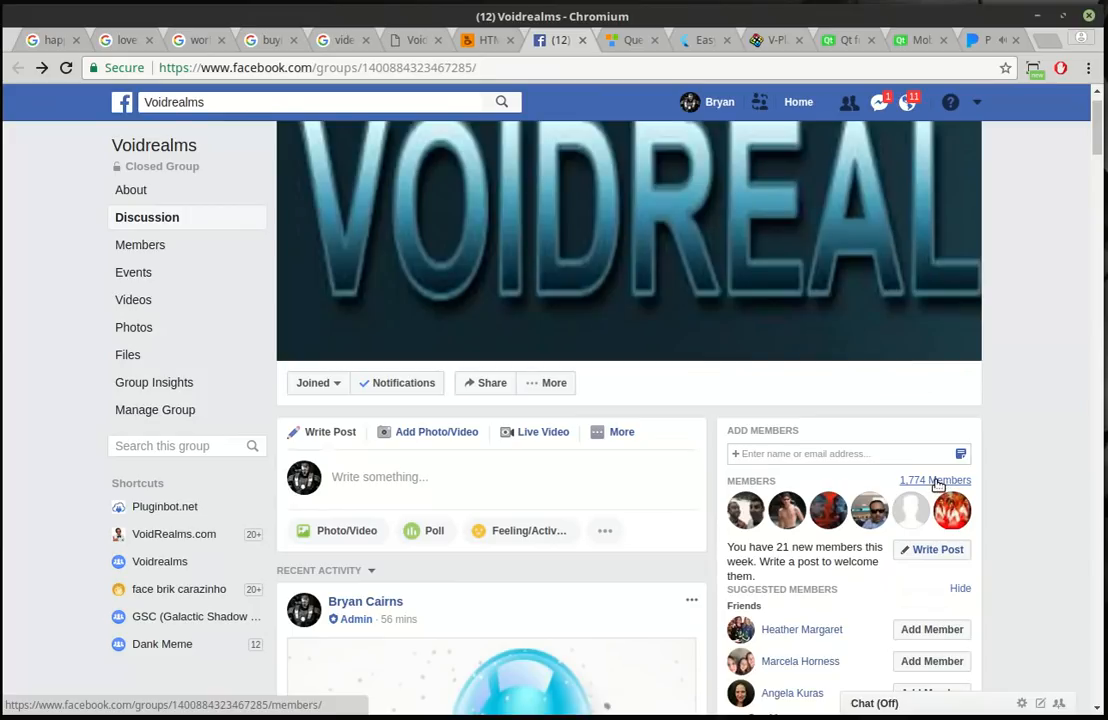
left_click(619, 295)
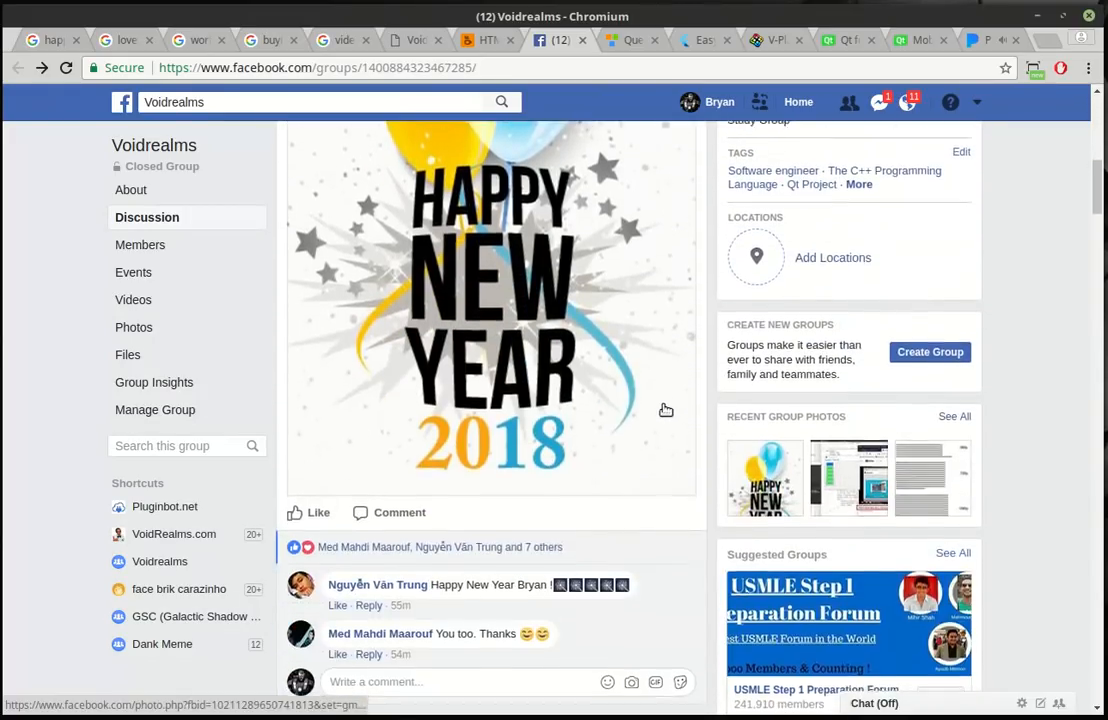
scroll("down", 3)
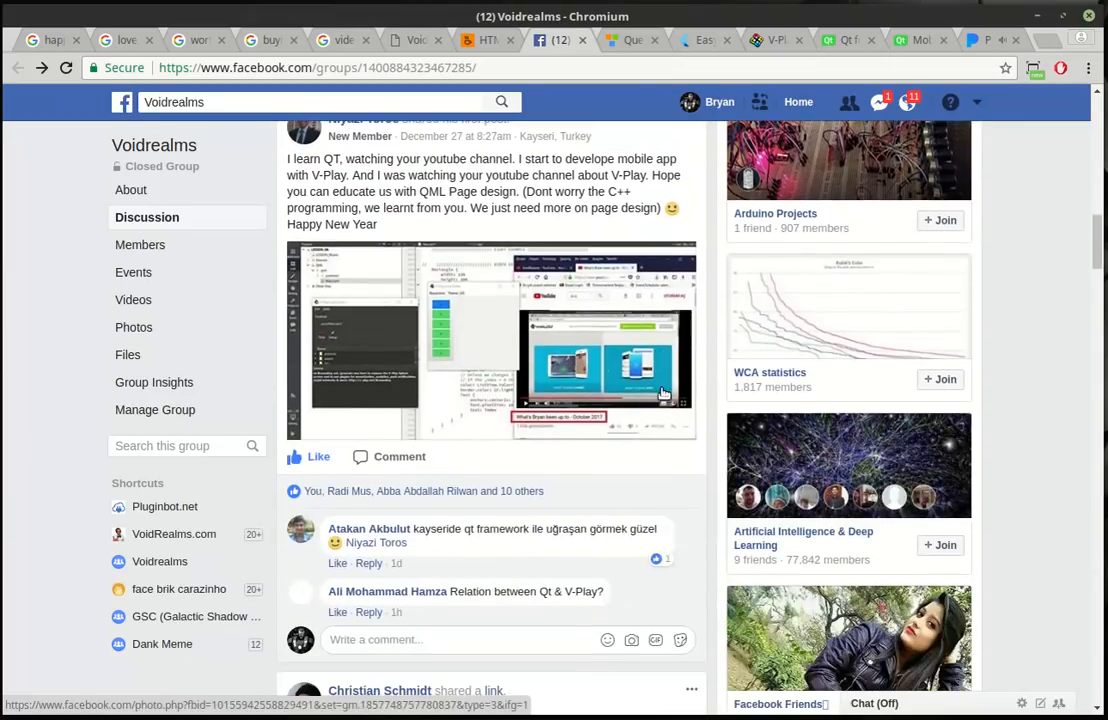
scroll("down", 3)
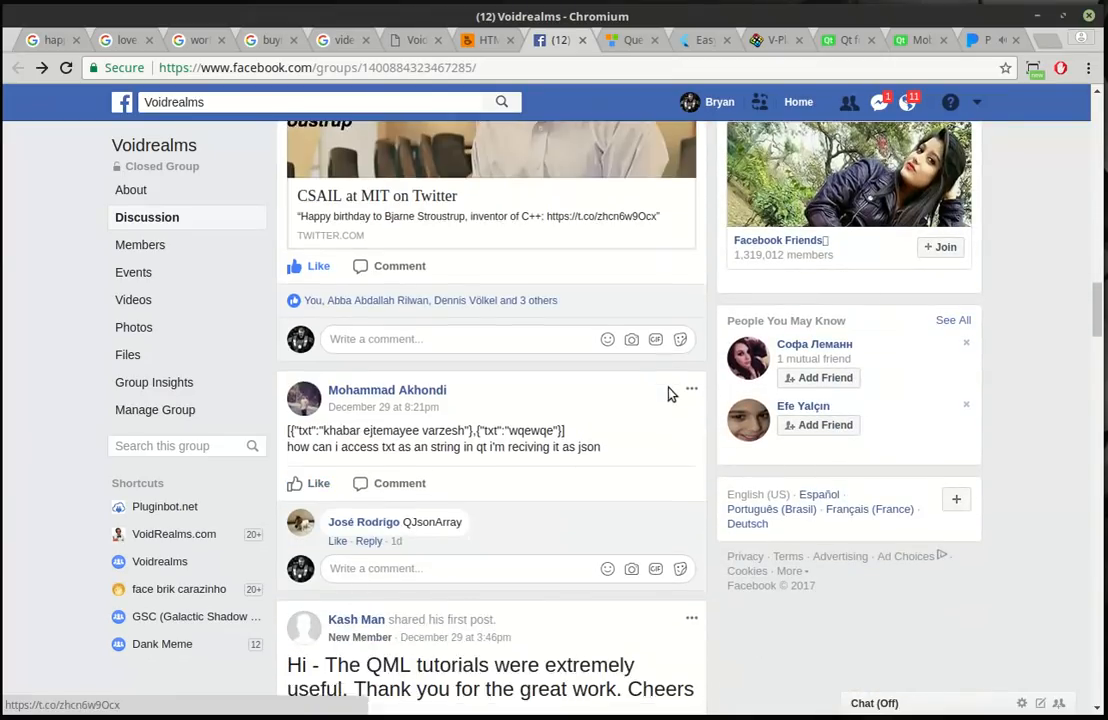
scroll("down", 3)
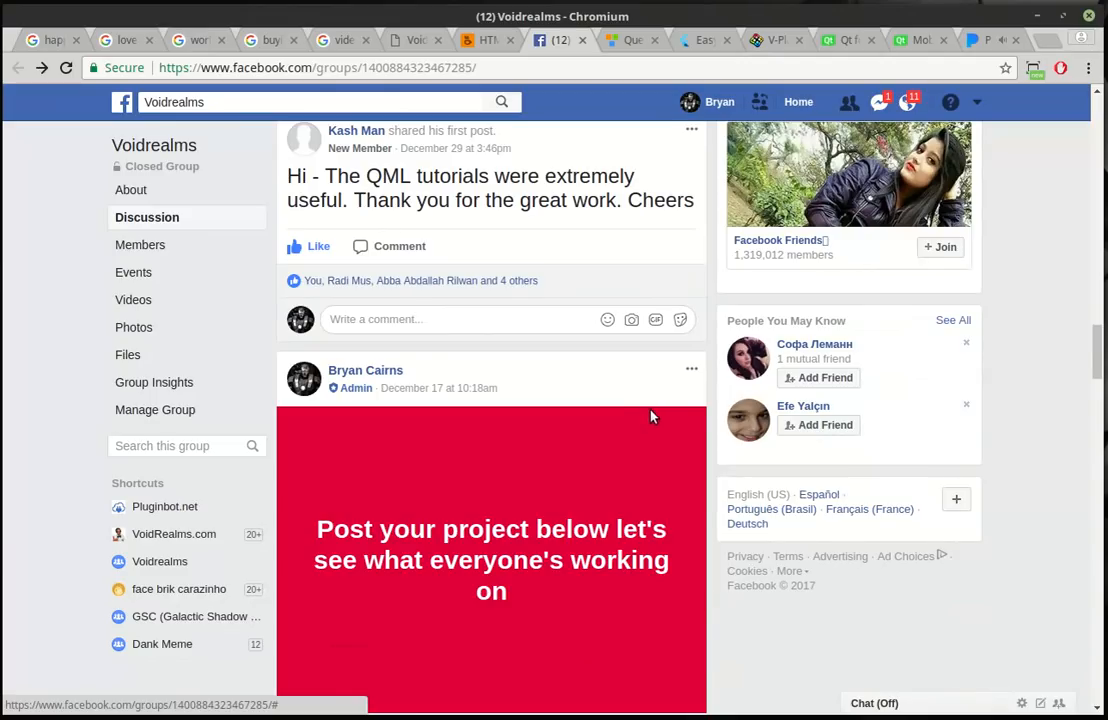
scroll("down", 3)
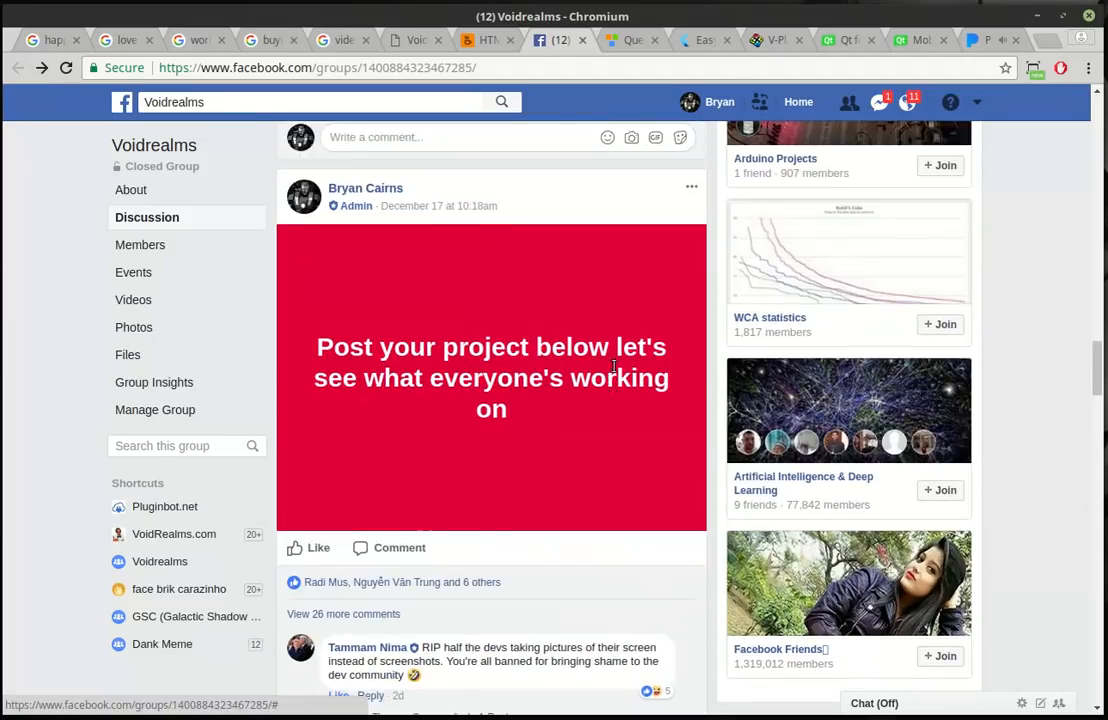
scroll("down", 3)
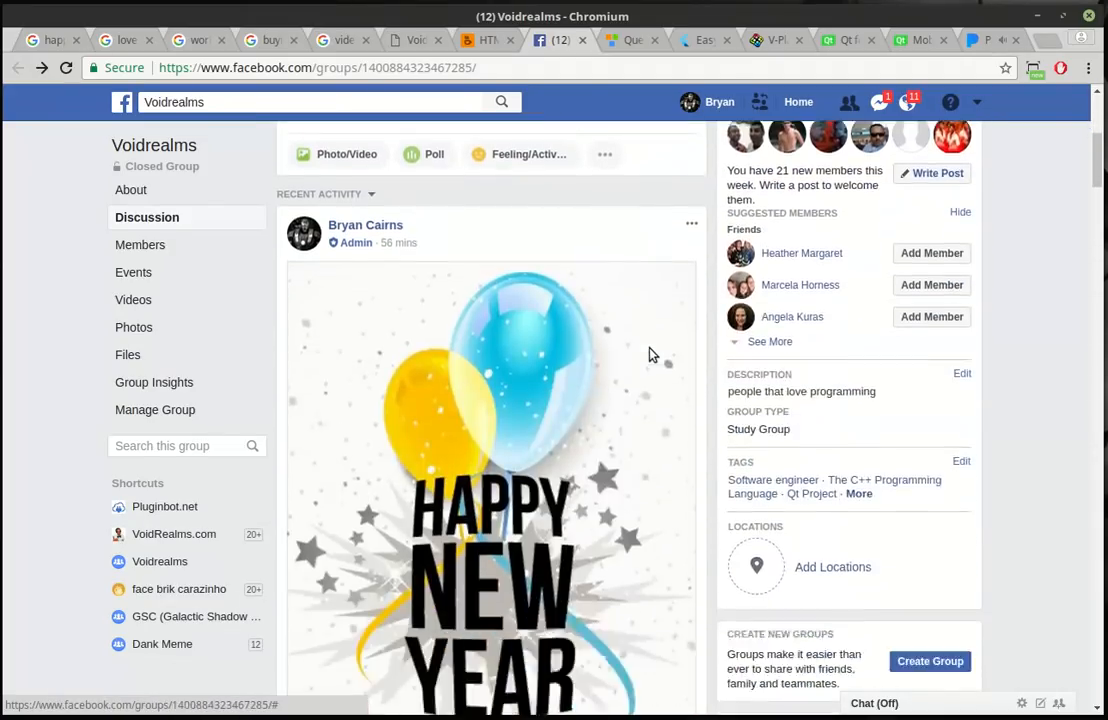
scroll("down", 3)
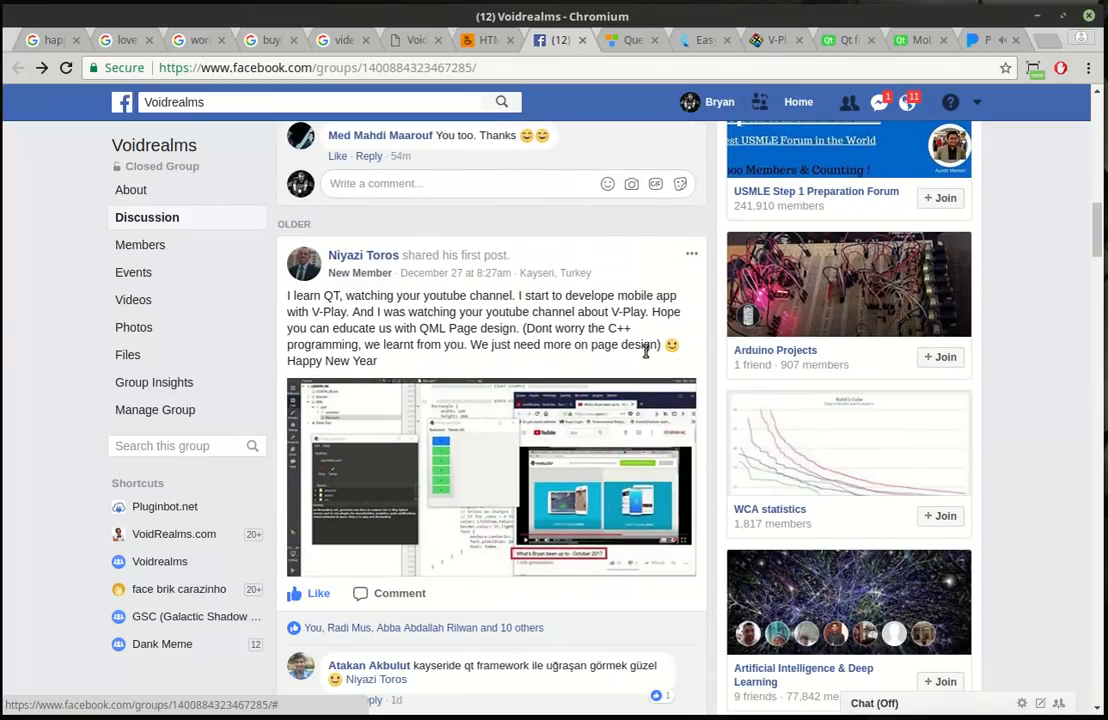
mouse_move(647, 338)
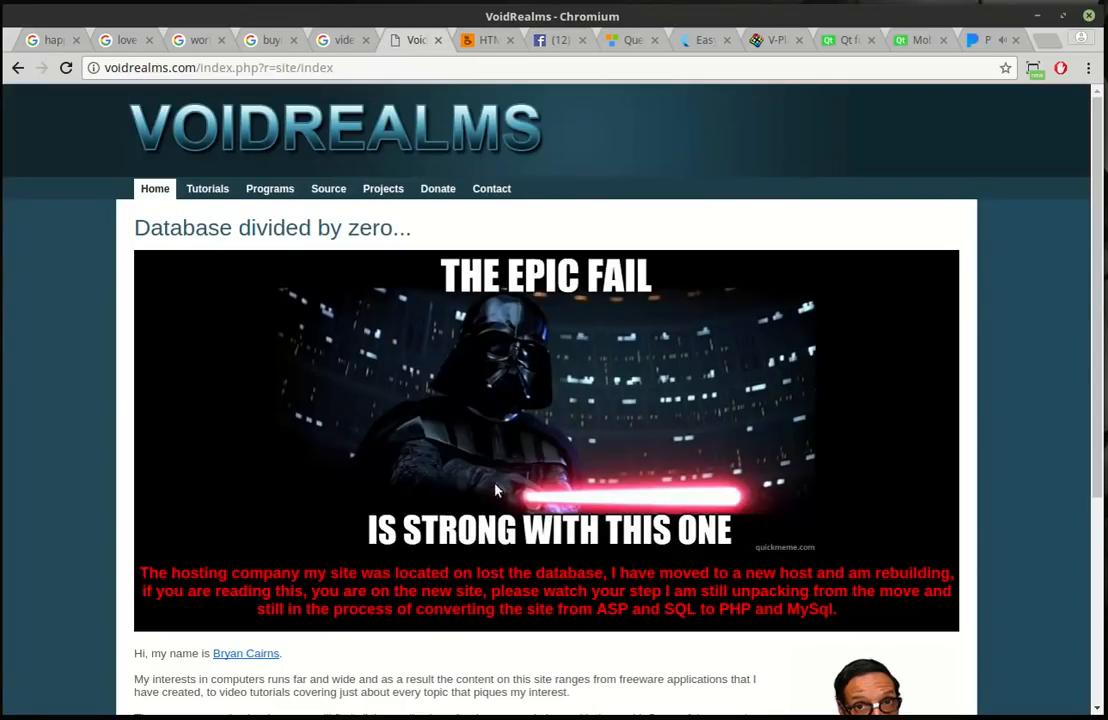
mouse_move(207, 195)
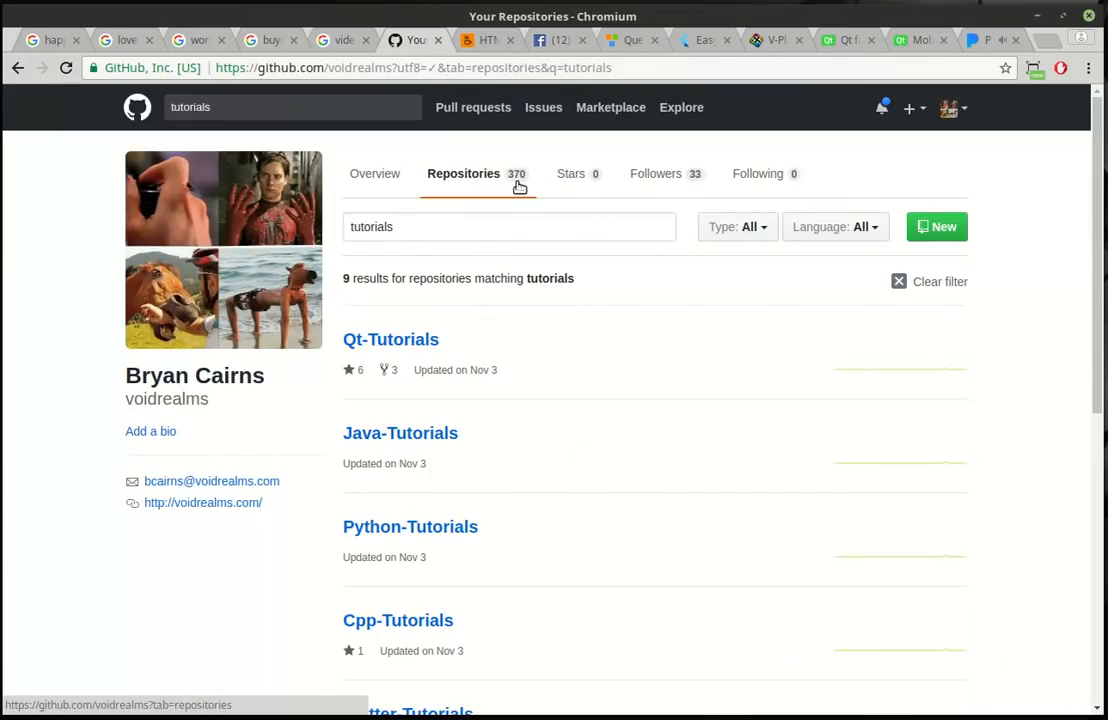
mouse_move(518, 183)
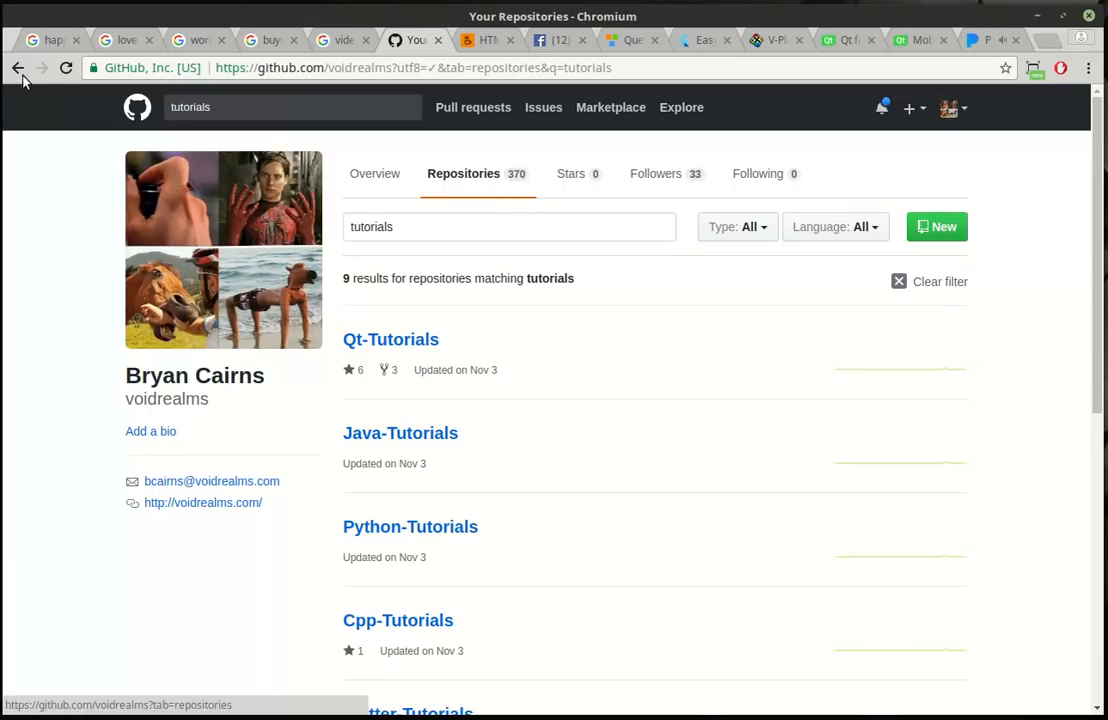
Step: Go back to the VoidRealms Tutorials page, then move to the Quest Club site
left_click(15, 70)
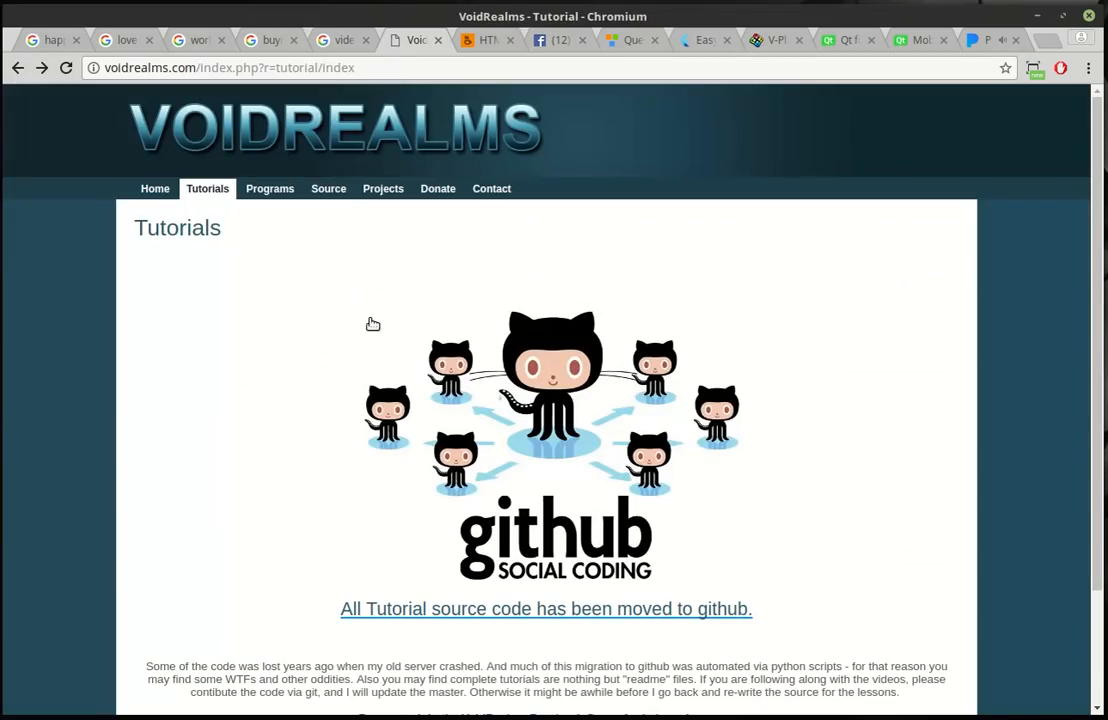
mouse_move(258, 218)
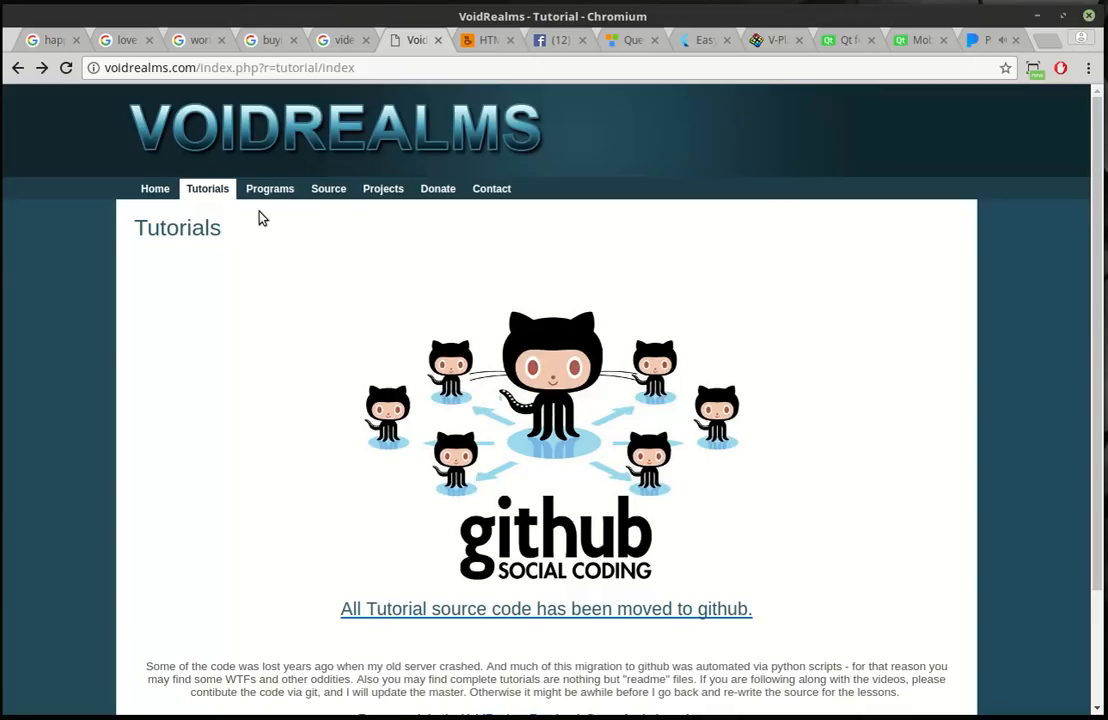
mouse_move(252, 183)
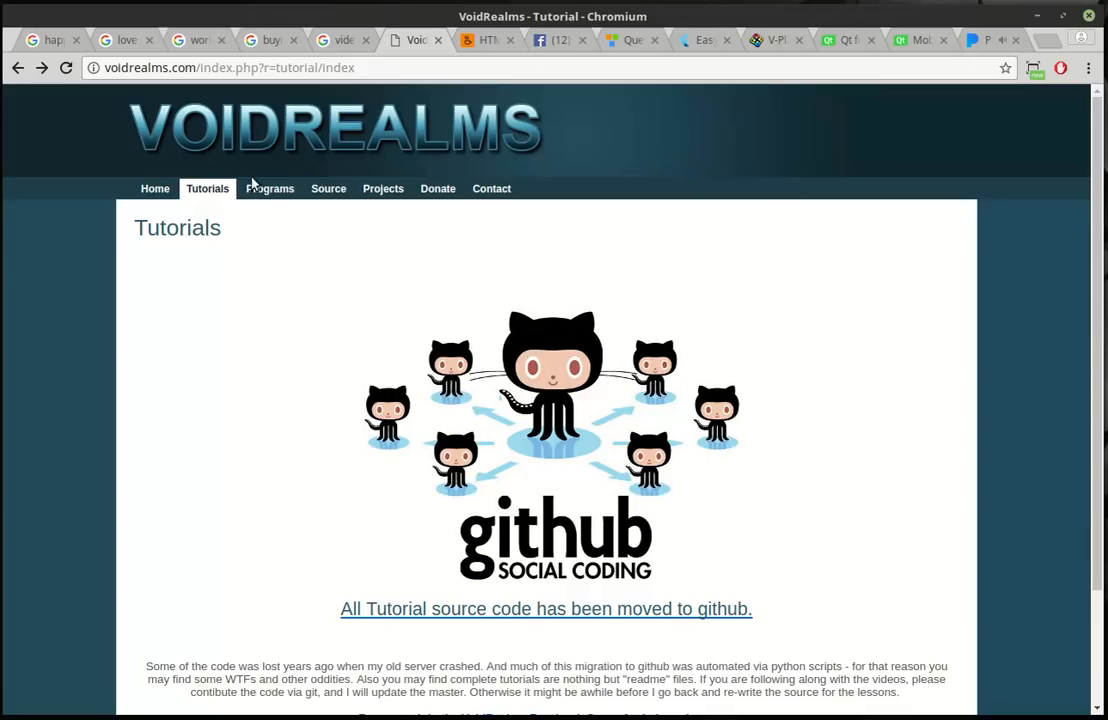
mouse_move(632, 40)
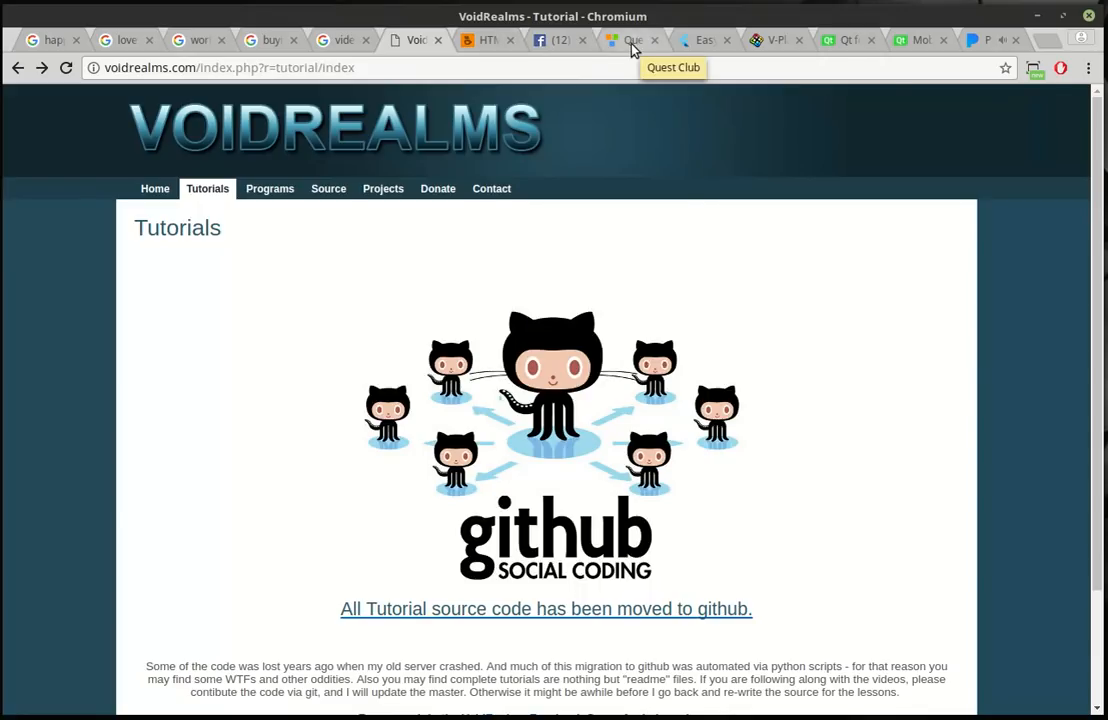
left_click(631, 40)
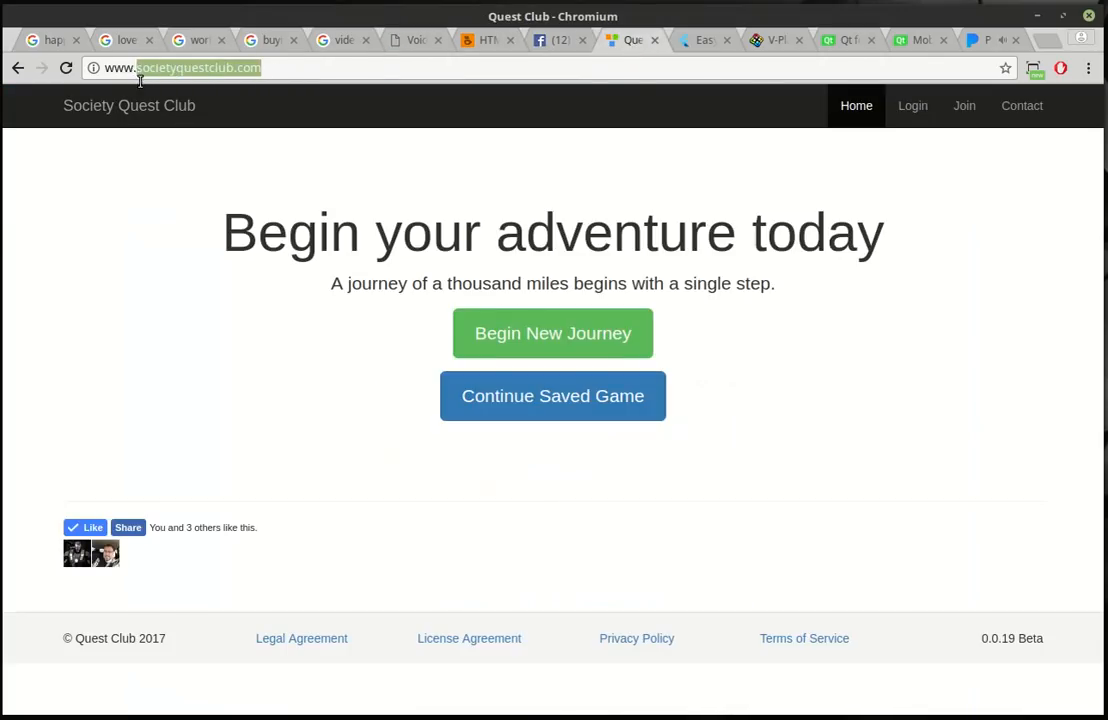
mouse_move(424, 274)
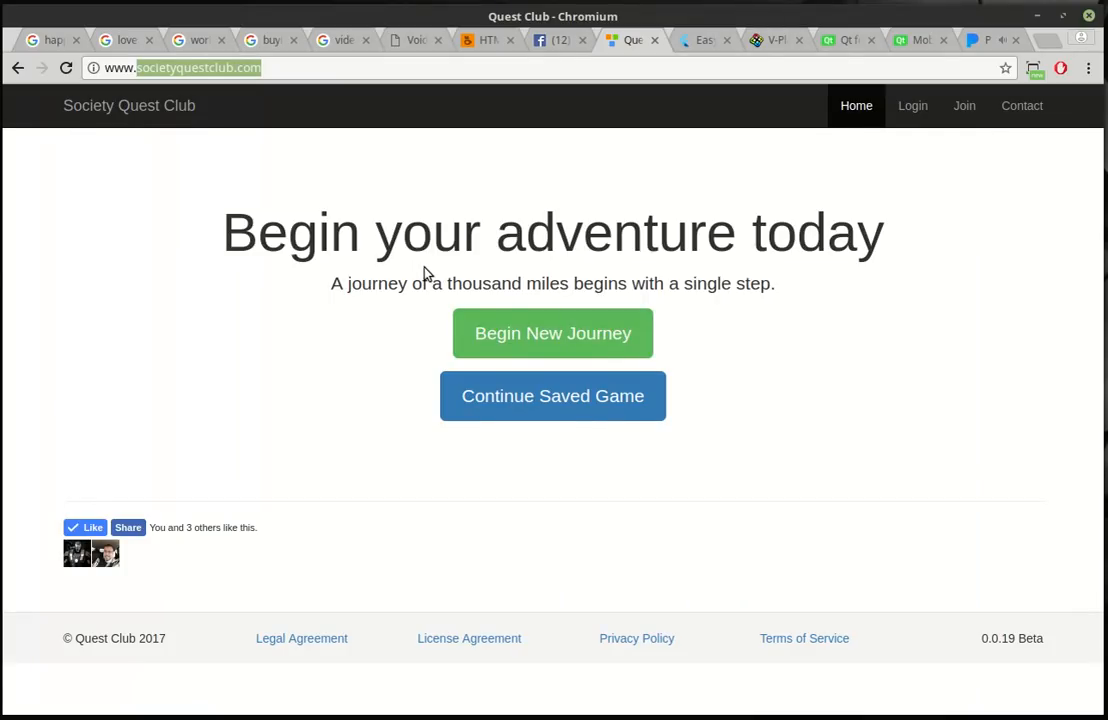
mouse_move(446, 474)
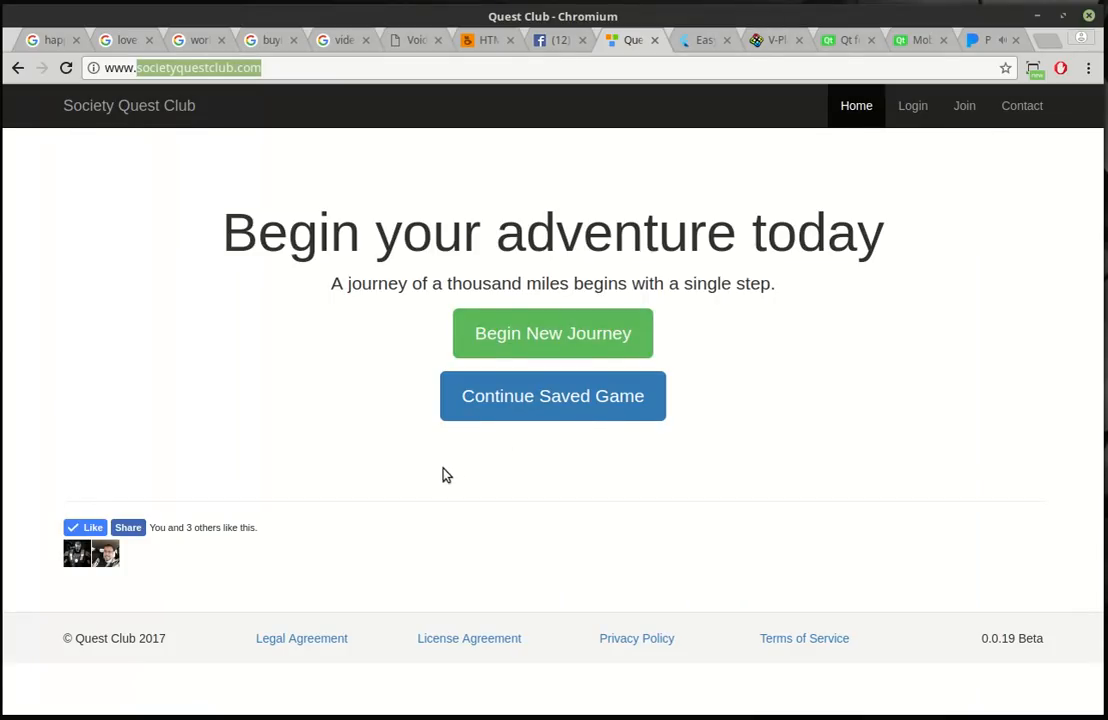
mouse_move(851, 441)
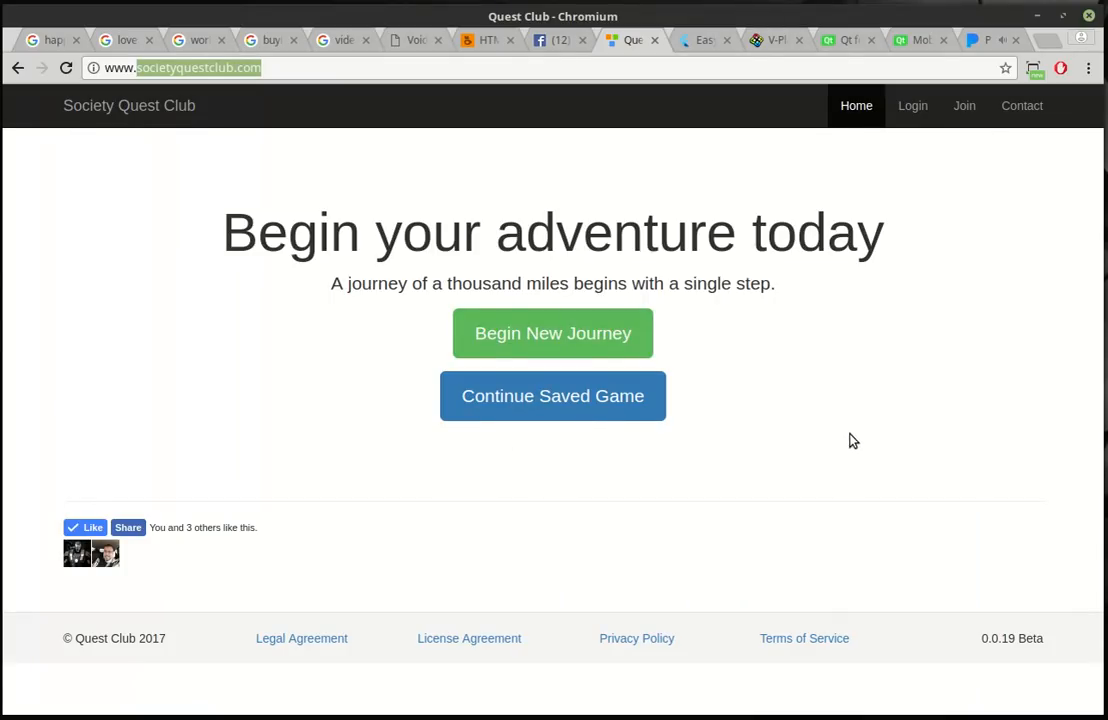
mouse_move(866, 442)
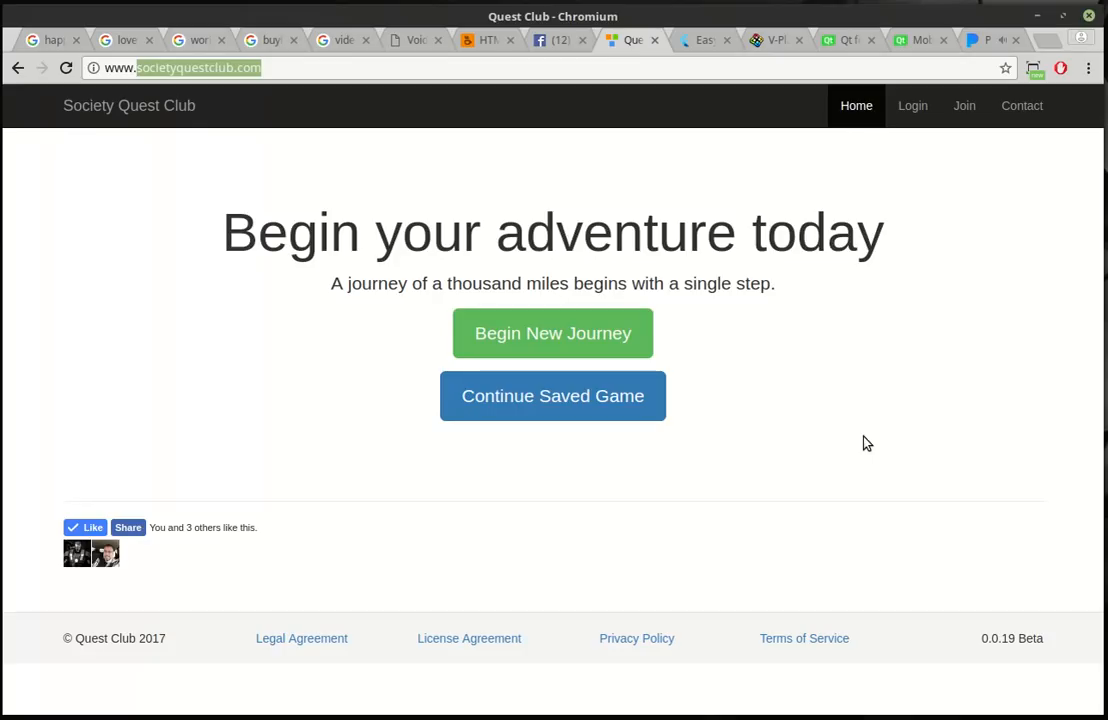
mouse_move(196, 206)
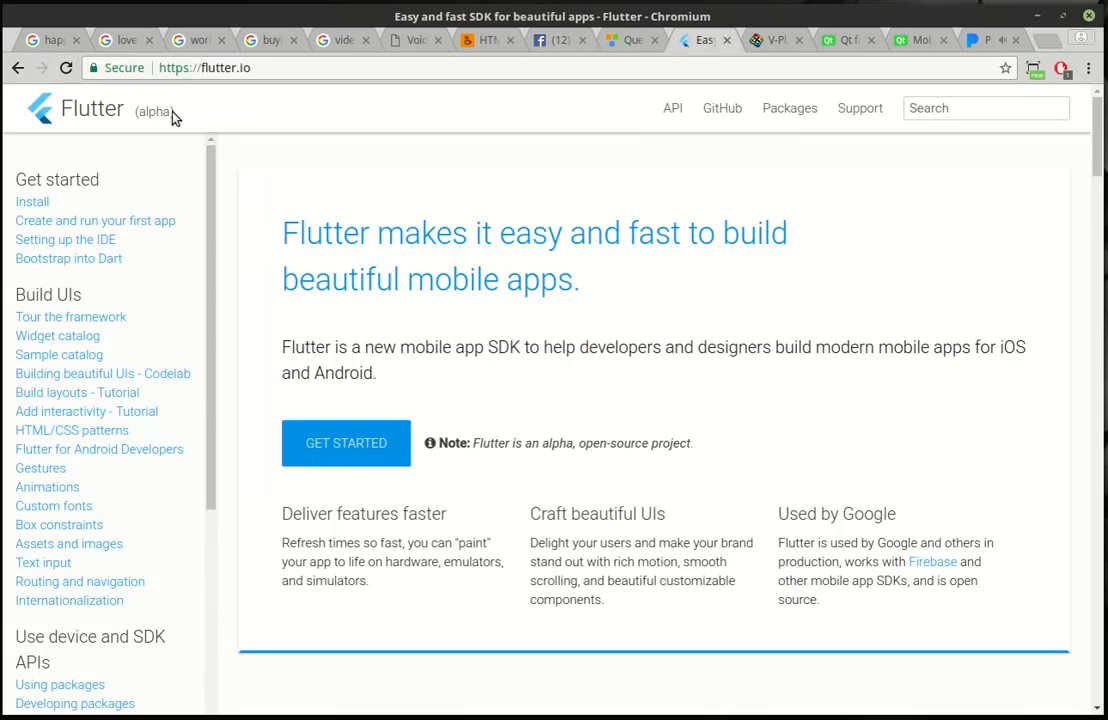
mouse_move(133, 111)
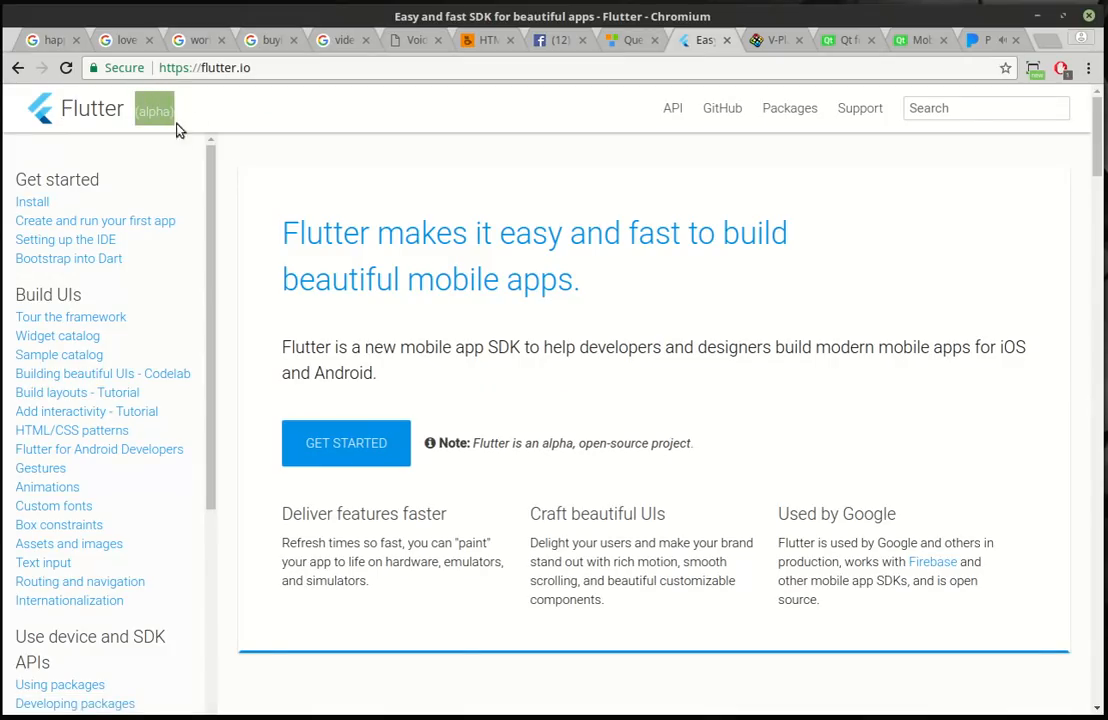
mouse_move(203, 144)
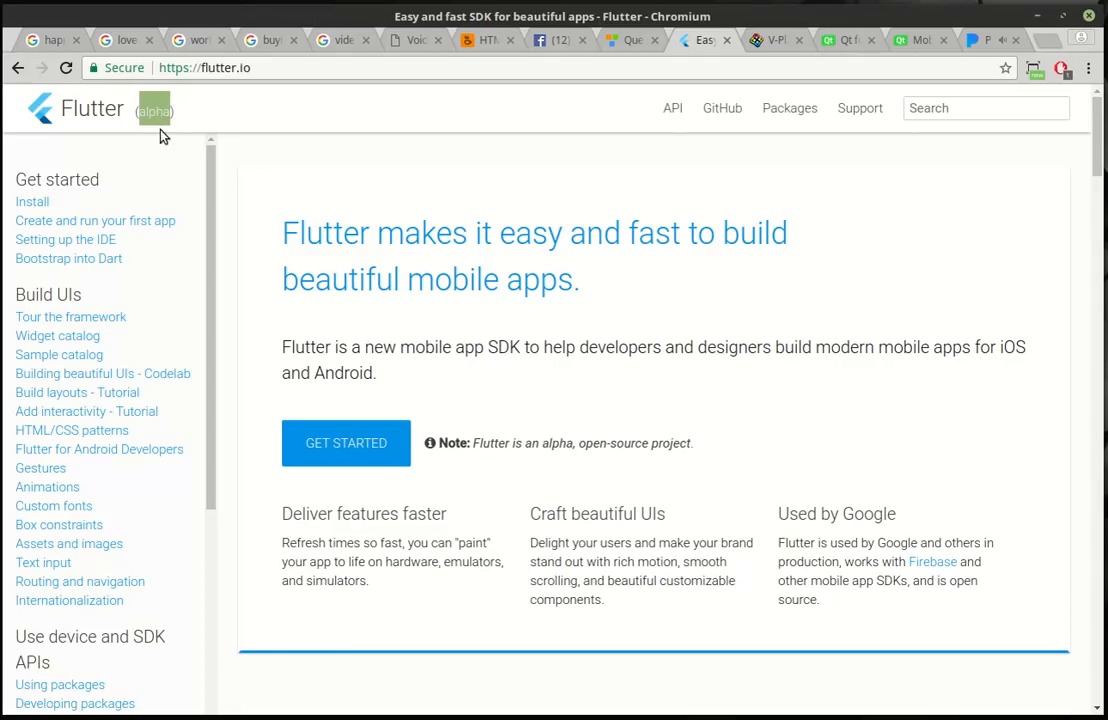
mouse_move(482, 434)
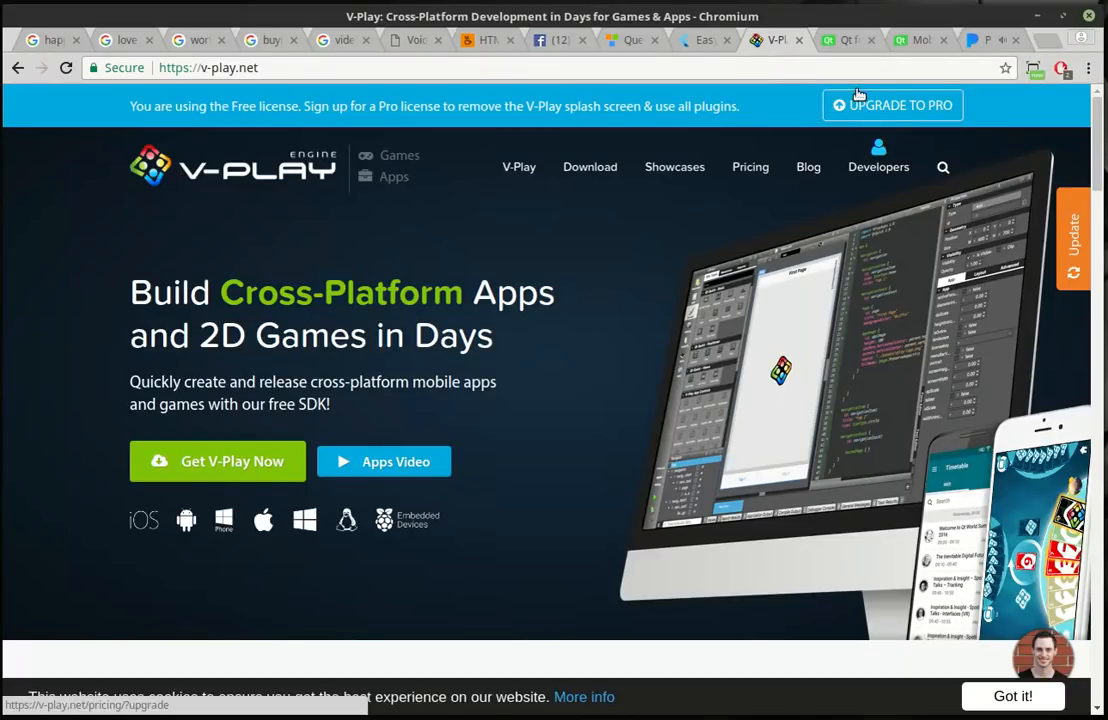
Step: Flip through the Qt, V-Play and Flutter tabs, ending on Quest Club
left_click(851, 41)
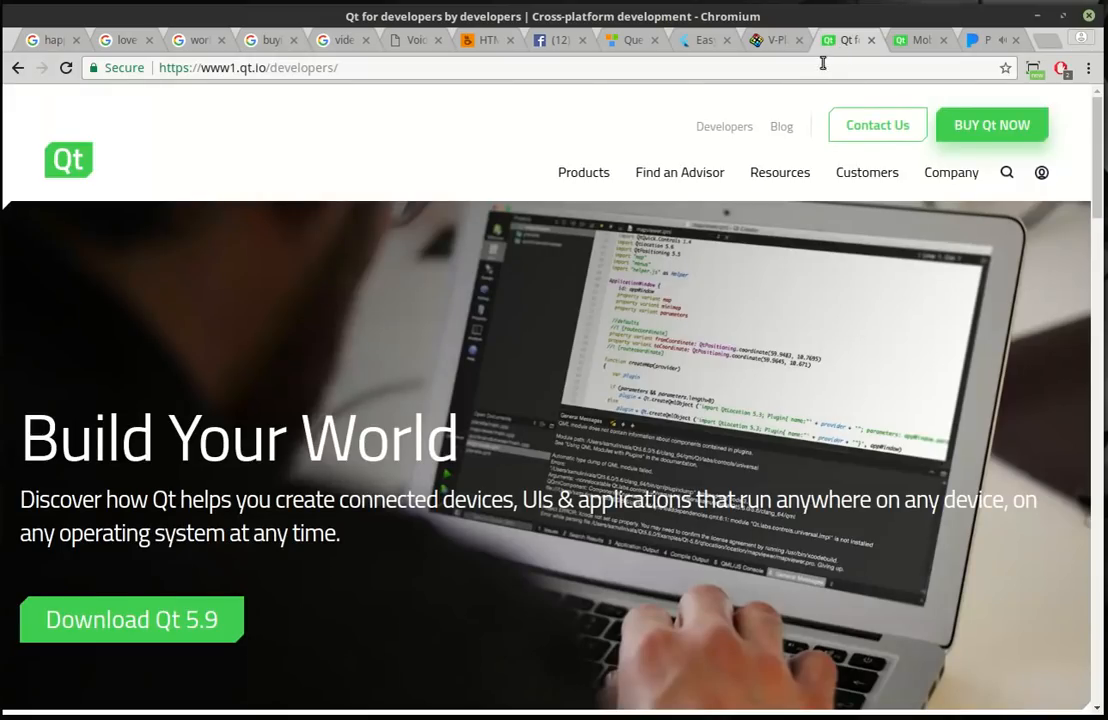
left_click(773, 41)
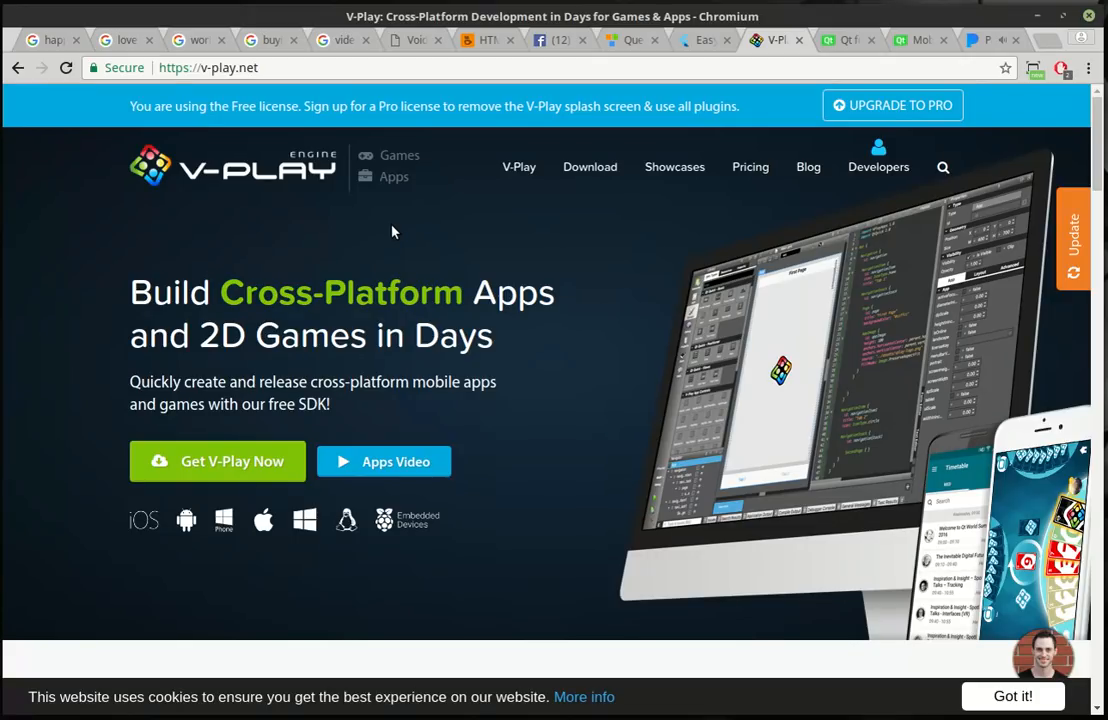
mouse_move(90, 42)
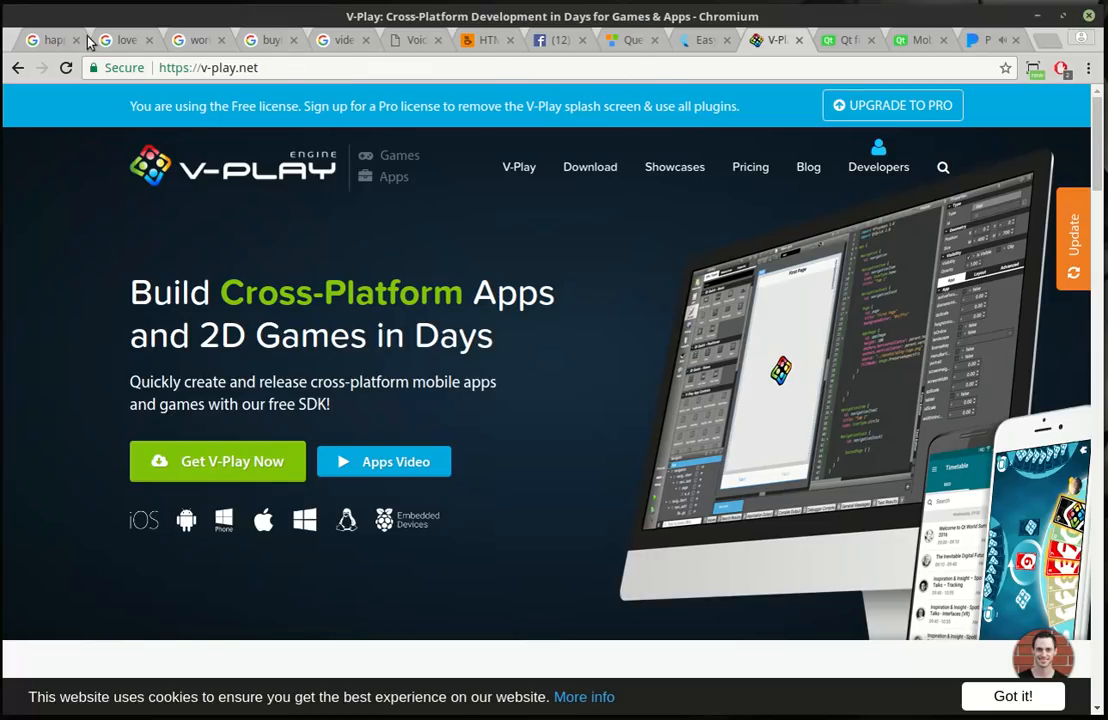
mouse_move(273, 47)
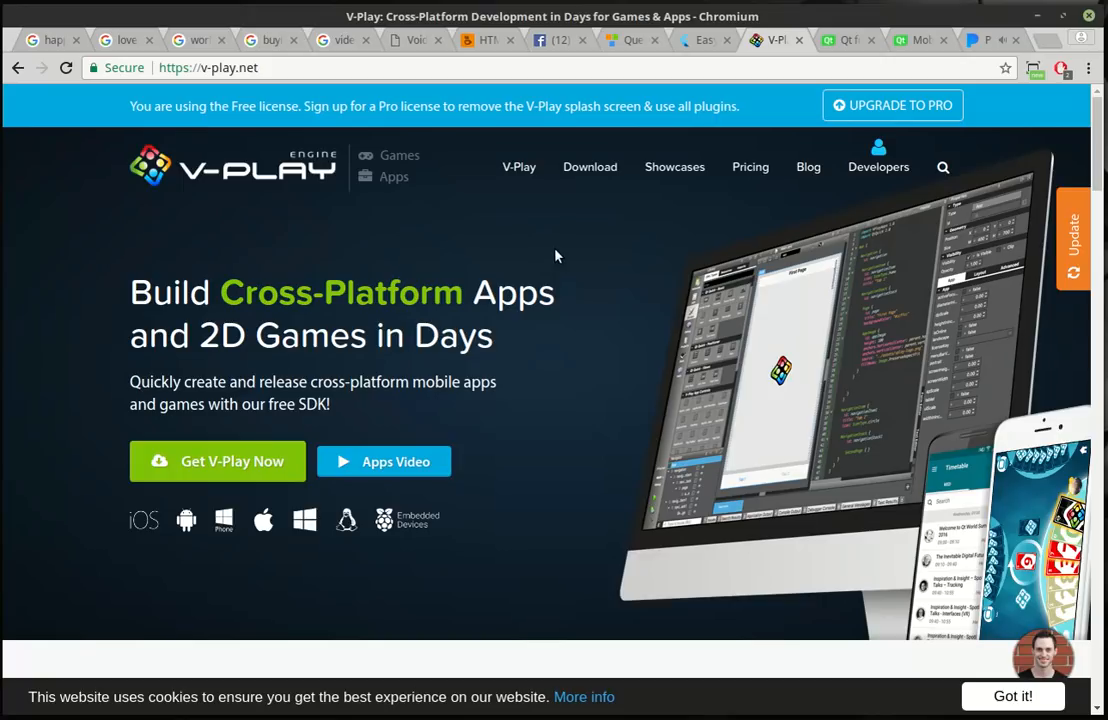
mouse_move(518, 60)
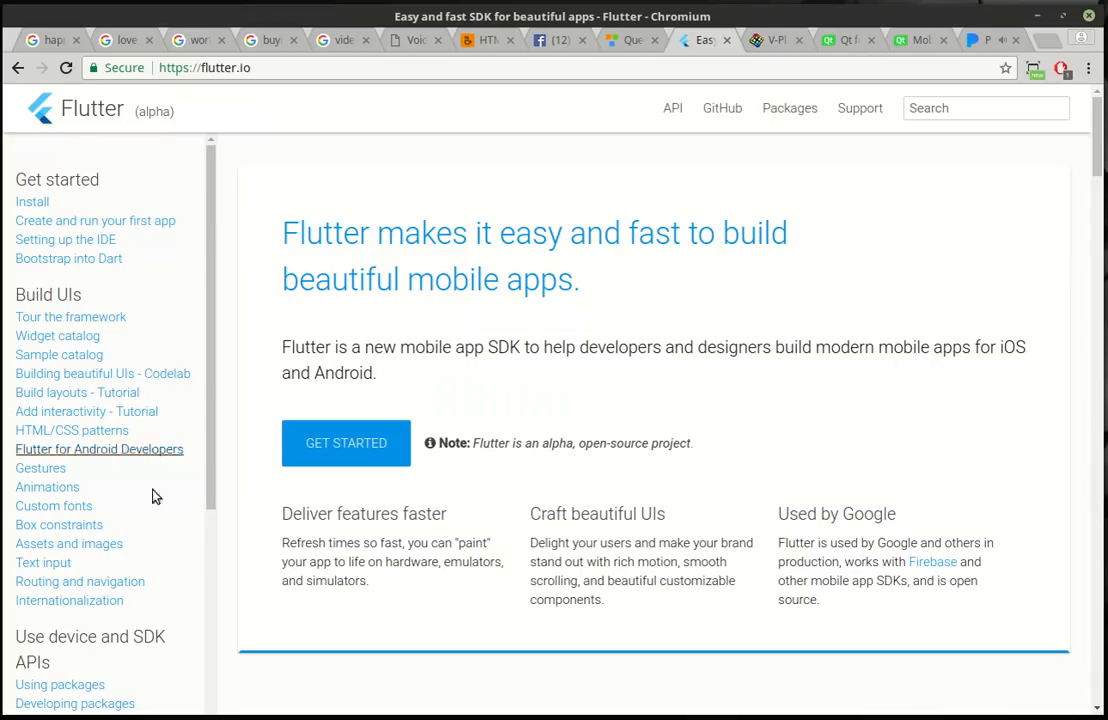
mouse_move(770, 44)
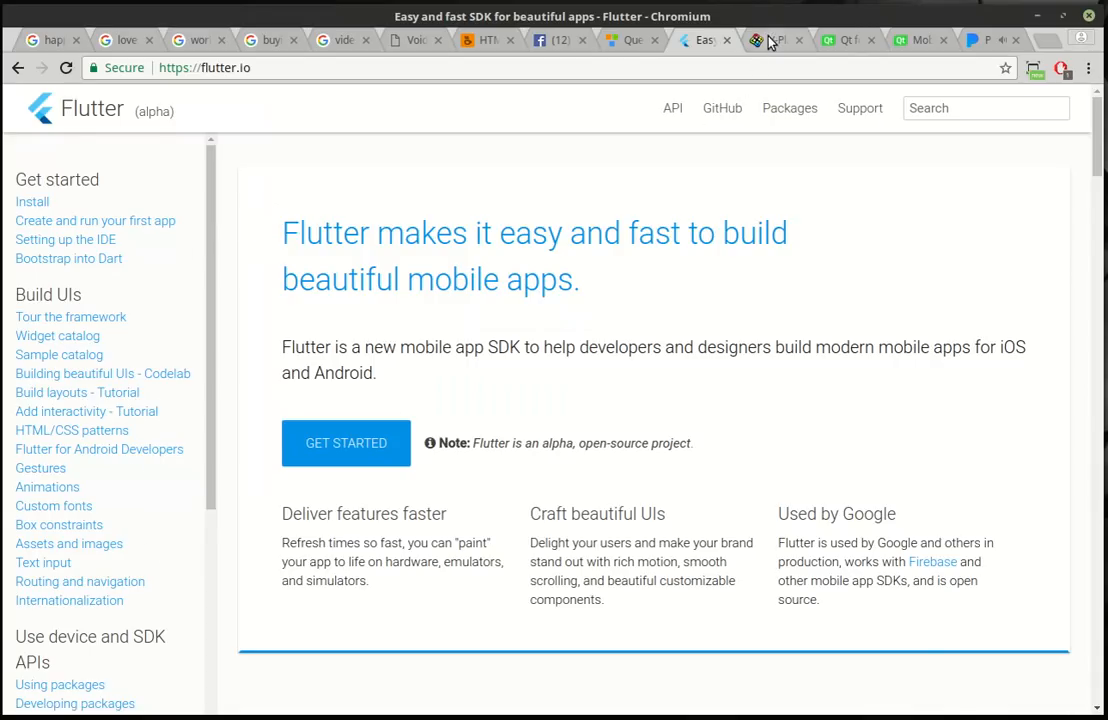
left_click(775, 40)
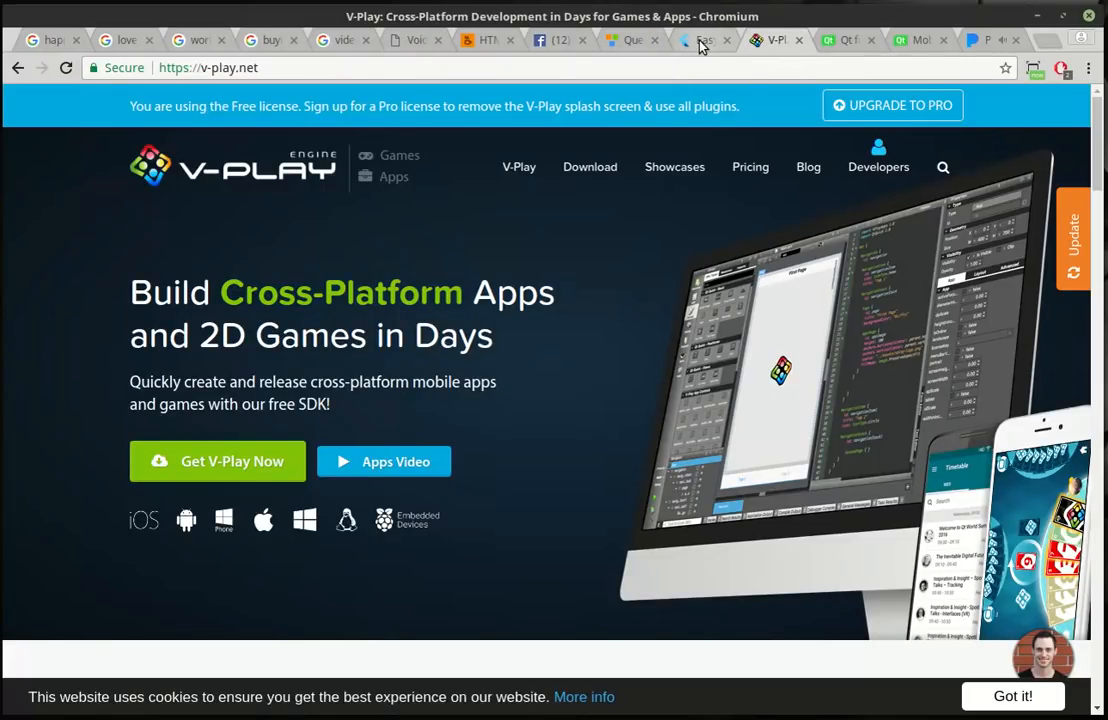
left_click(700, 40)
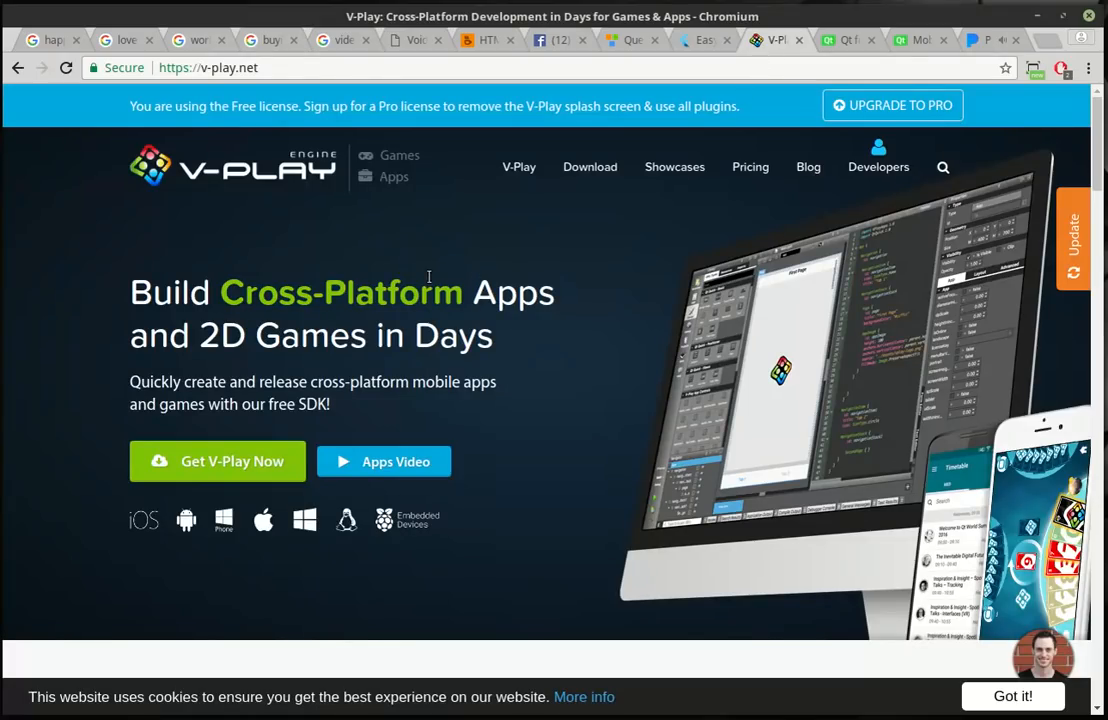
mouse_move(428, 302)
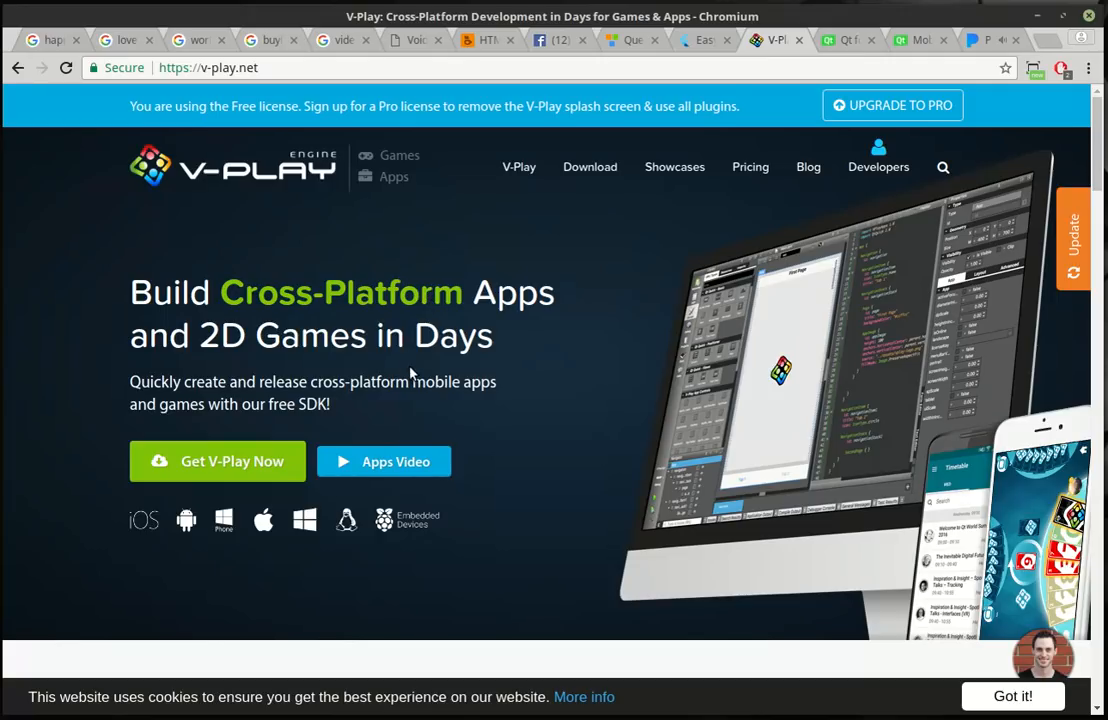
left_click(632, 40)
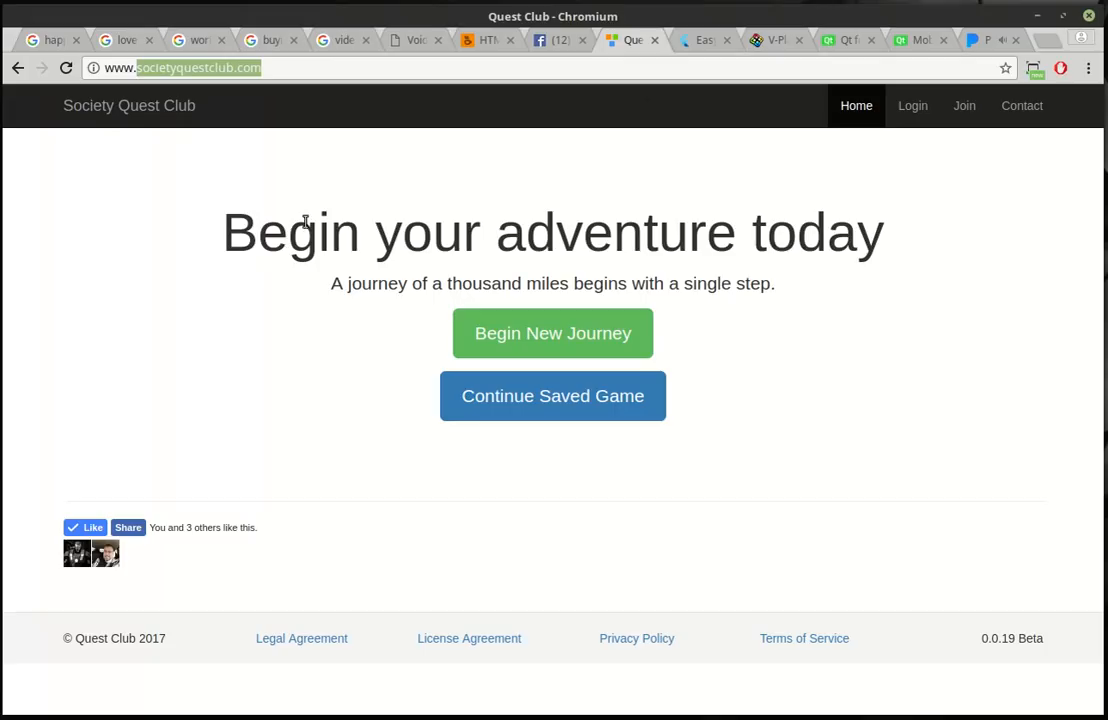
mouse_move(227, 235)
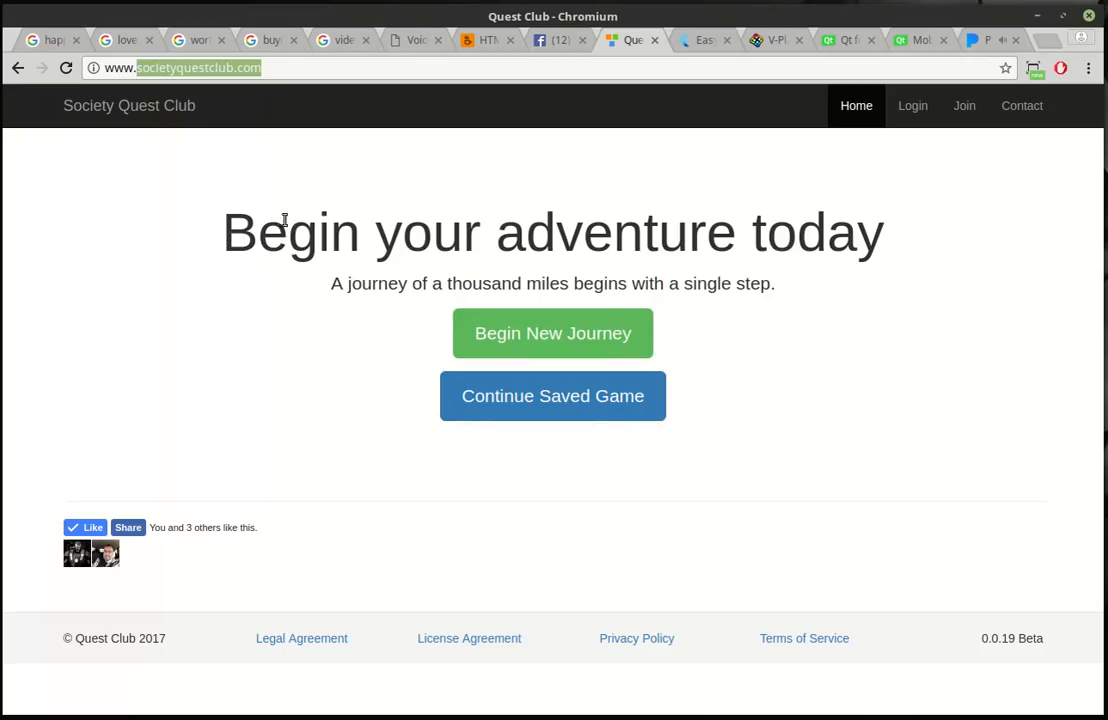
mouse_move(615, 146)
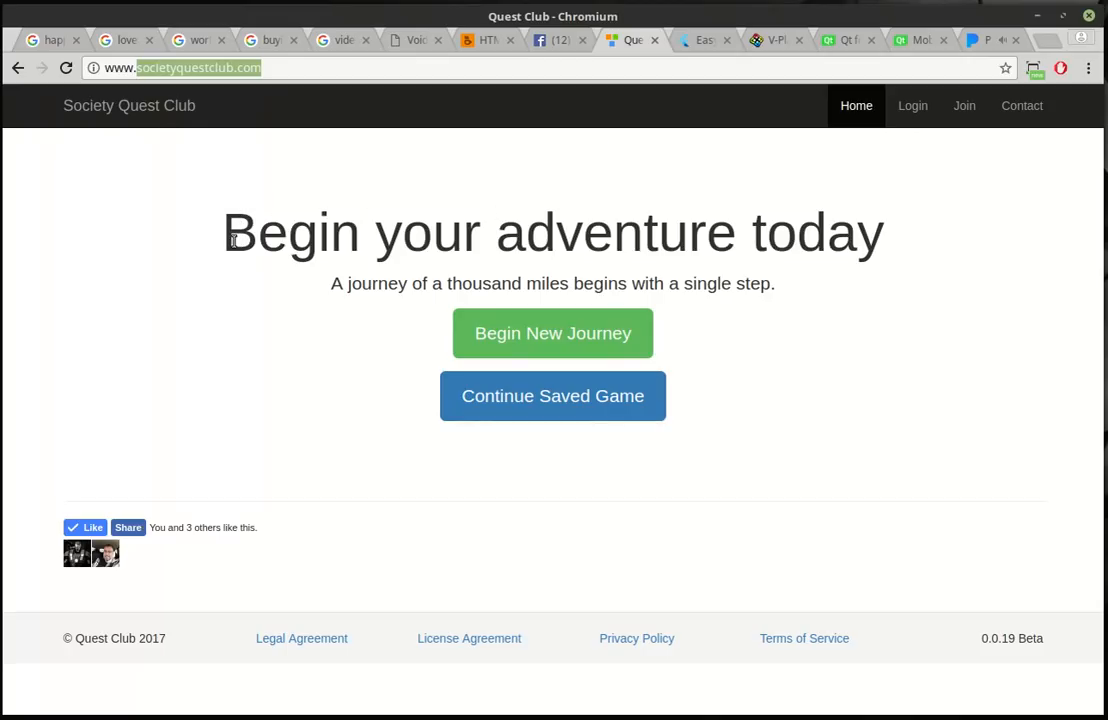
mouse_move(791, 33)
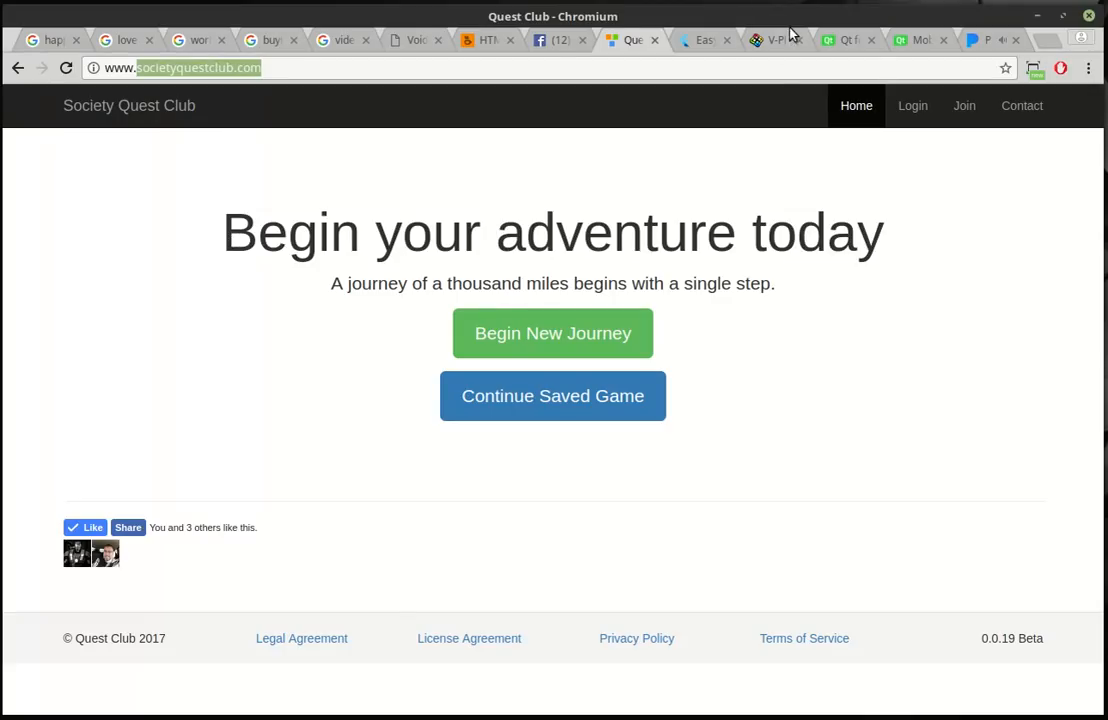
Step: Return to the Flutter homepage tab describing its alpha mobile app SDK
left_click(705, 40)
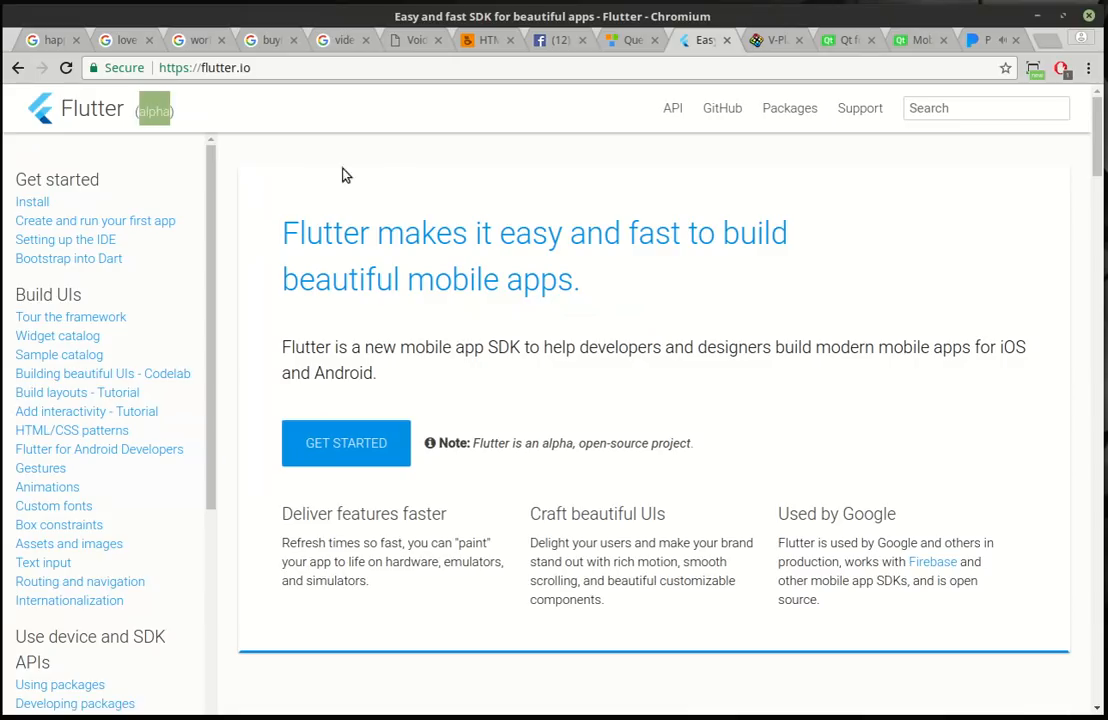
mouse_move(398, 172)
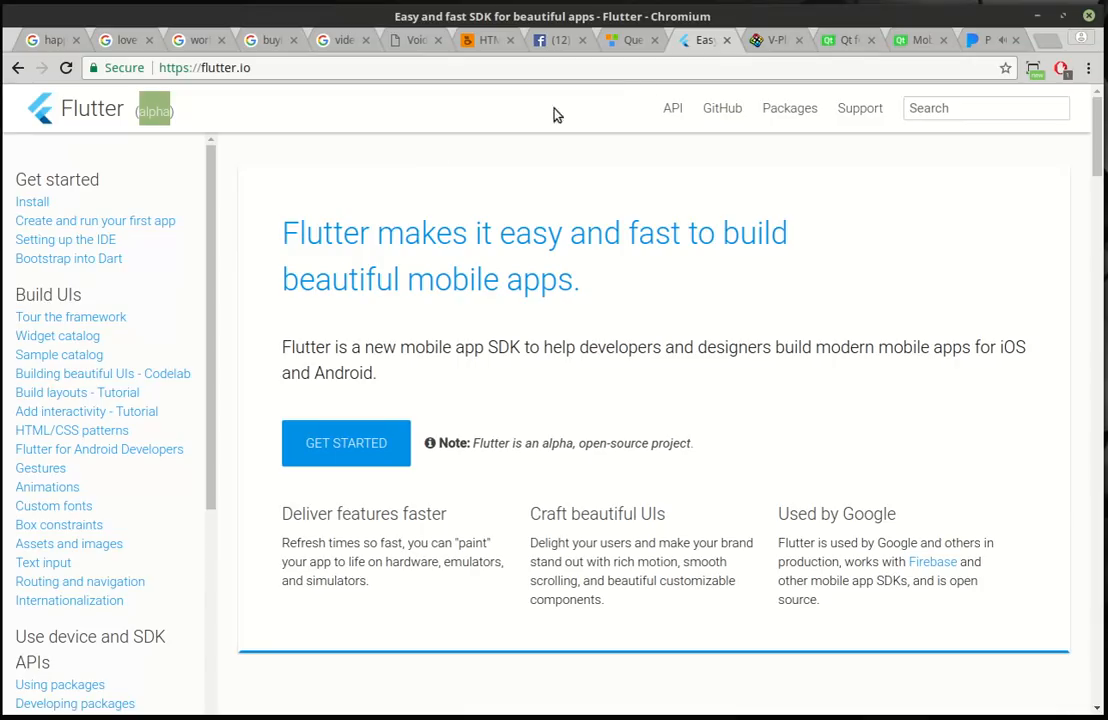
mouse_move(412, 179)
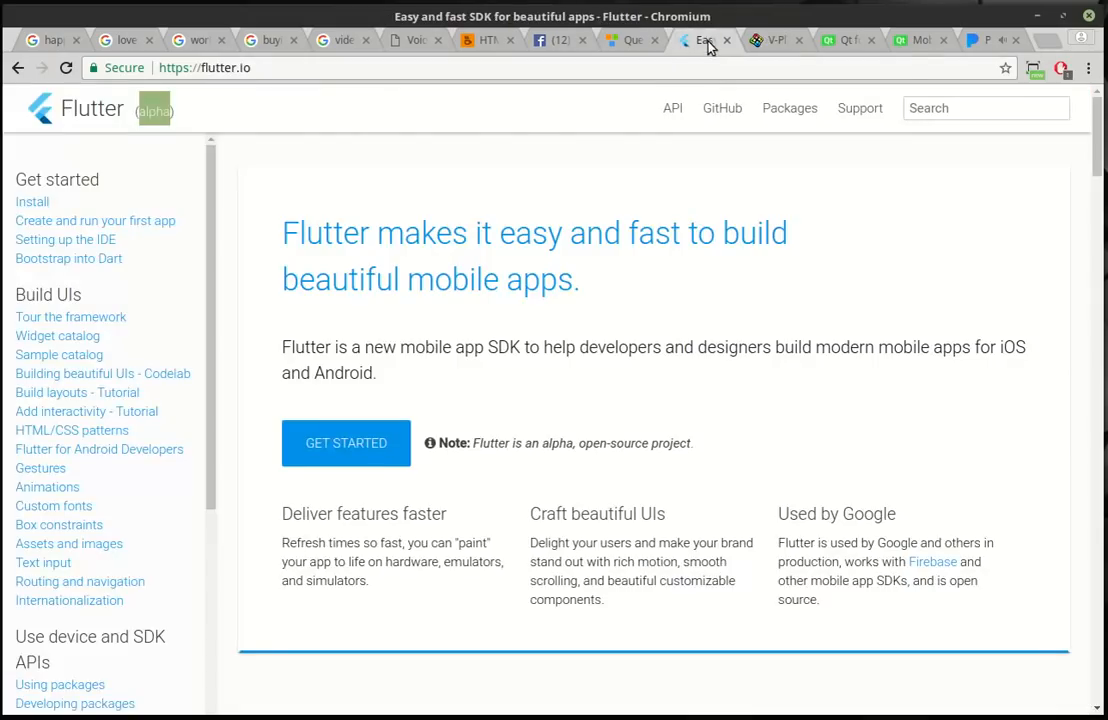
mouse_move(389, 96)
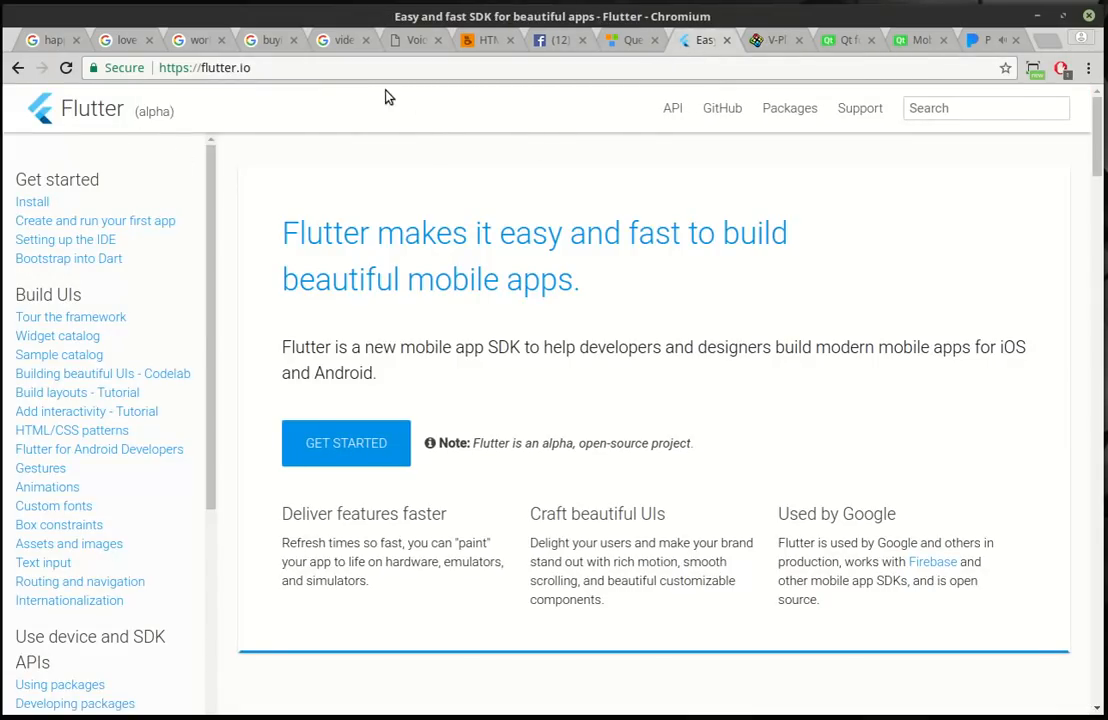
Step: Scroll through V-Play's game and app development features, then move to the Qt for developers tab
left_click(782, 40)
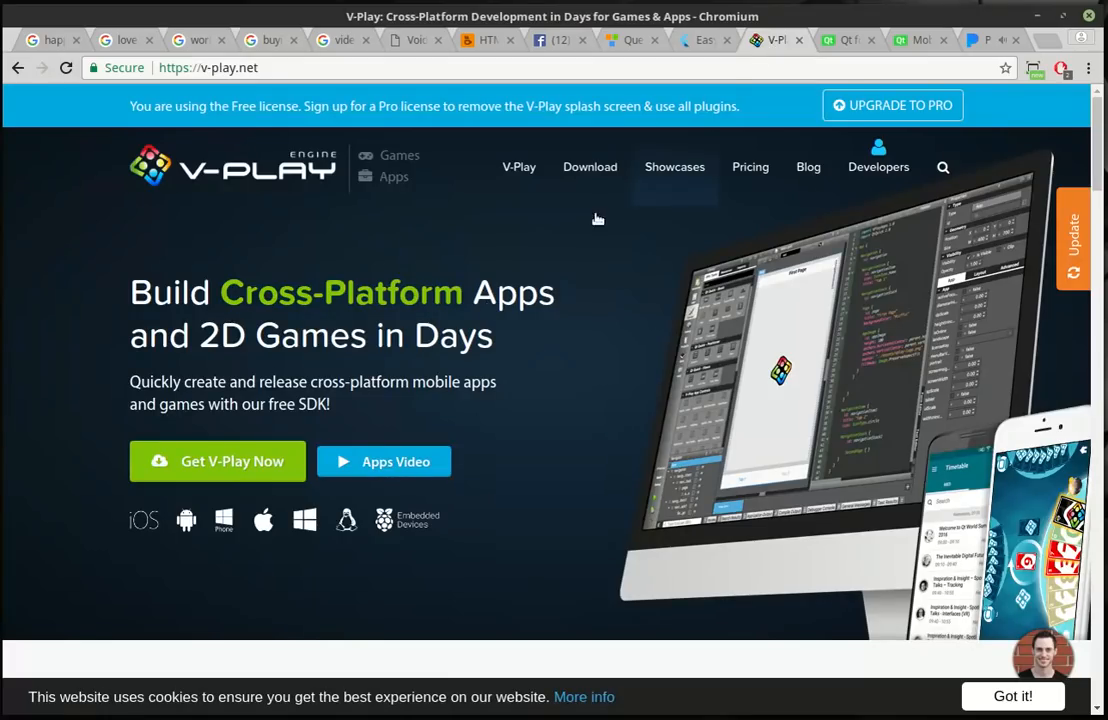
mouse_move(222, 287)
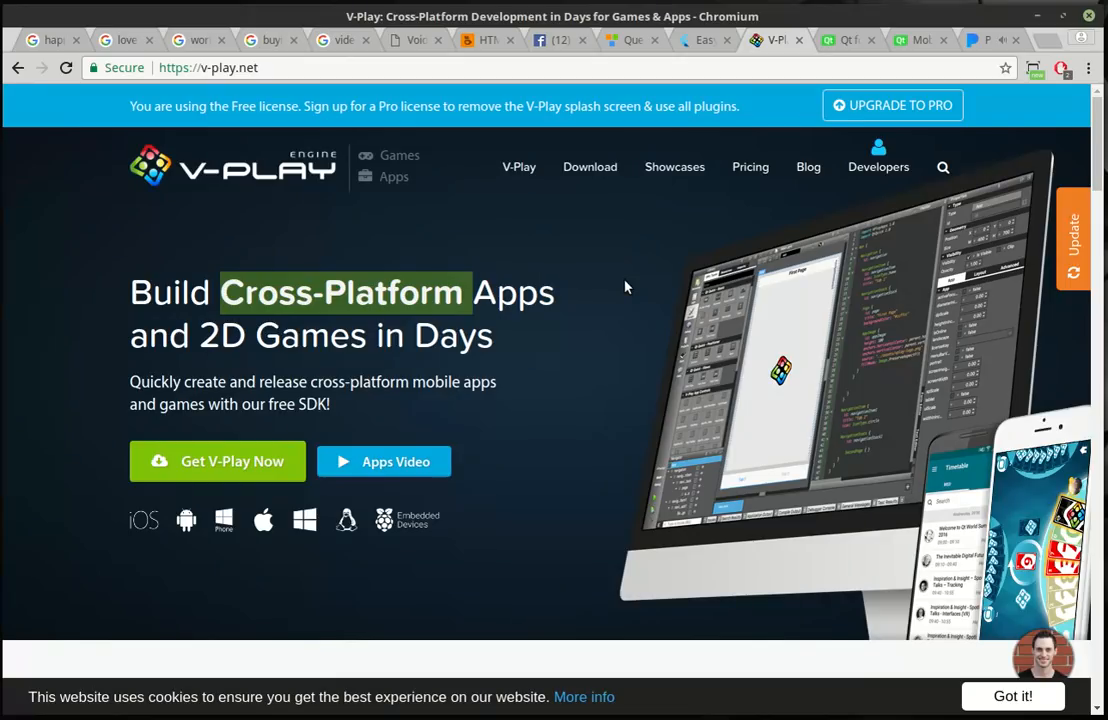
mouse_move(629, 273)
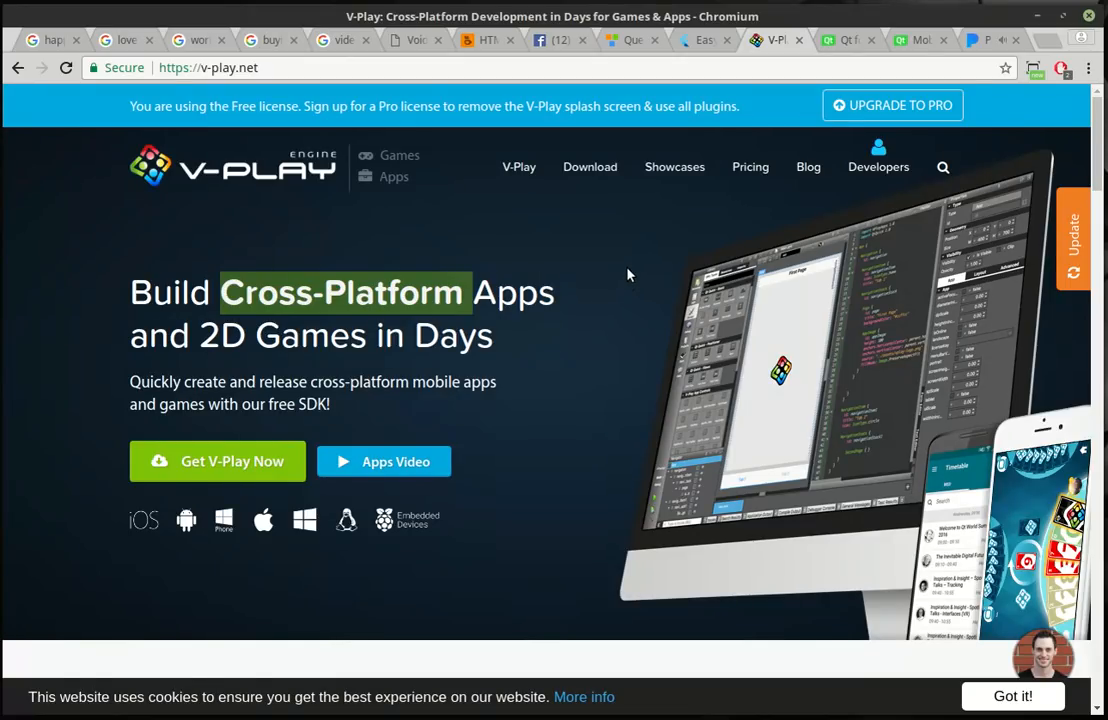
scroll("down", 3)
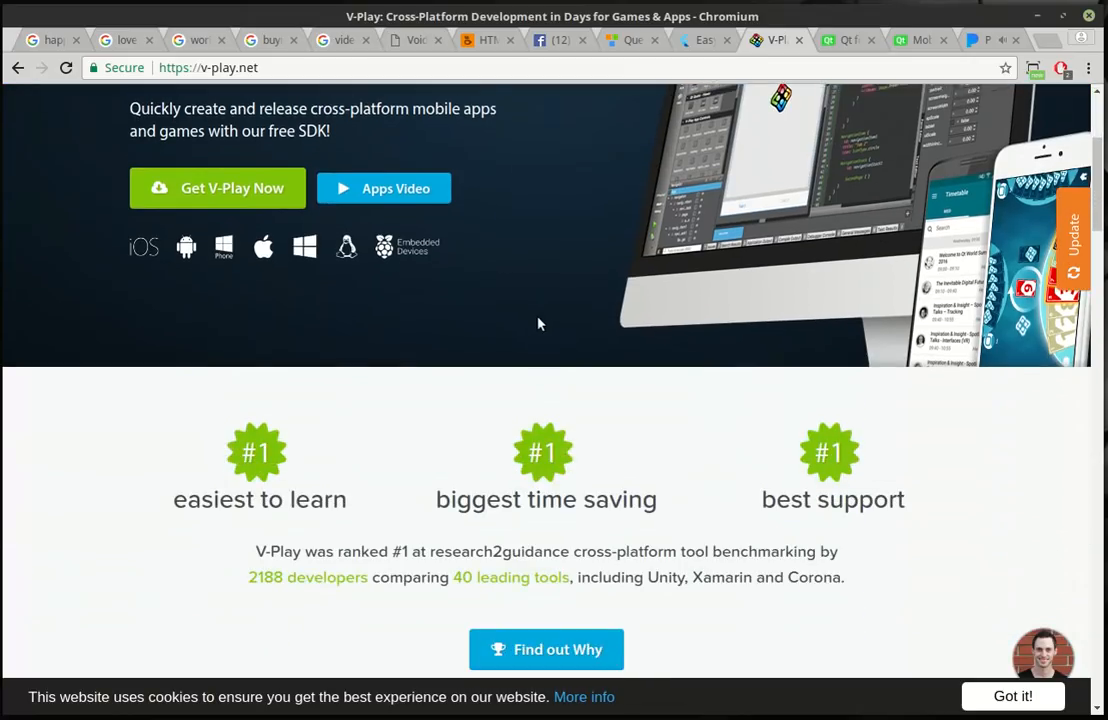
scroll("down", 3)
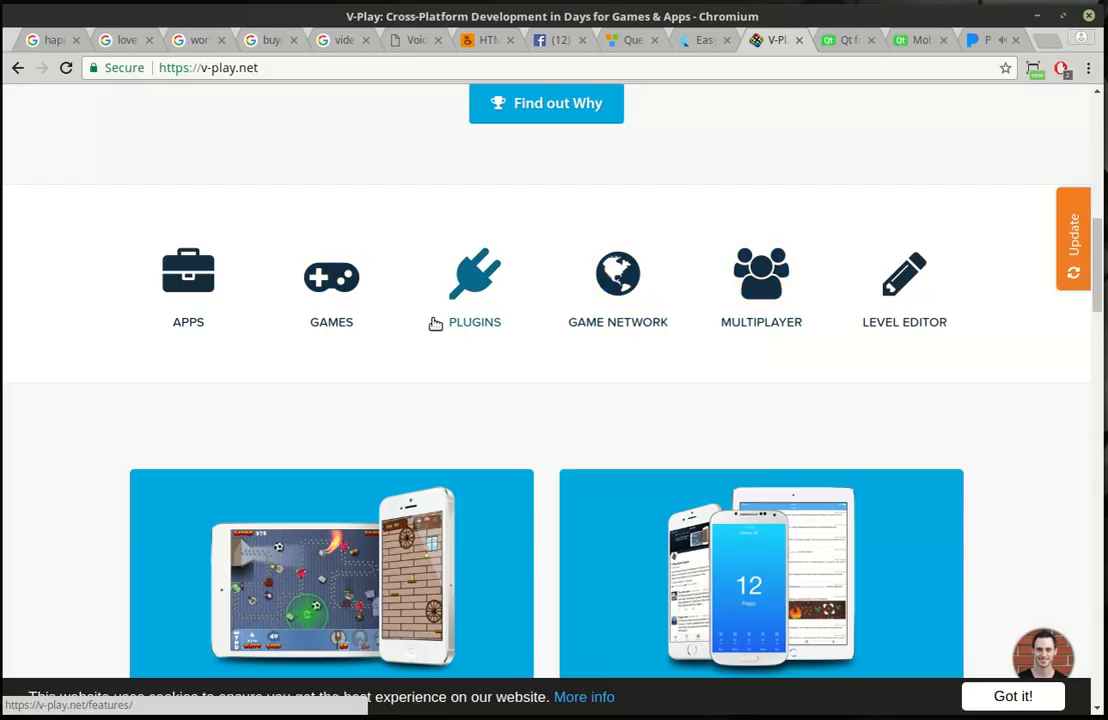
mouse_move(243, 282)
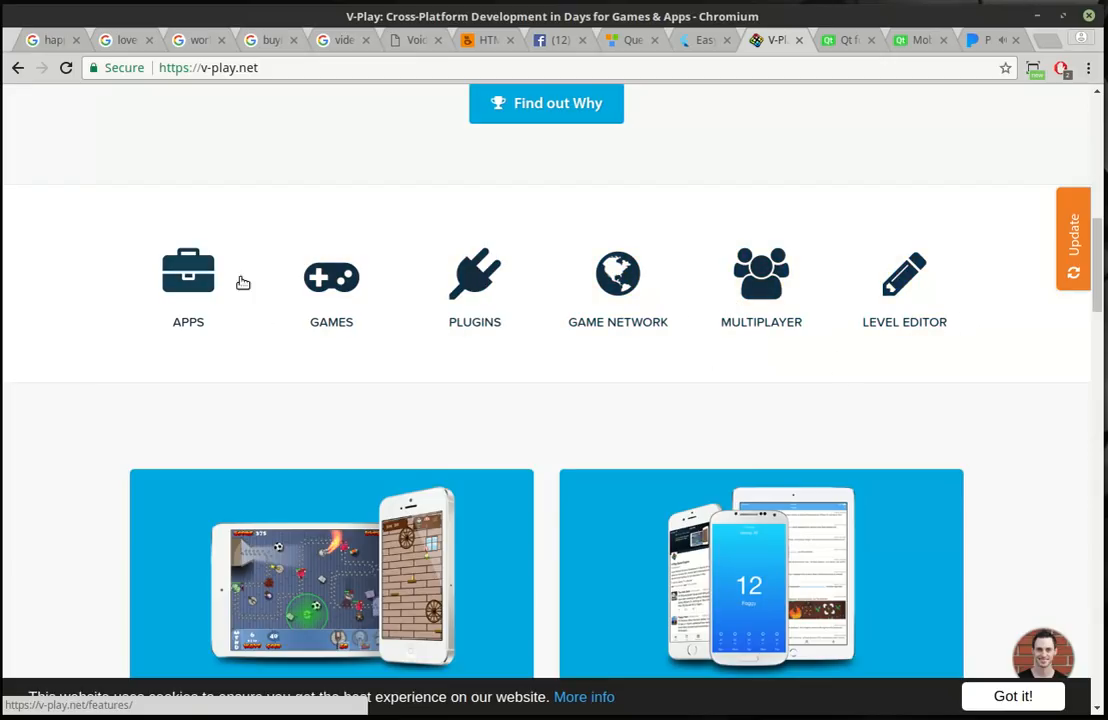
scroll("down", 3)
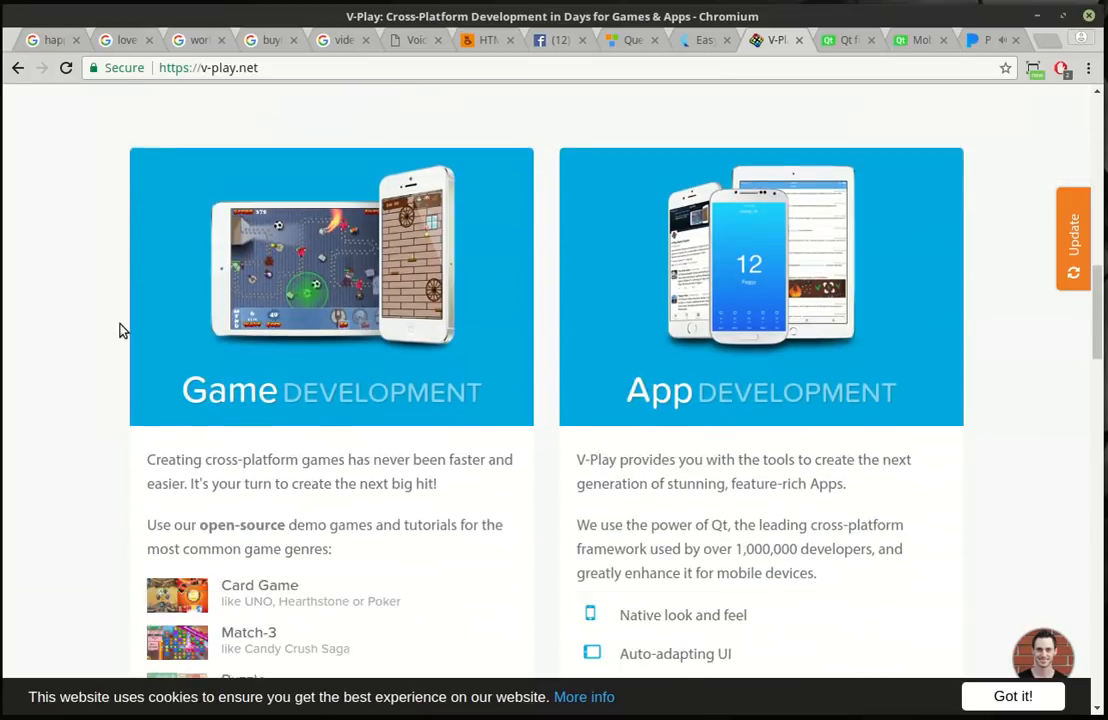
scroll("down", 3)
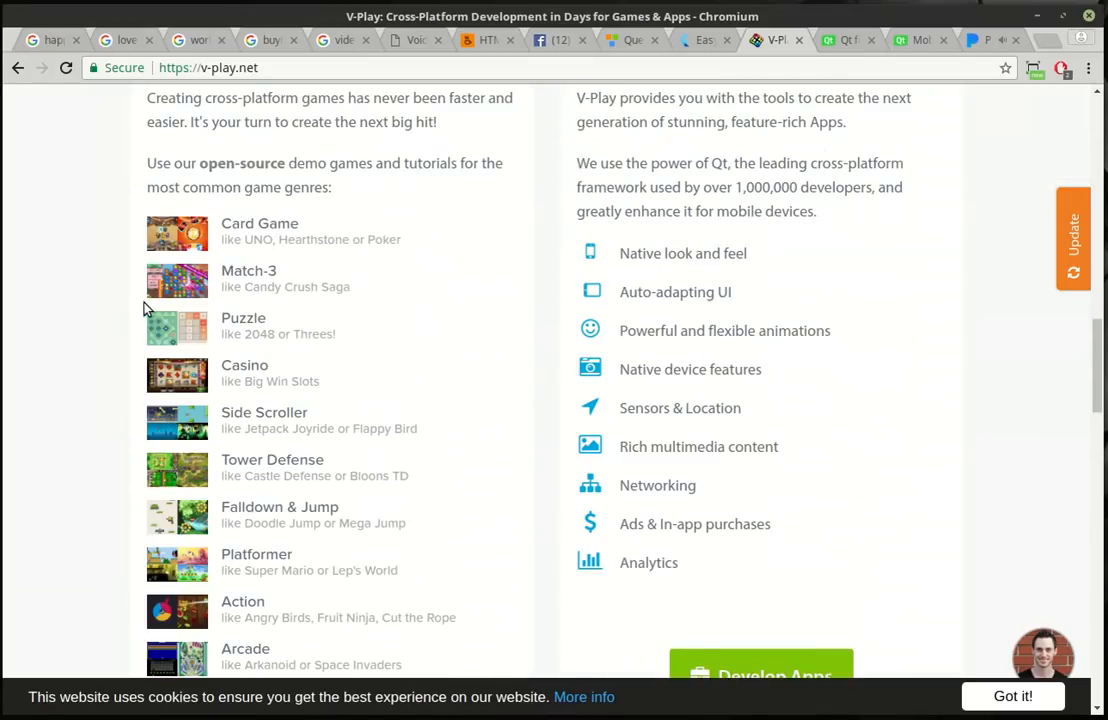
scroll("up", 3)
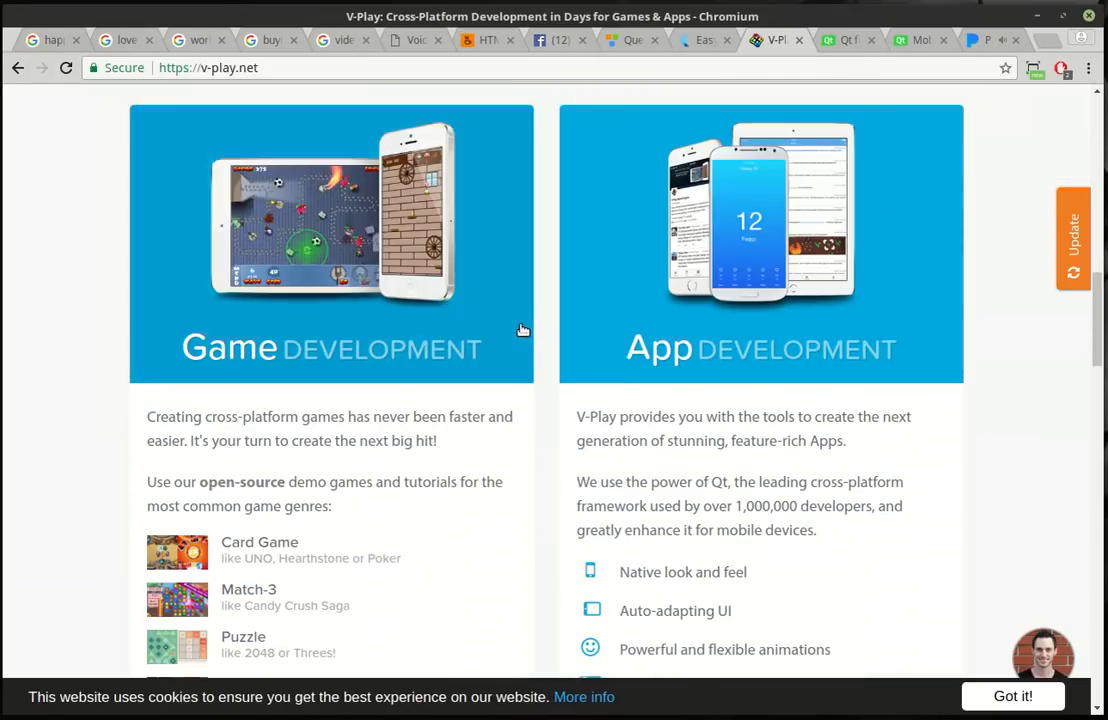
scroll("down", 3)
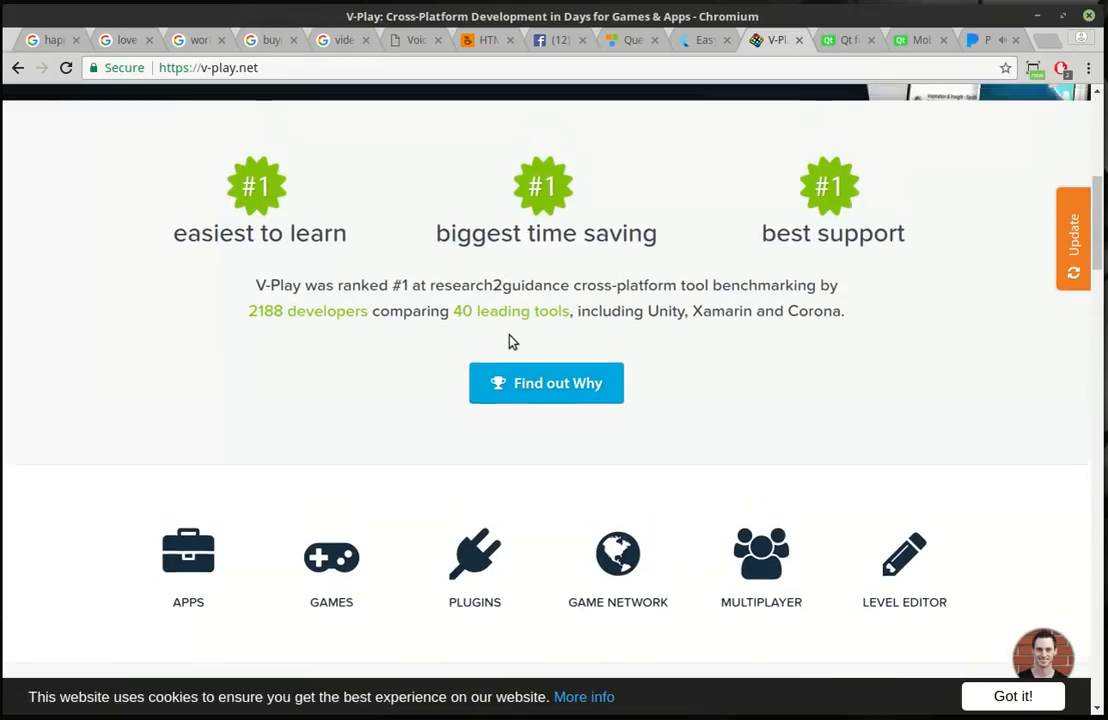
scroll("up", 3)
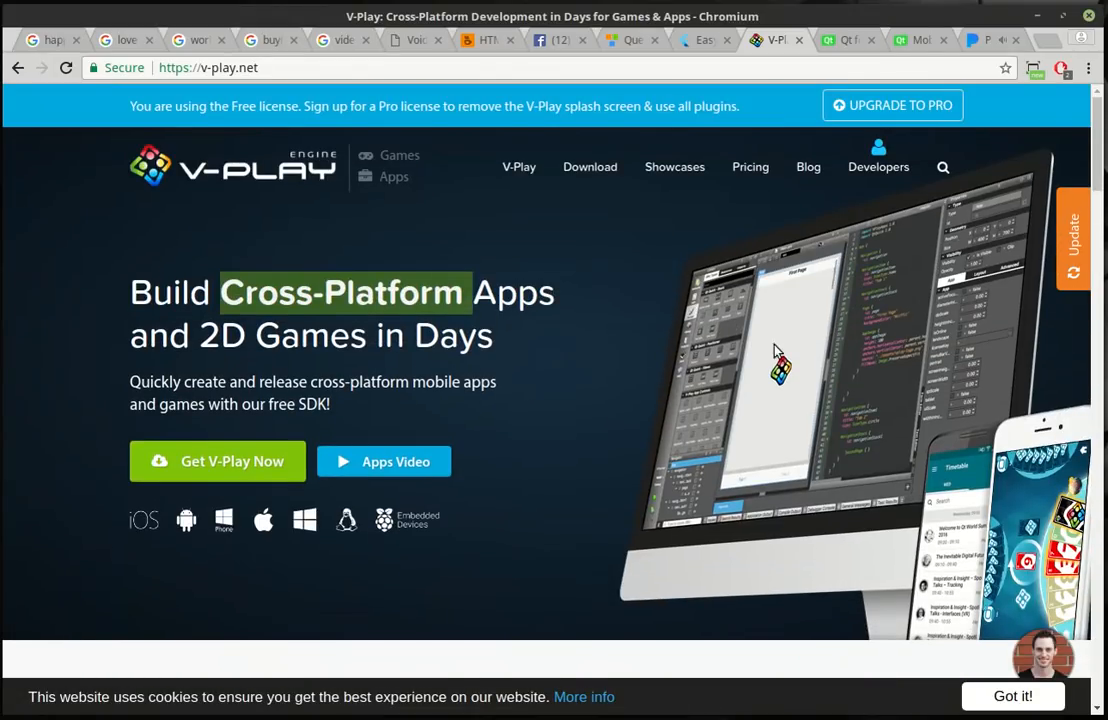
left_click(843, 40)
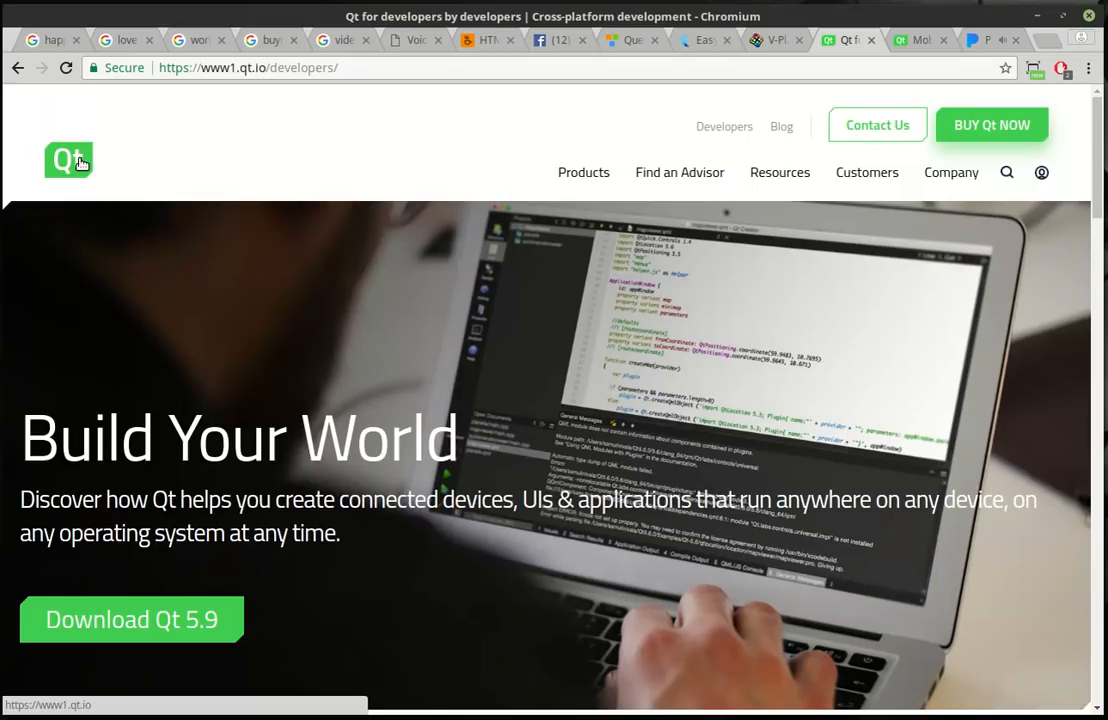
mouse_move(147, 283)
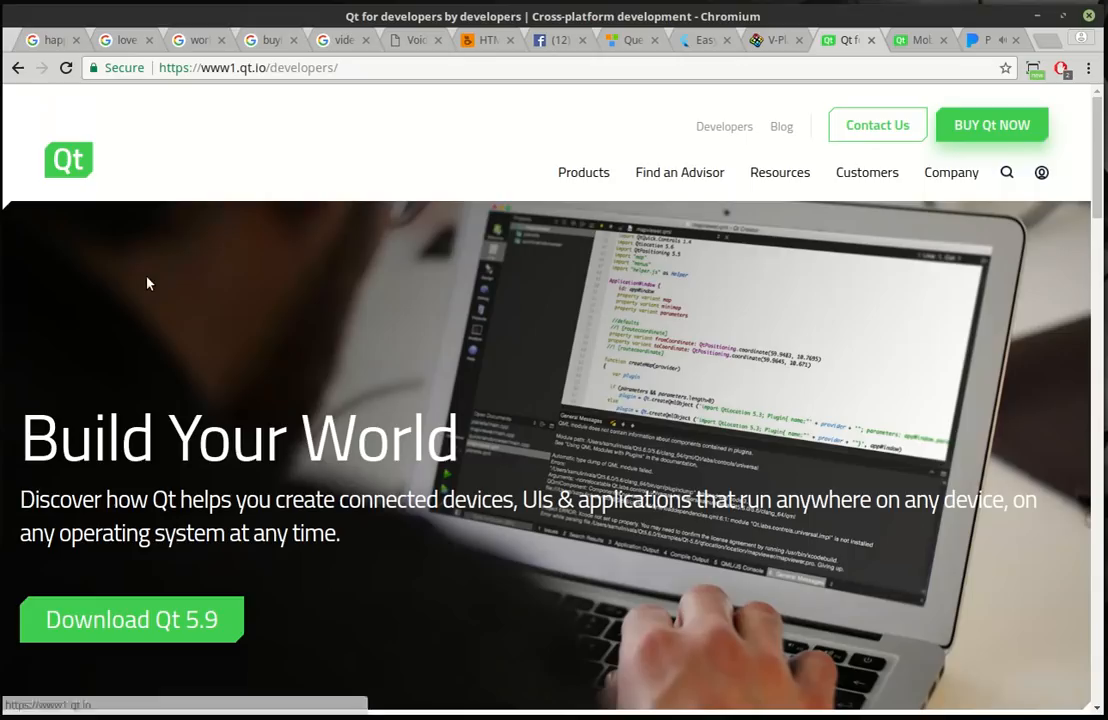
mouse_move(169, 265)
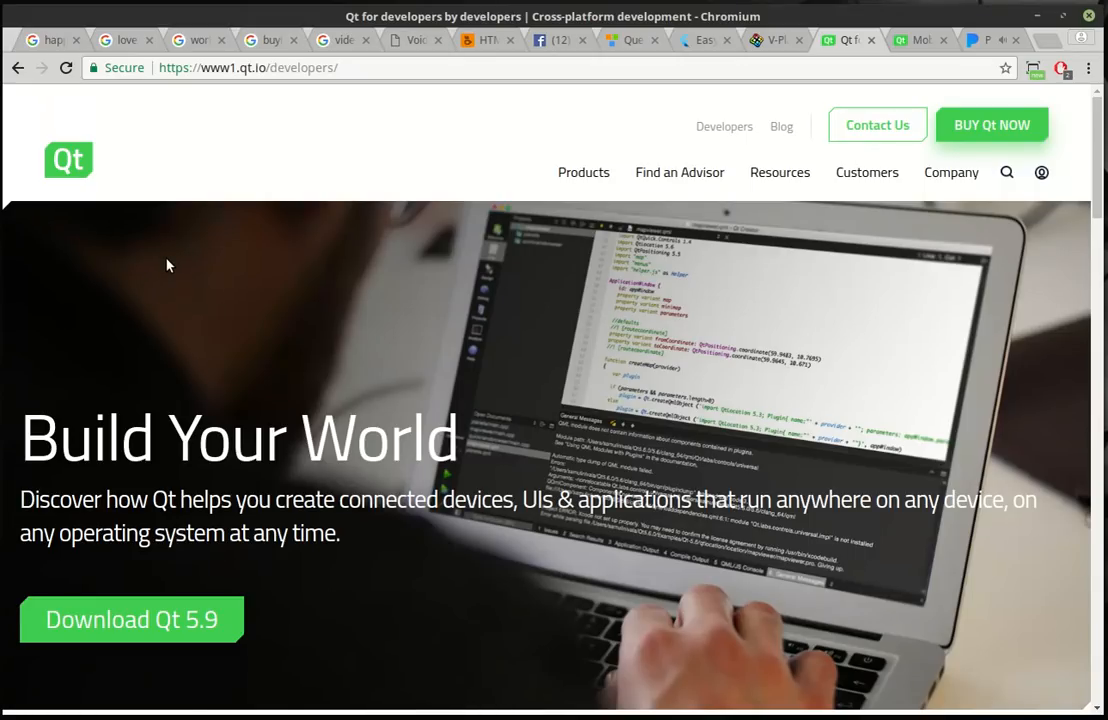
mouse_move(641, 160)
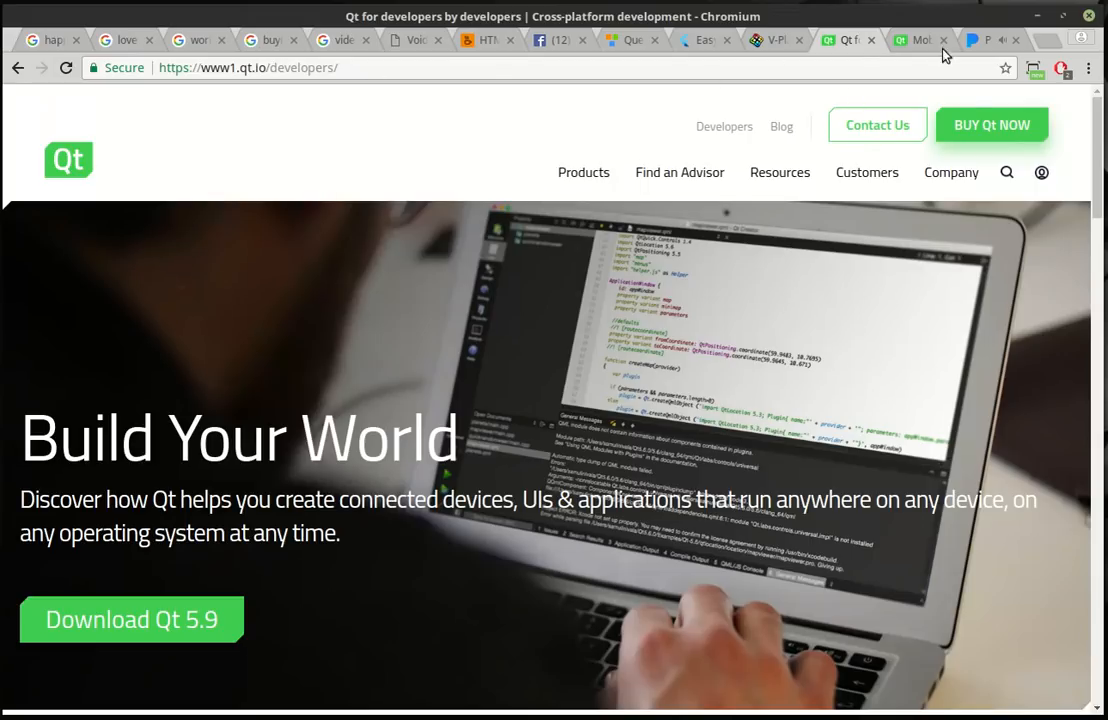
Step: Open the Qt Sensors 5.10 documentation from the Sensors section of Mobile APIs
left_click(927, 40)
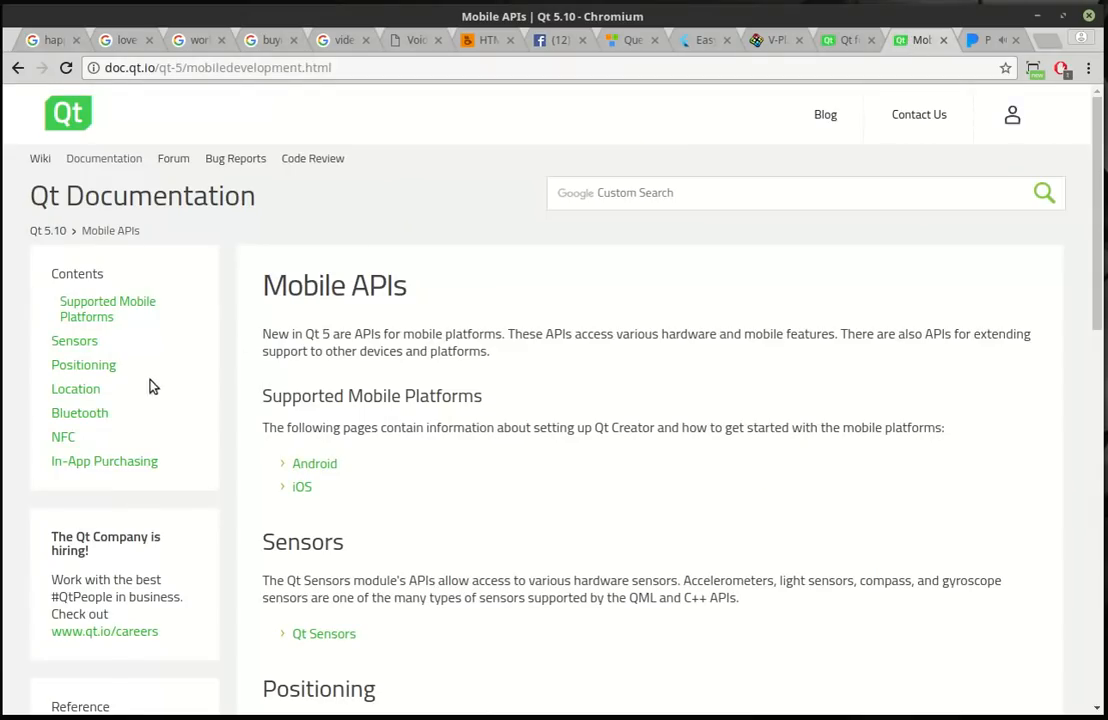
left_click(74, 340)
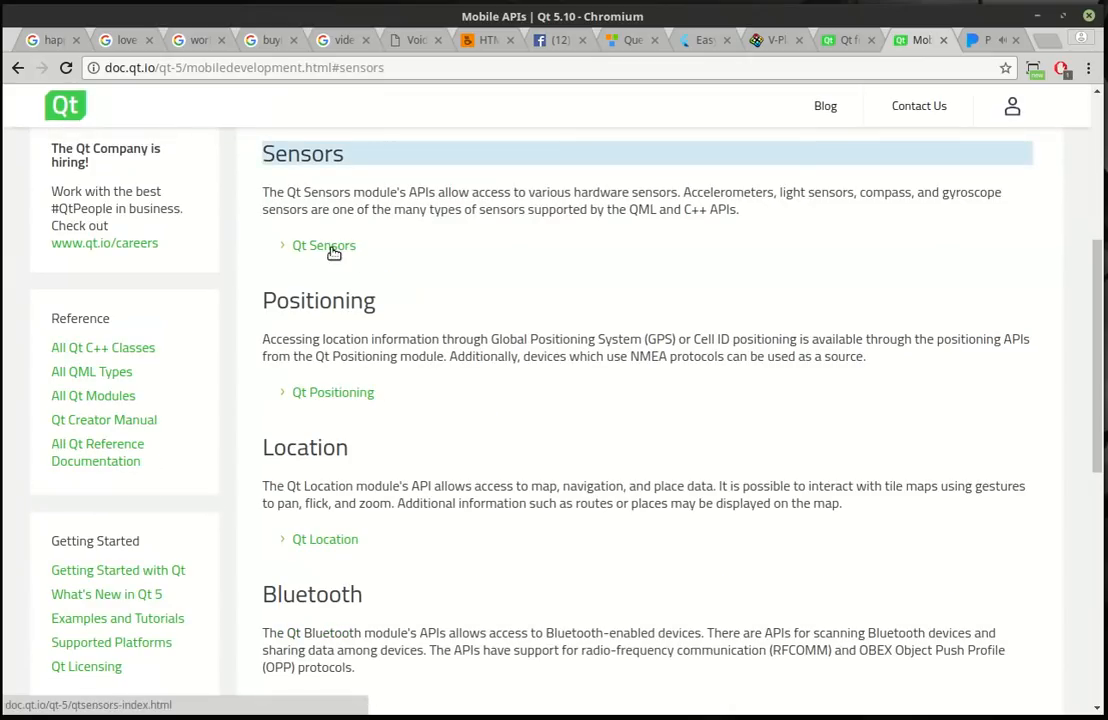
left_click(323, 246)
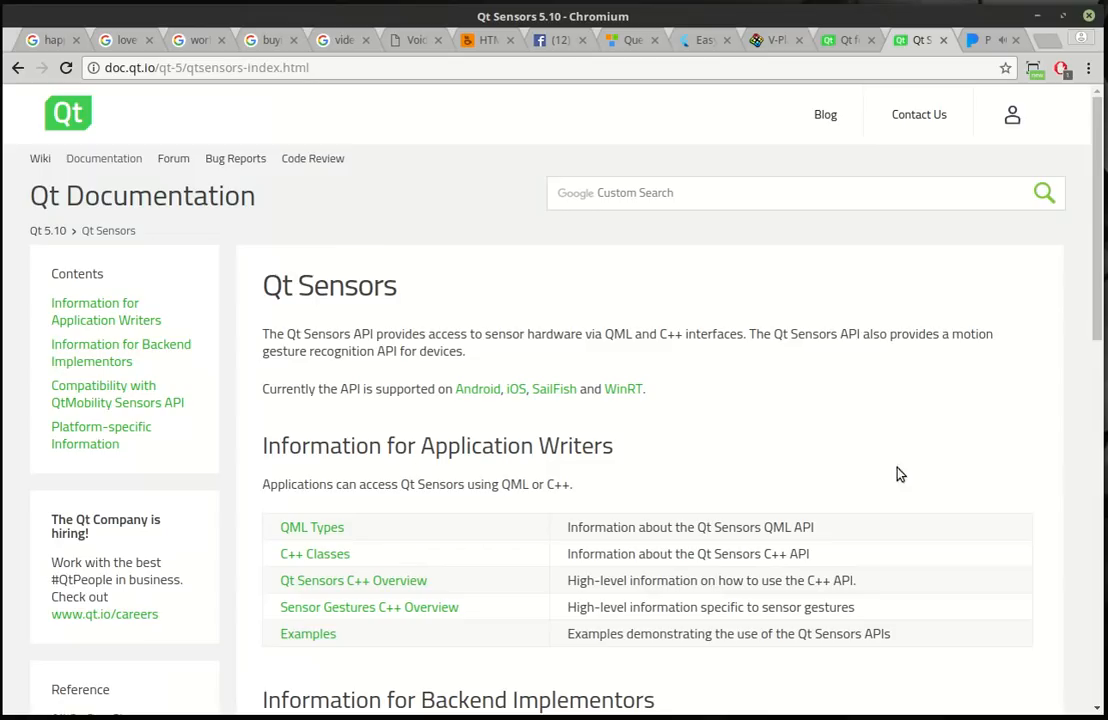
mouse_move(888, 408)
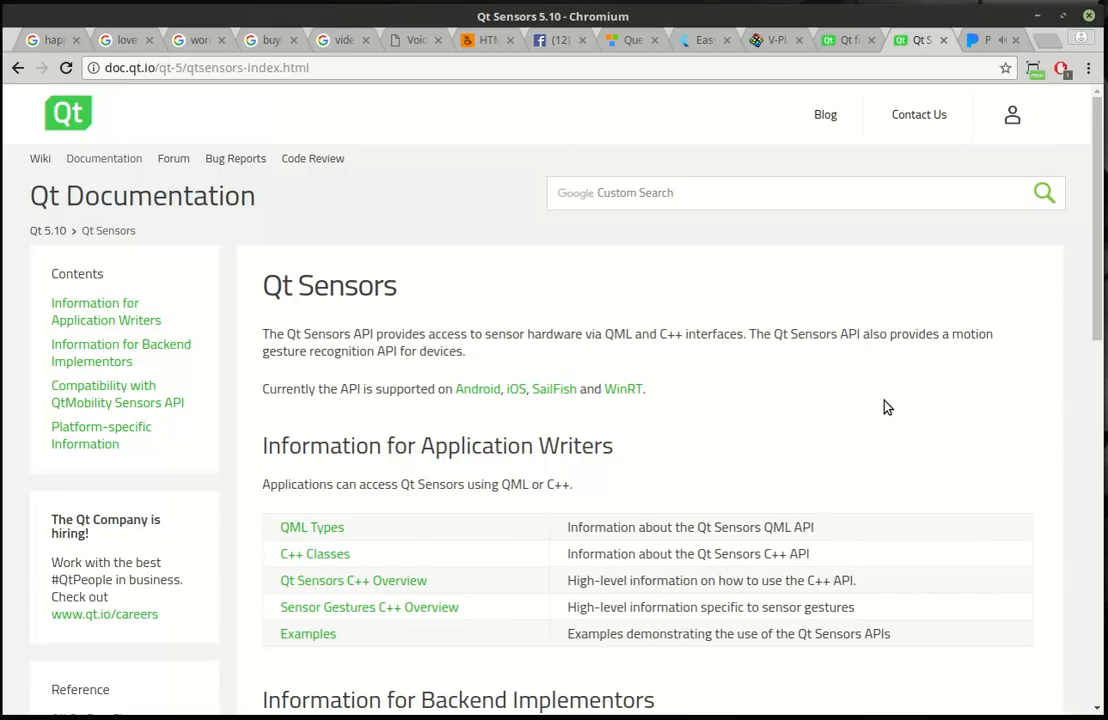
Step: Bring back the Qt for developers tab with its 'Build Your World' banner
left_click(847, 42)
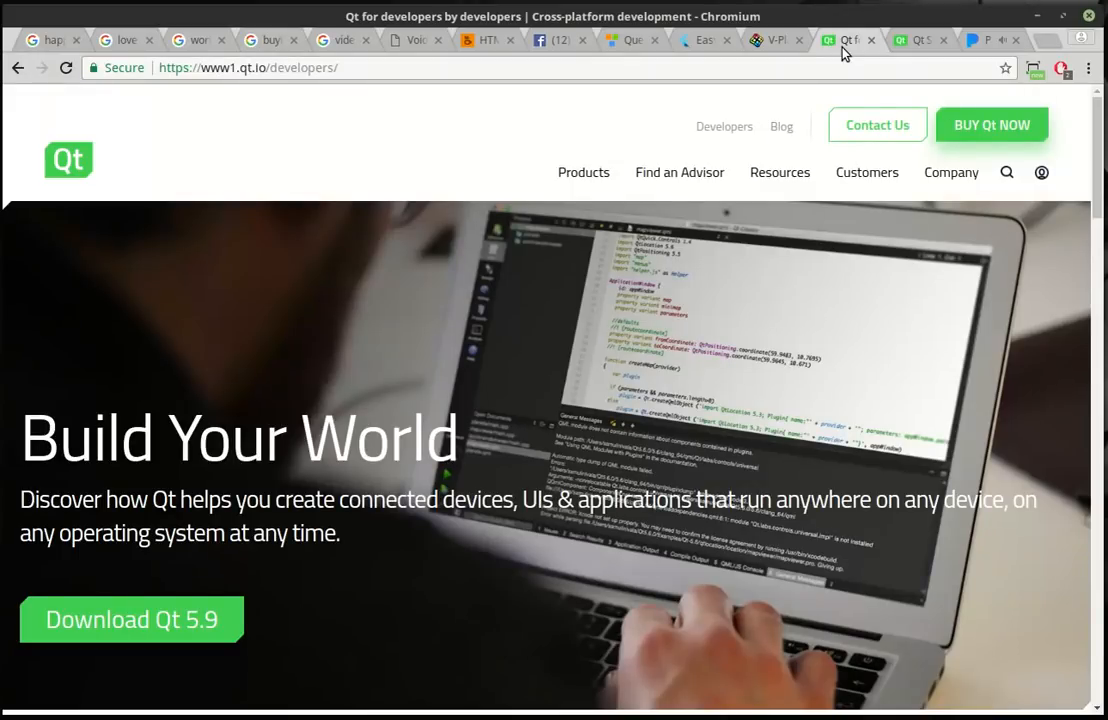
mouse_move(68, 170)
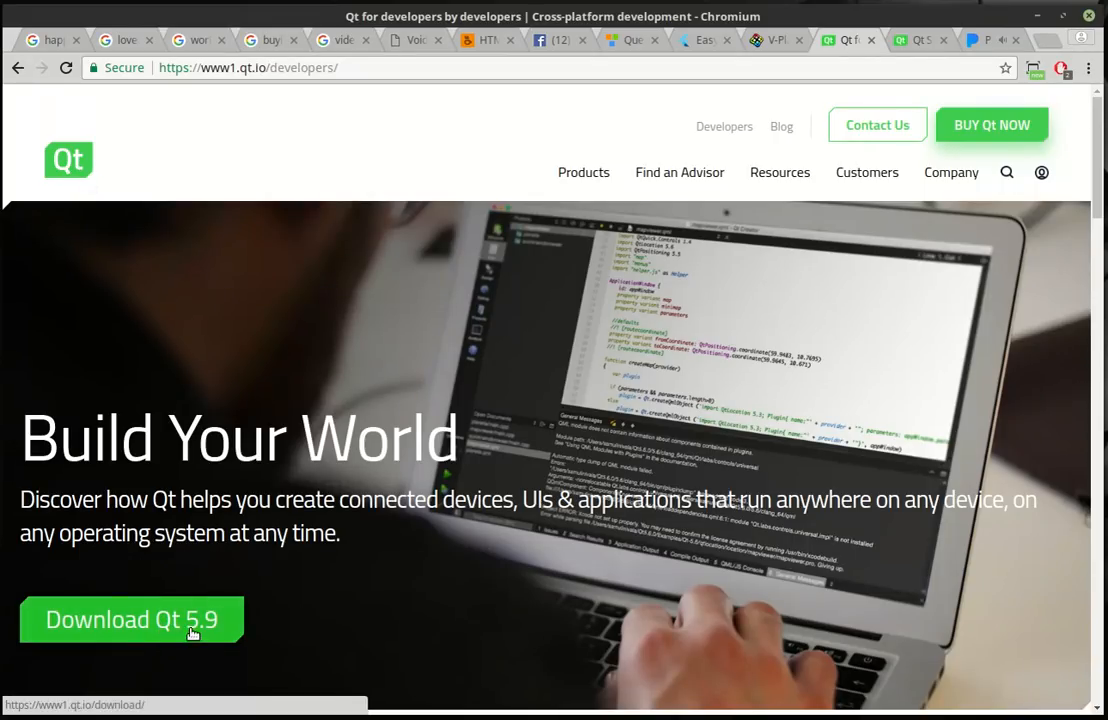
mouse_move(226, 639)
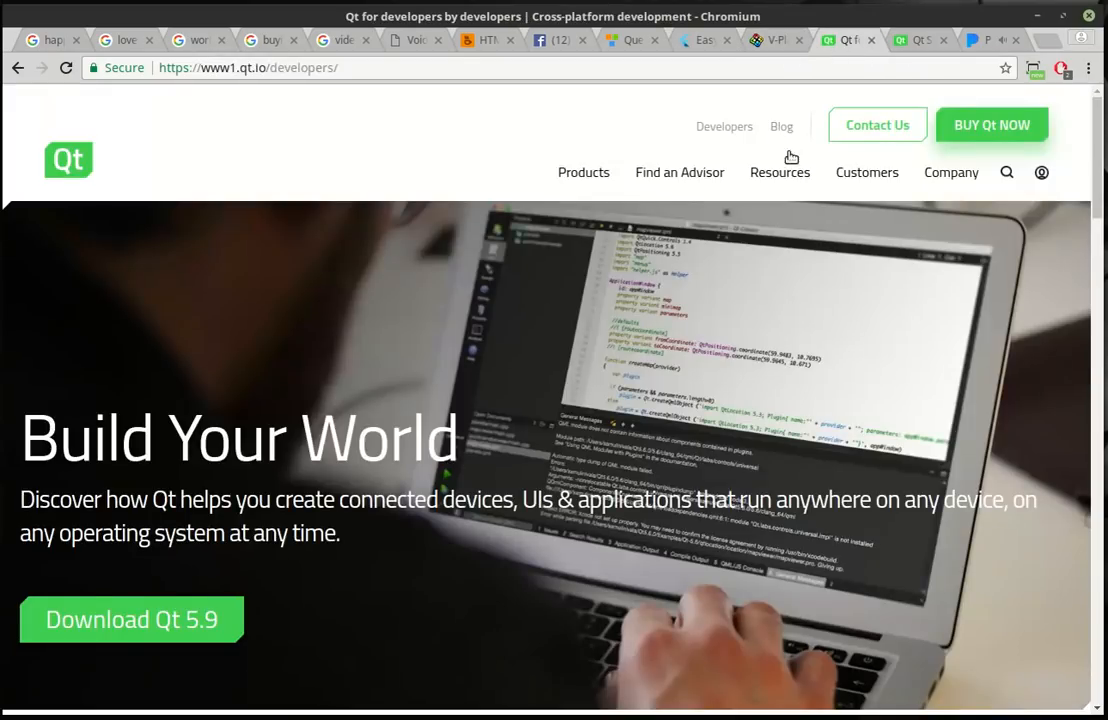
mouse_move(970, 556)
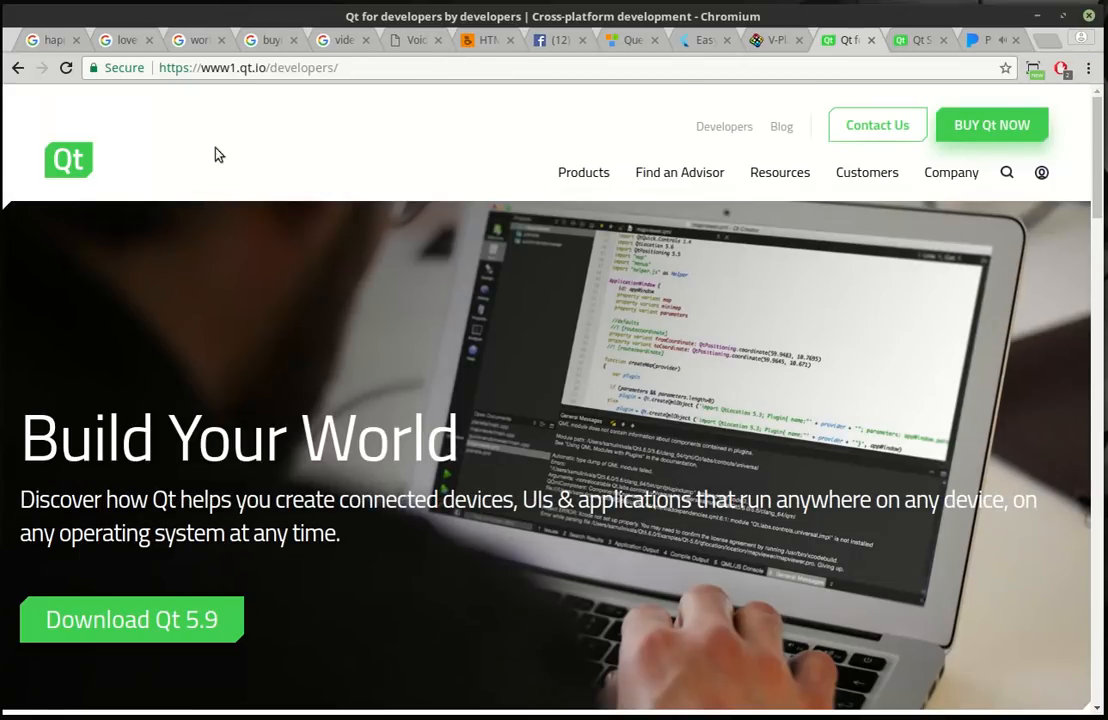
mouse_move(298, 92)
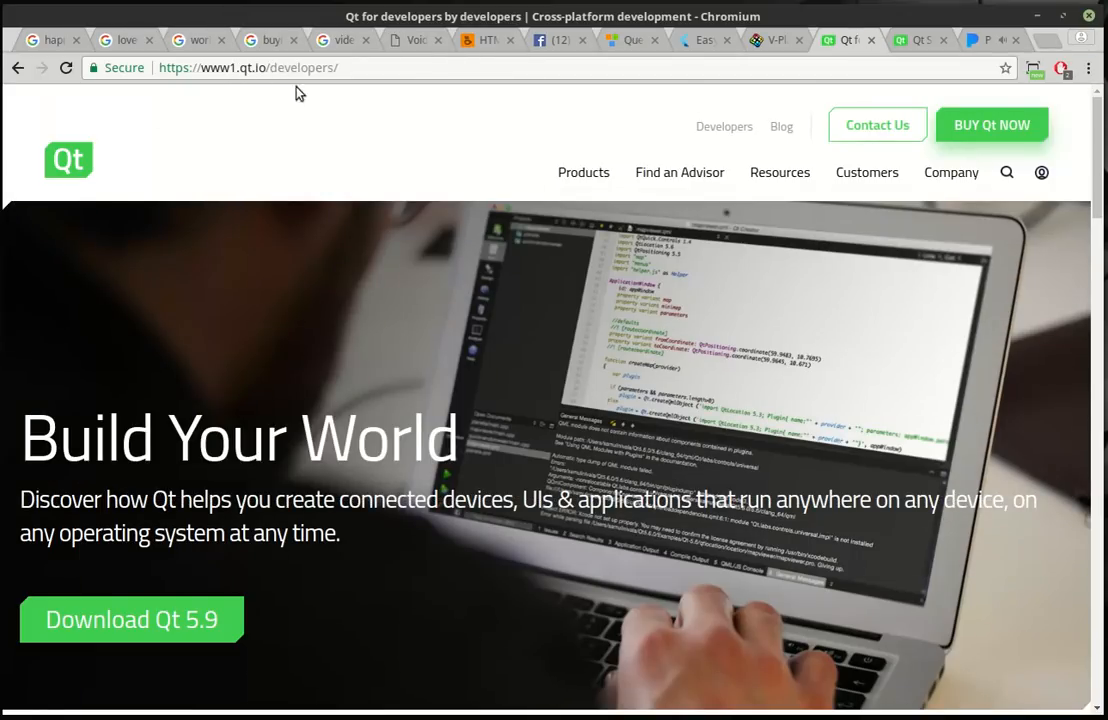
mouse_move(462, 260)
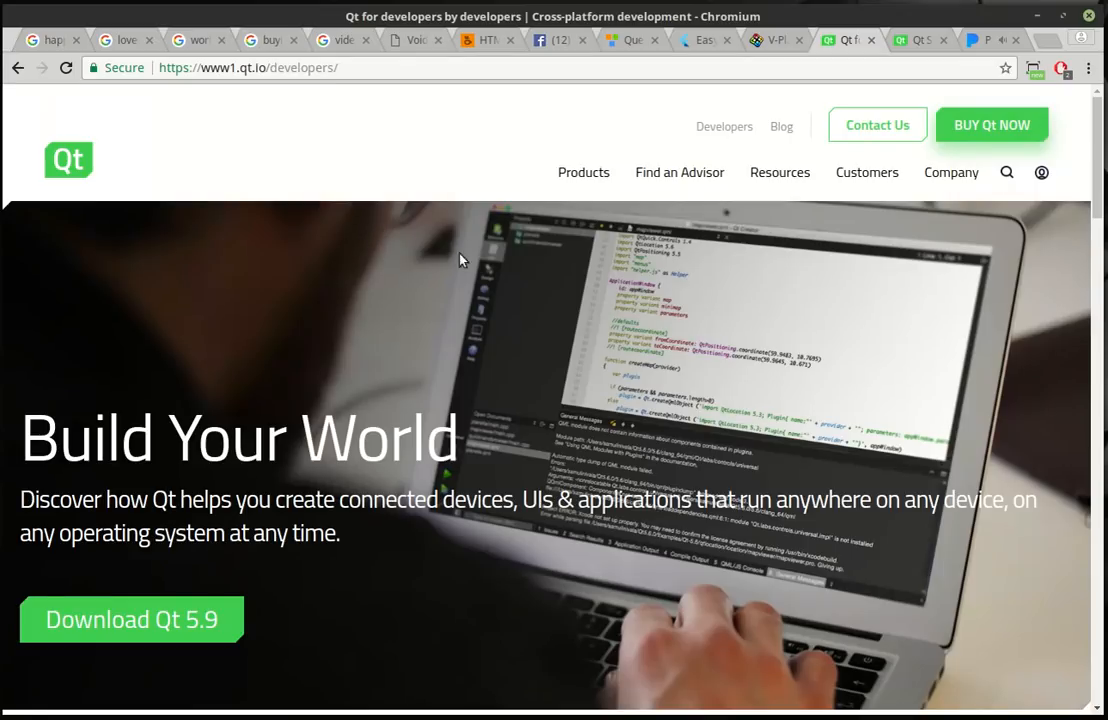
mouse_move(520, 210)
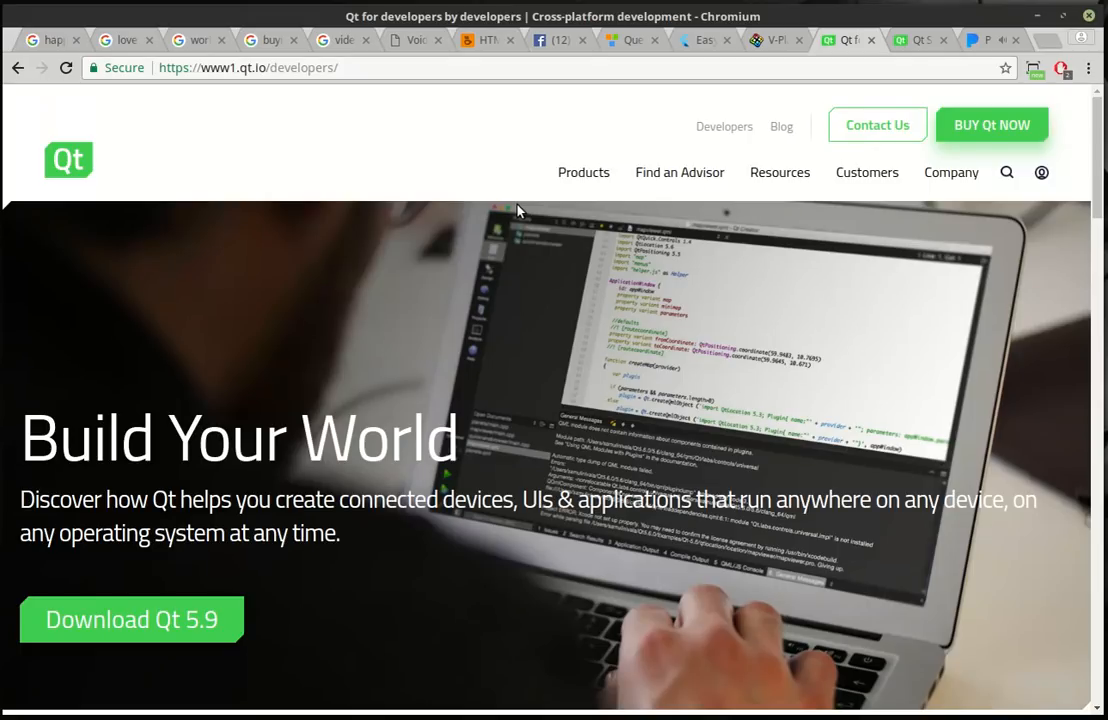
mouse_move(403, 307)
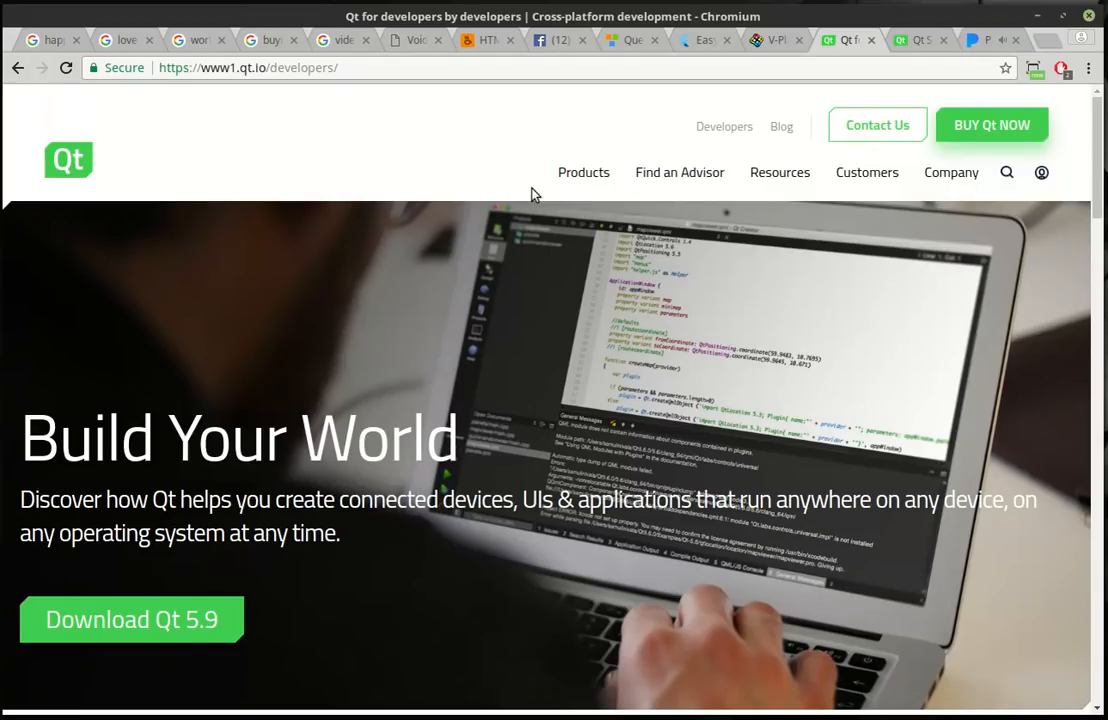
mouse_move(490, 170)
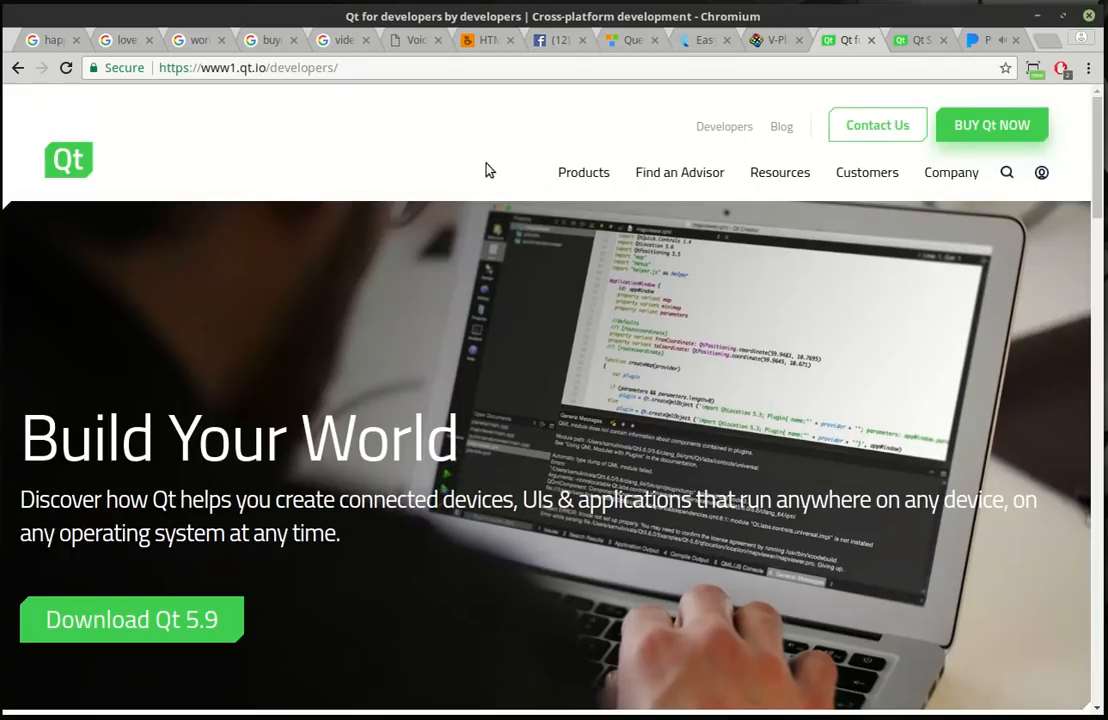
mouse_move(515, 196)
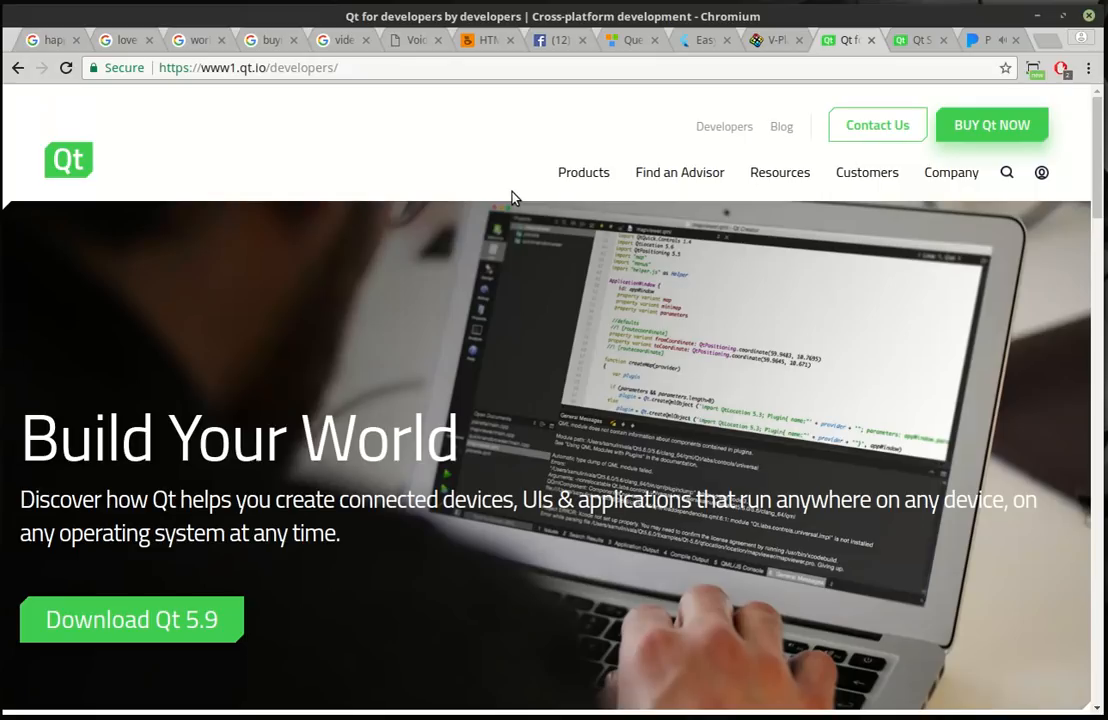
mouse_move(583, 172)
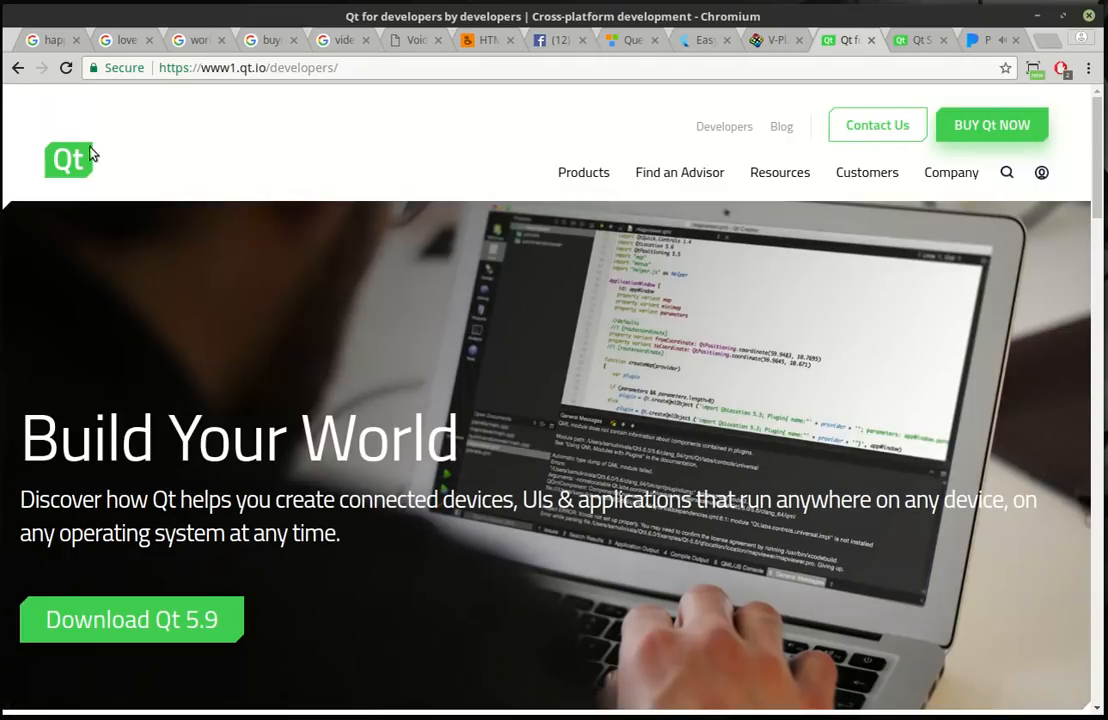
mouse_move(83, 164)
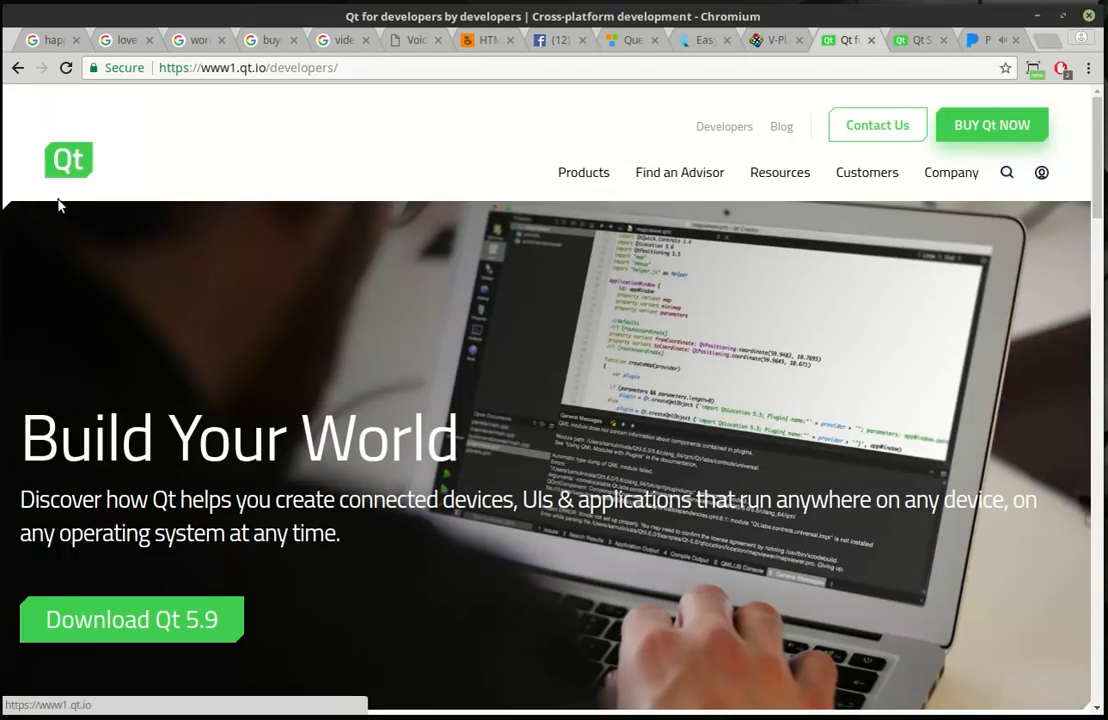
mouse_move(68, 162)
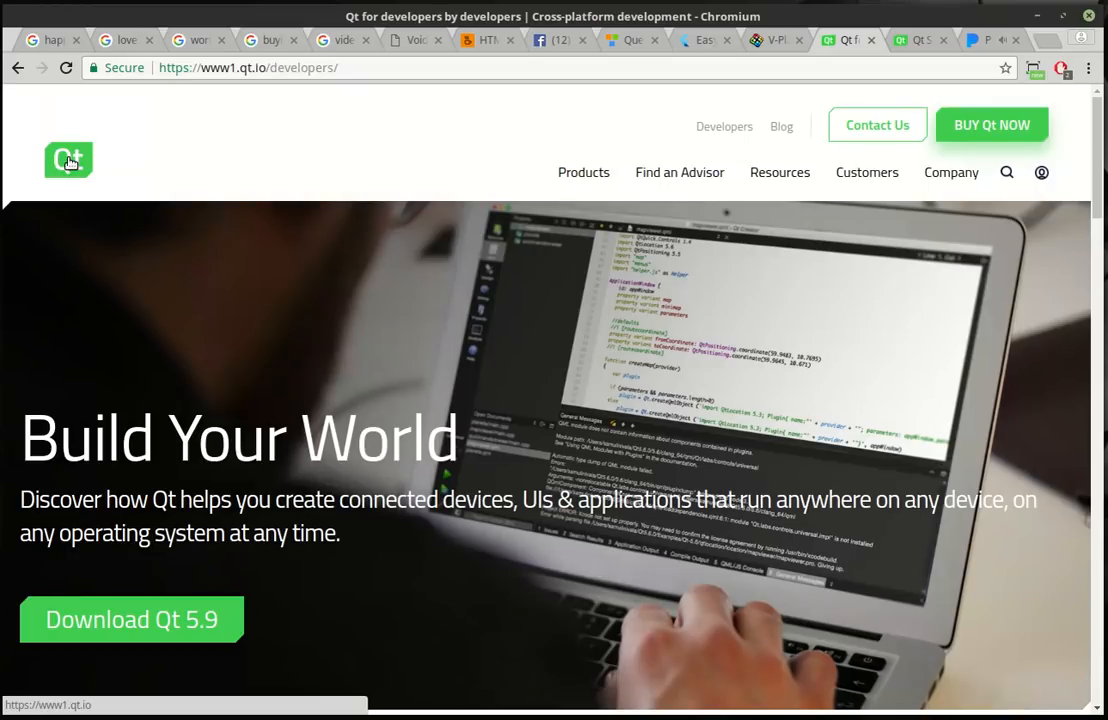
mouse_move(60, 22)
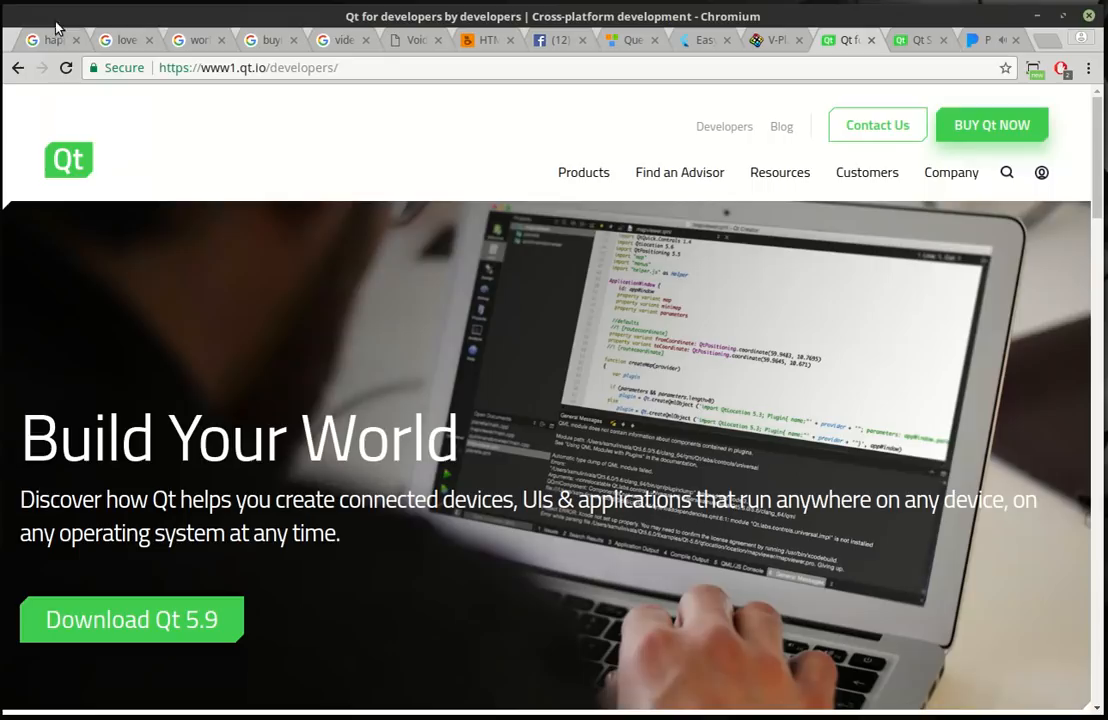
Step: Show the 'happy new year' Google Images results from the first tab
left_click(50, 40)
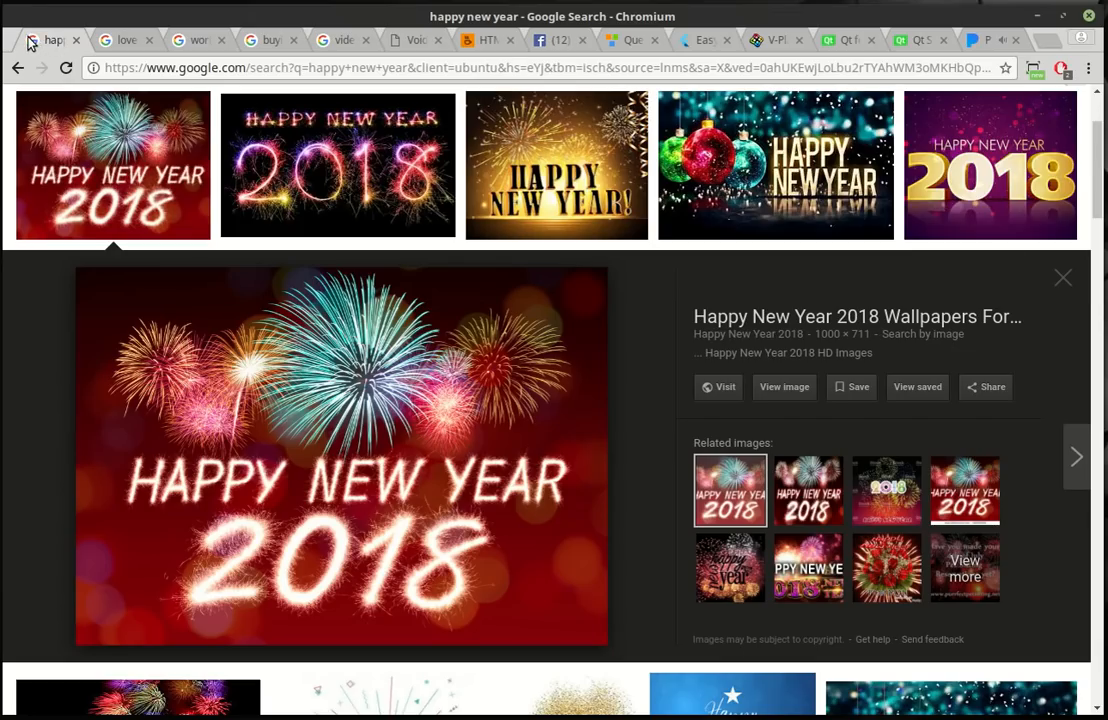
mouse_move(852, 196)
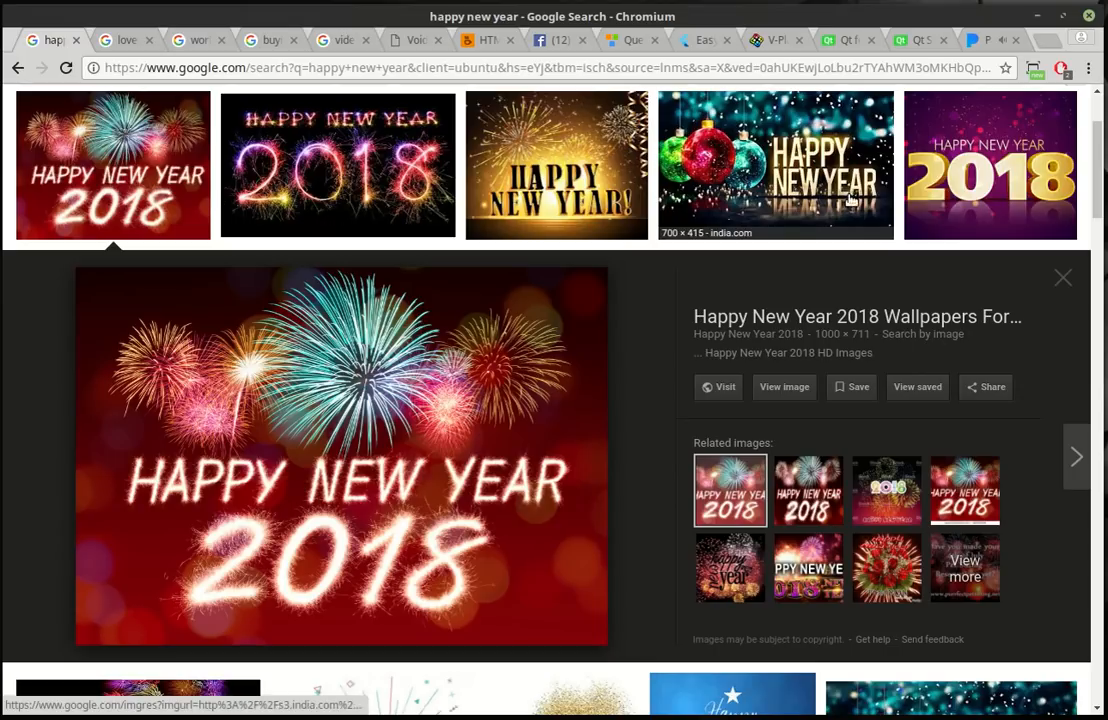